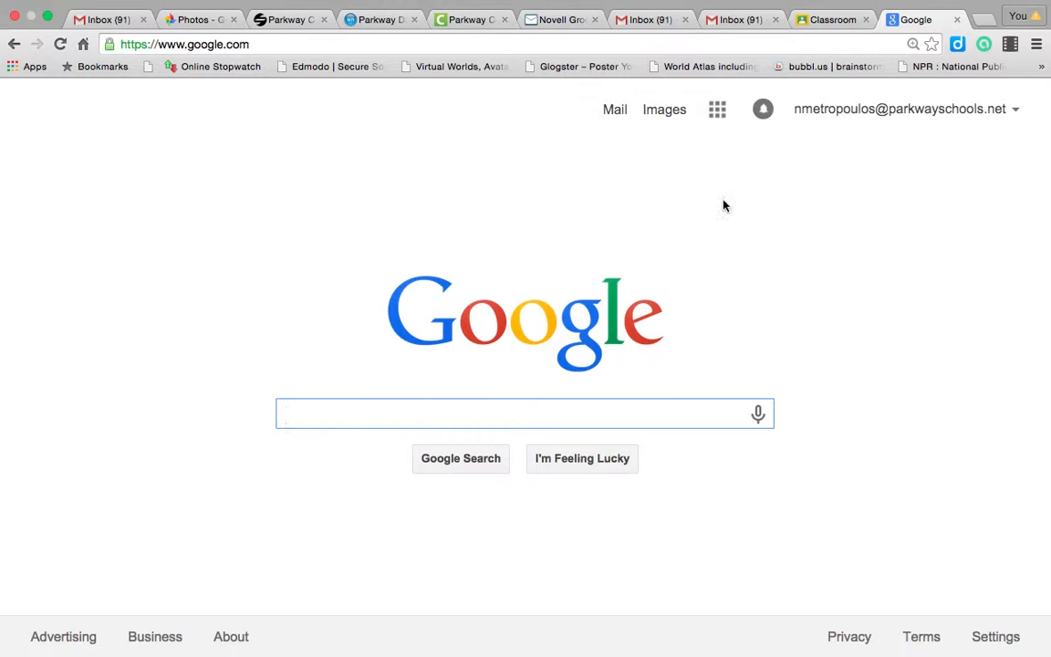
{"action": "mouse_move", "coordinate": [671, 175]}
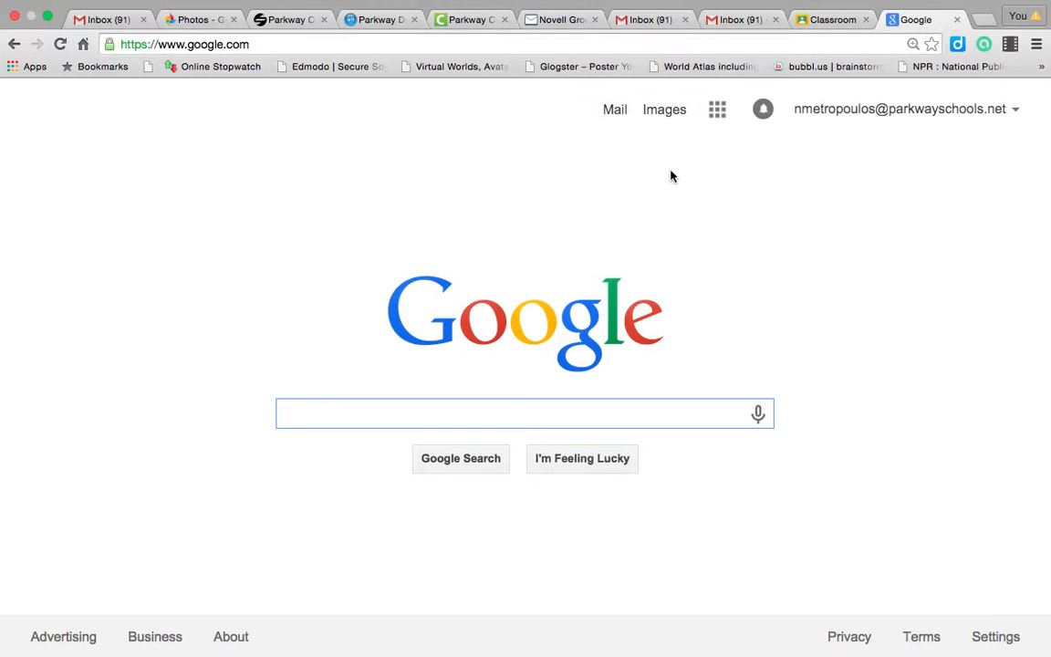
Go to chrome://apps via the Apps bookmark and launch the Chrome Web Store.
{"action": "left_click", "coordinate": [526, 412]}
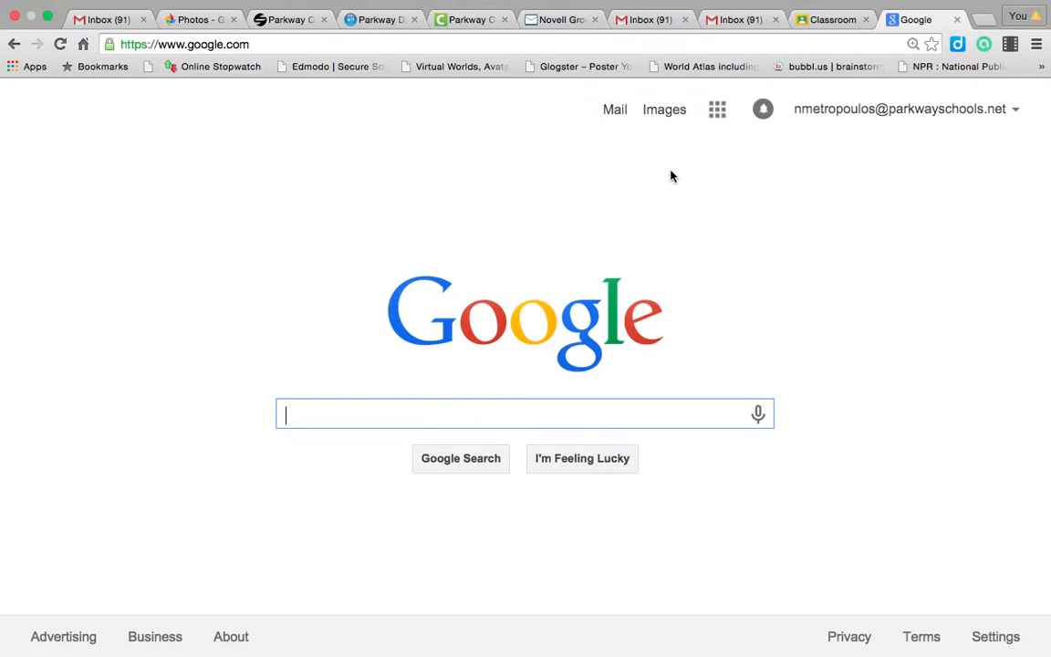
{"action": "mouse_move", "coordinate": [526, 192]}
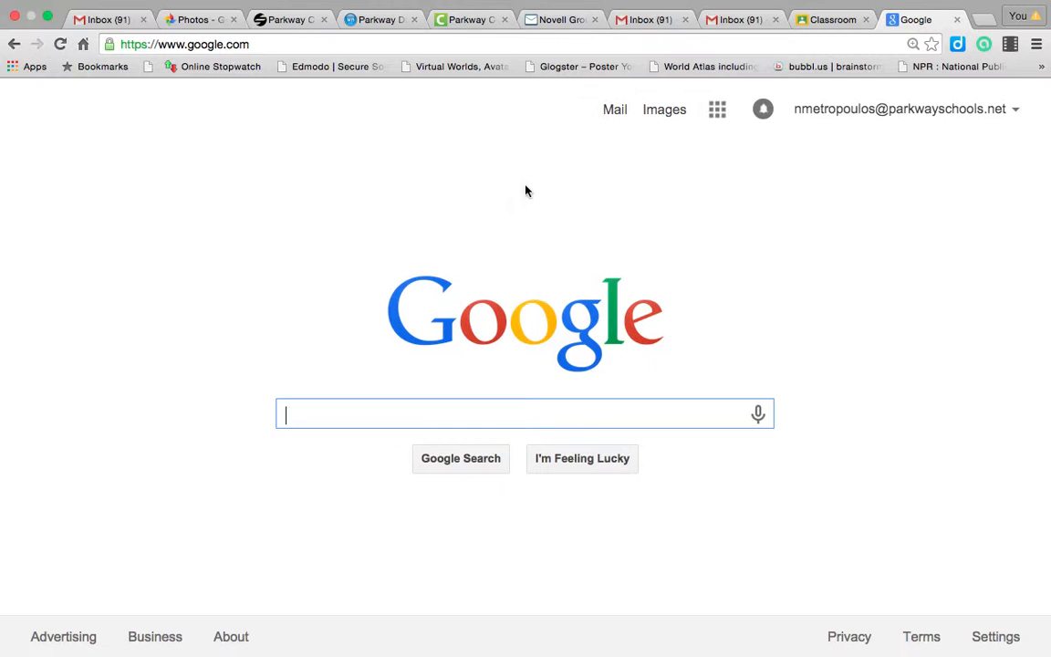
{"action": "mouse_move", "coordinate": [476, 205]}
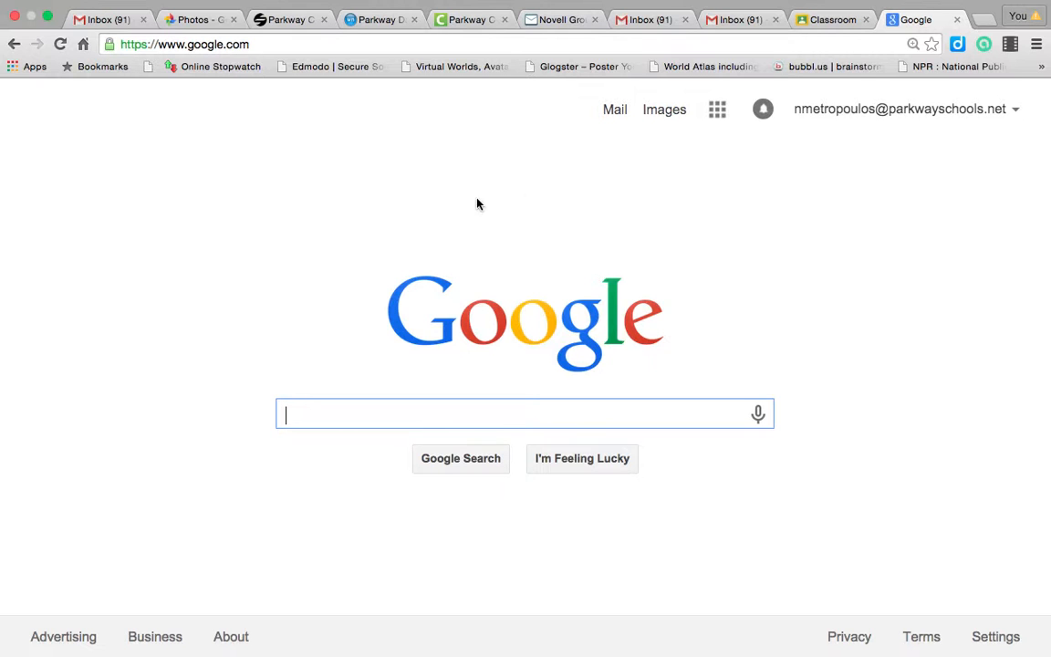
{"action": "mouse_move", "coordinate": [332, 222]}
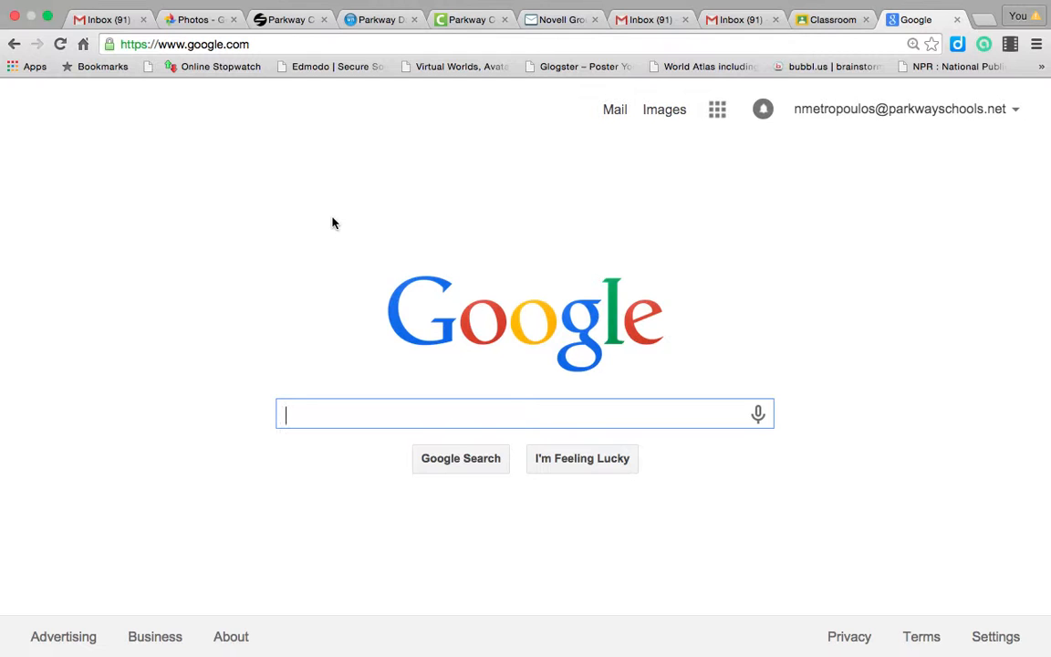
{"action": "mouse_move", "coordinate": [200, 171]}
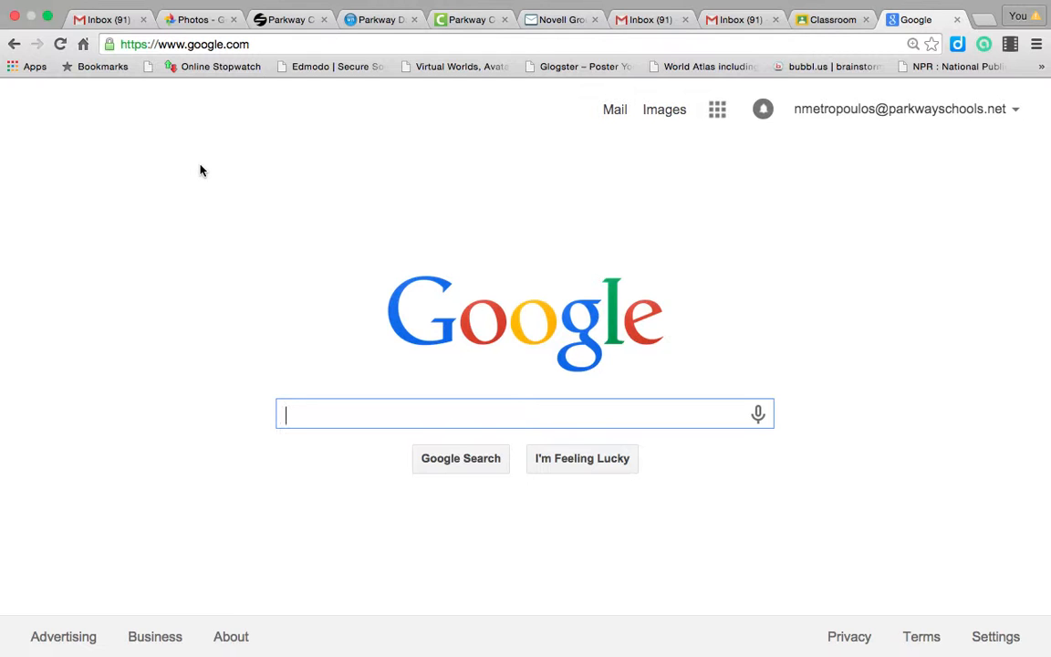
{"action": "mouse_move", "coordinate": [828, 147]}
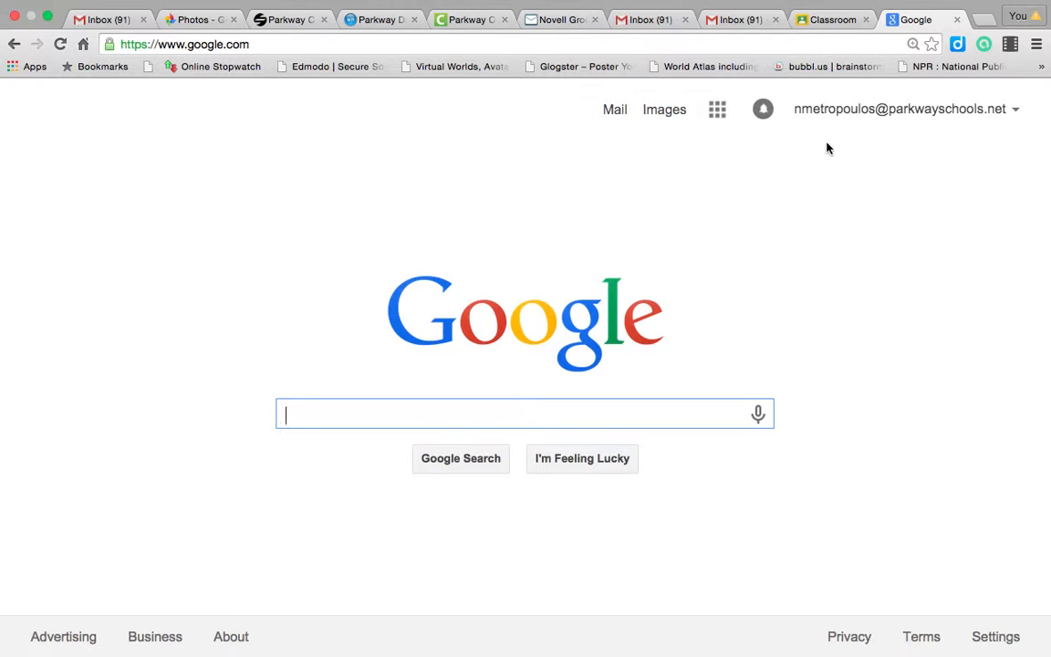
{"action": "mouse_move", "coordinate": [971, 132]}
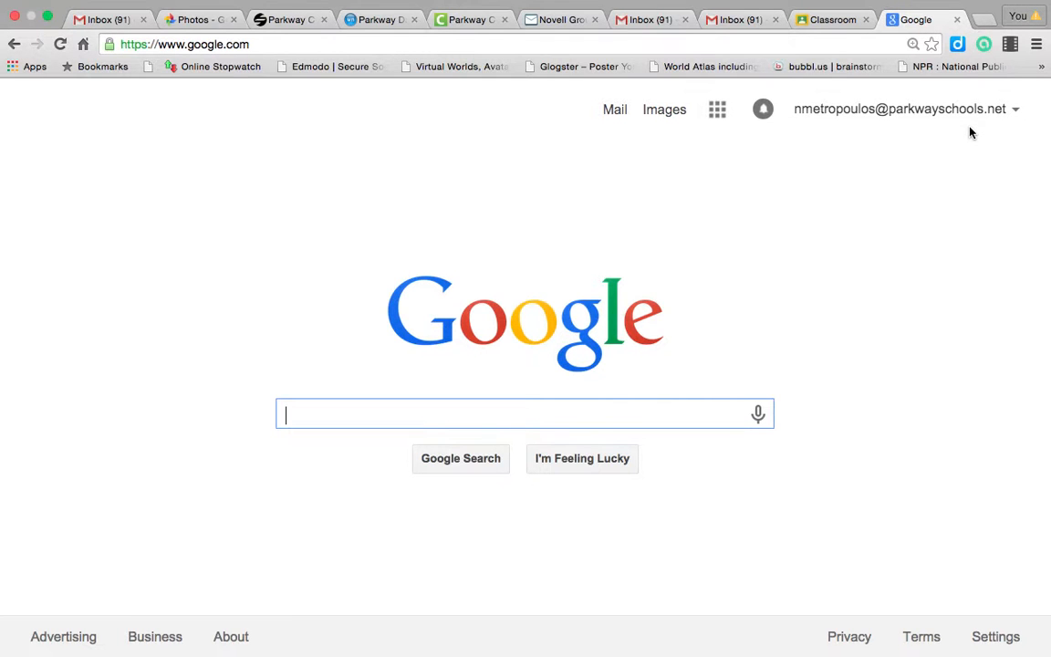
{"action": "mouse_move", "coordinate": [770, 183]}
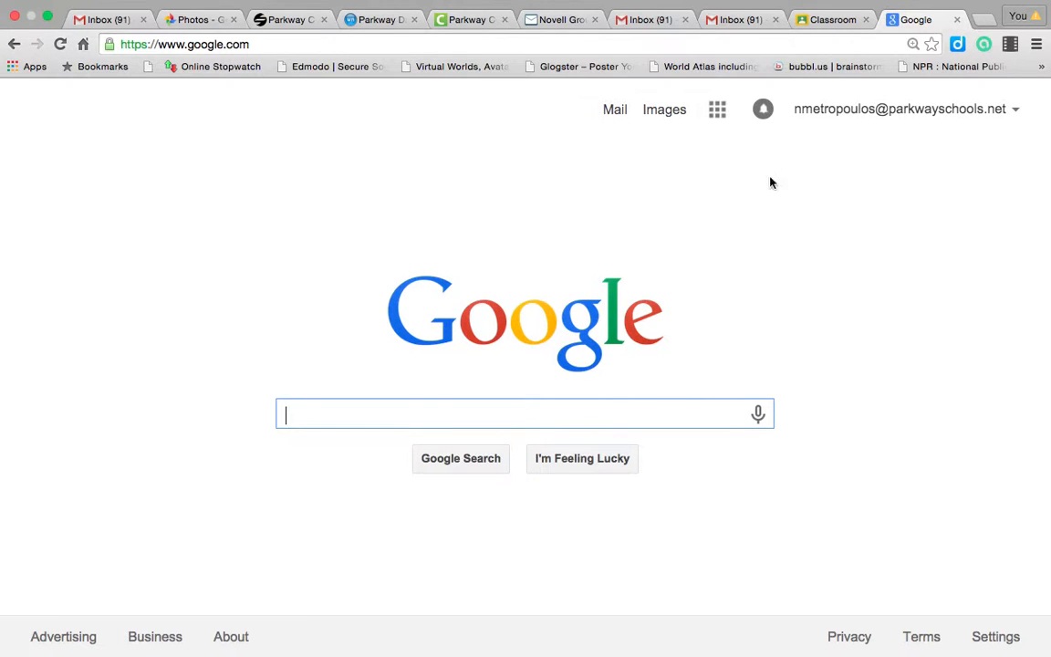
{"action": "mouse_move", "coordinate": [794, 125]}
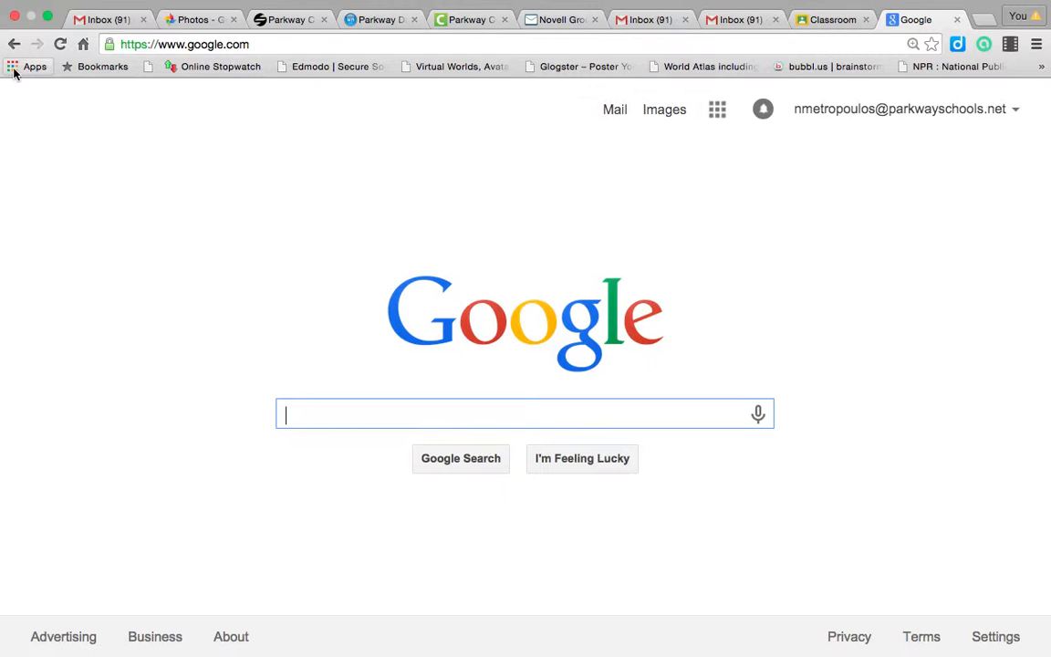
{"action": "left_click", "coordinate": [35, 65]}
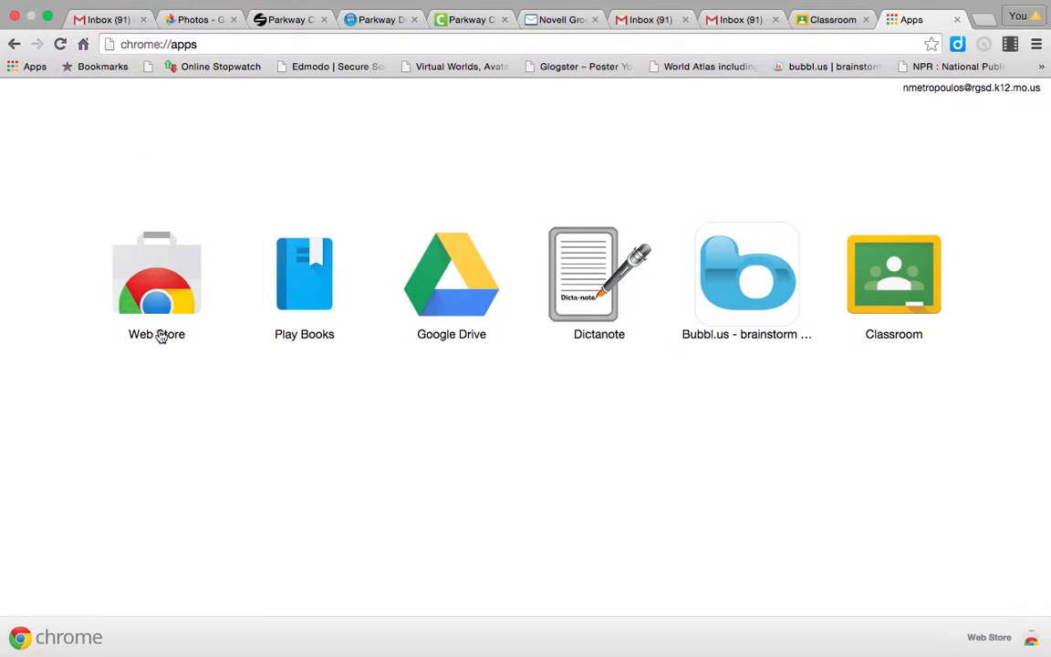
{"action": "left_click", "coordinate": [156, 273]}
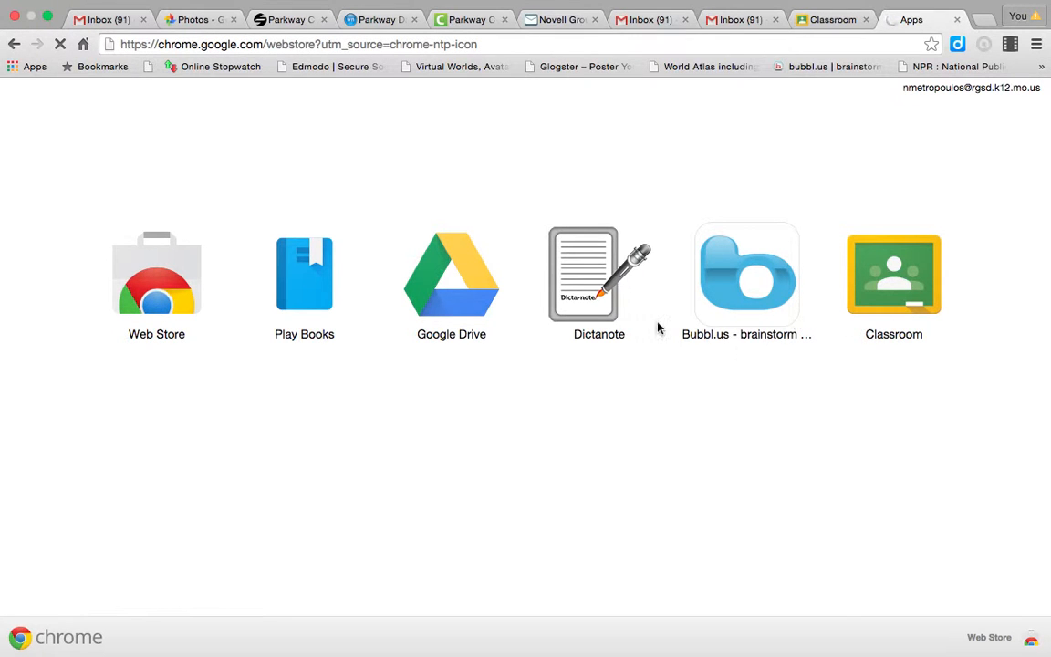
{"action": "left_click", "coordinate": [157, 274]}
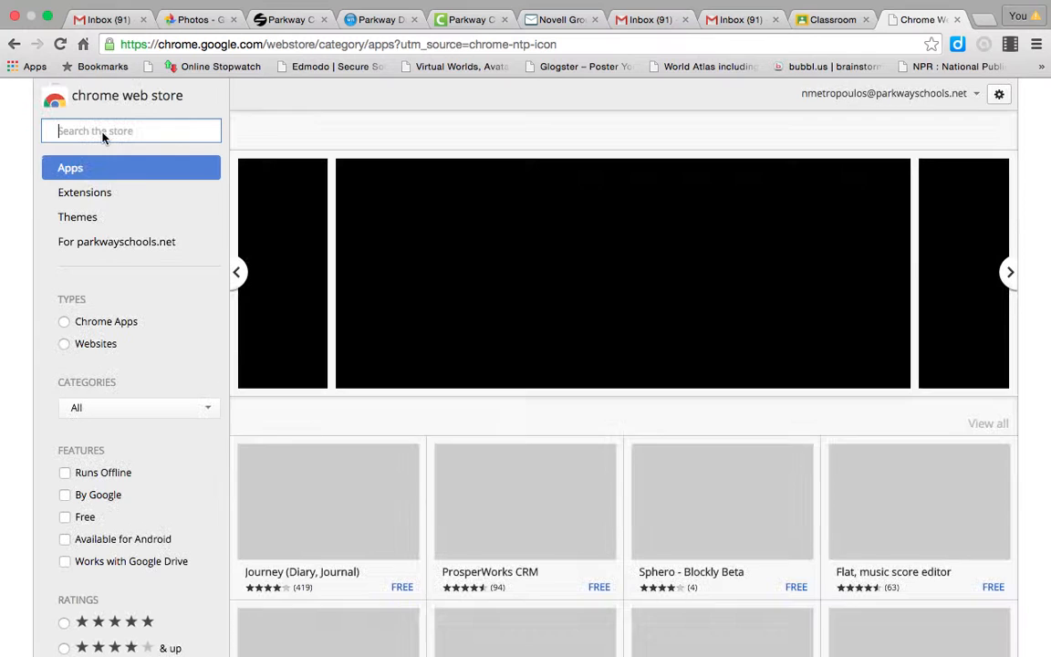
Search the Chrome Web Store for 'google classroom'.
{"action": "type", "text": "gog"}
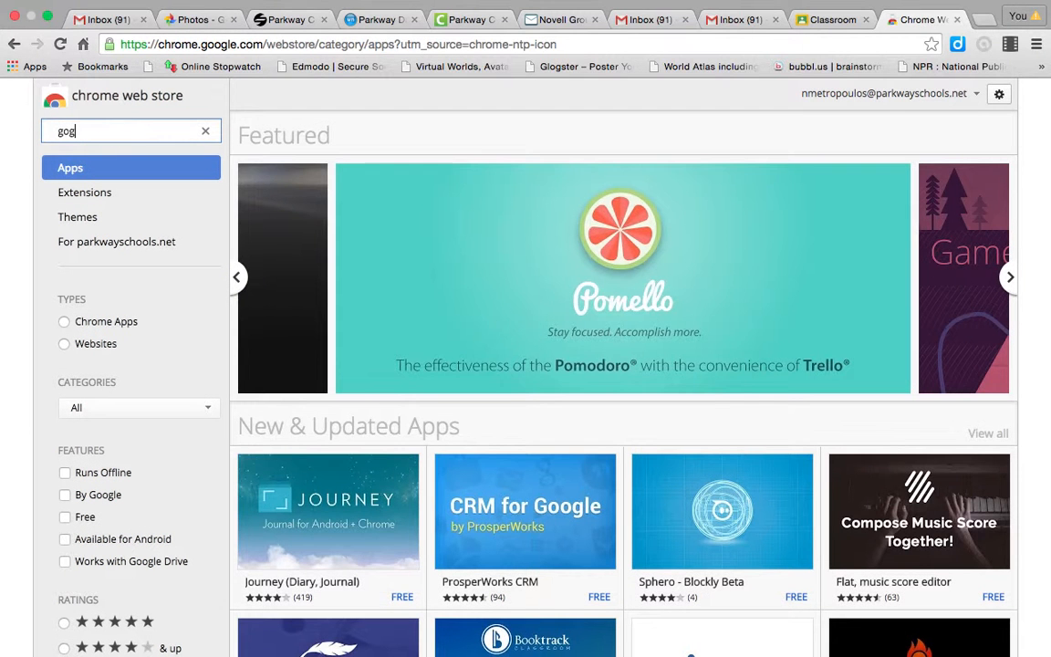
{"action": "left_click", "coordinate": [204, 131]}
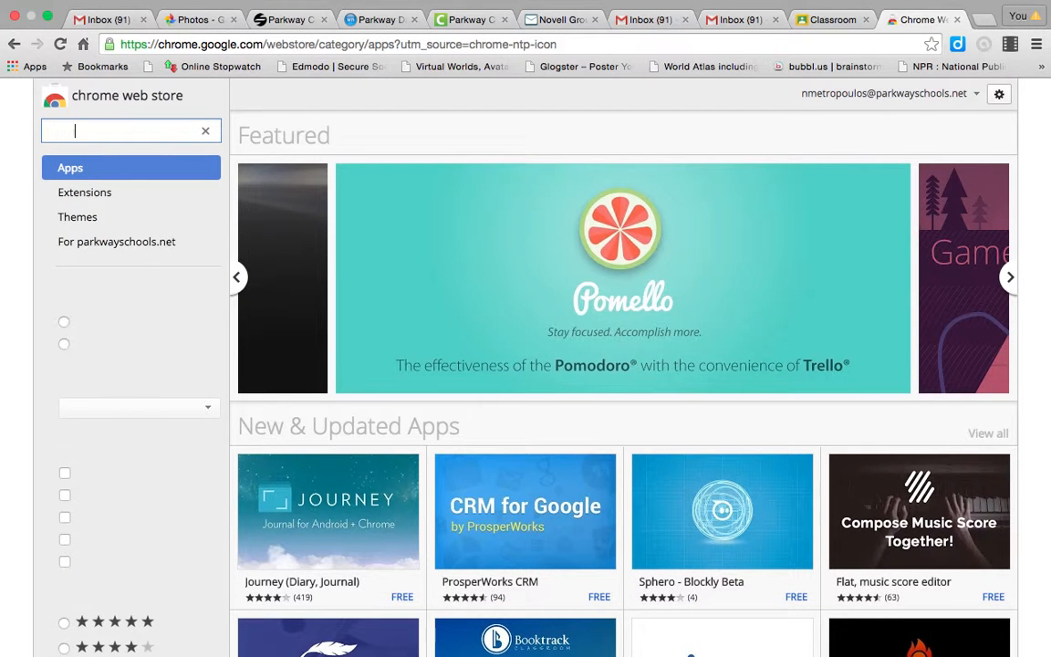
{"action": "type", "text": "google classrr"}
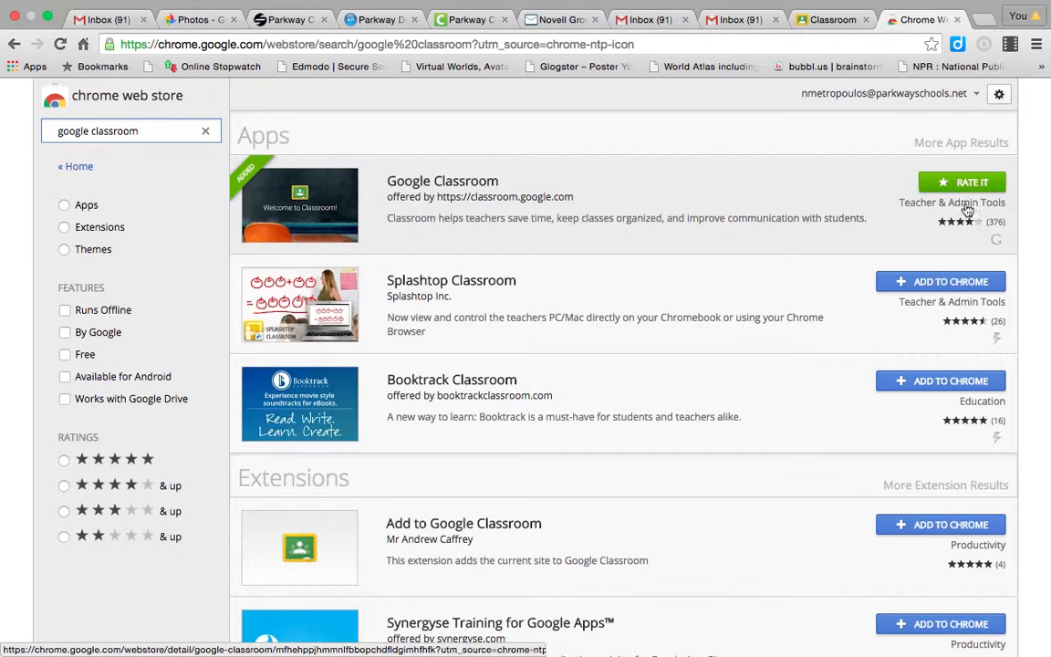
View the Google Classroom app listing, close it, and look through the results.
{"action": "left_click", "coordinate": [441, 181]}
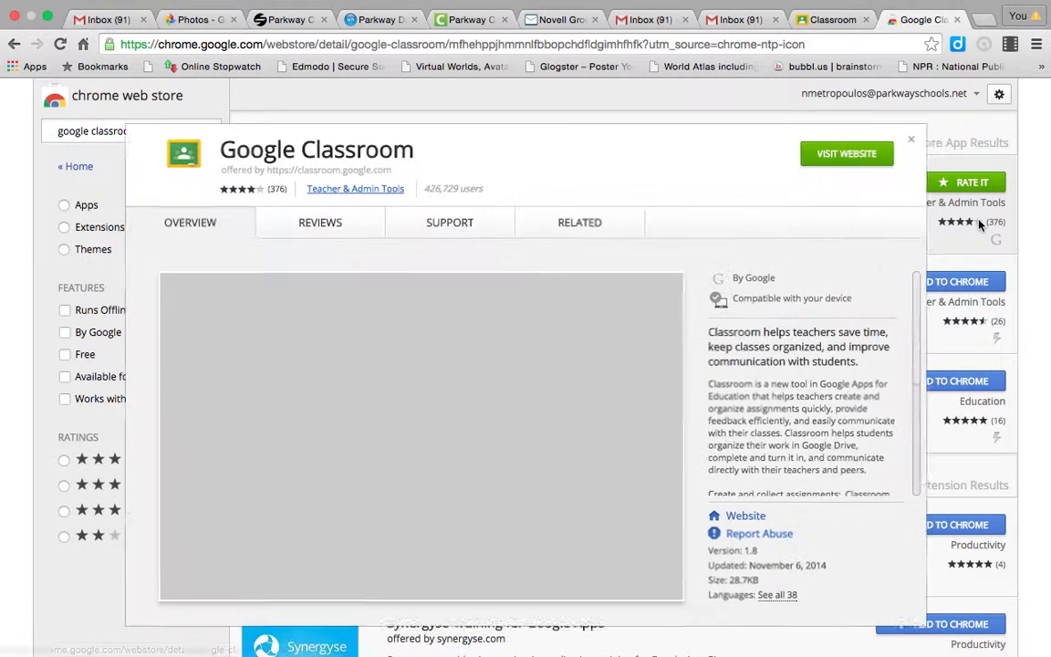
{"action": "left_click", "coordinate": [909, 139]}
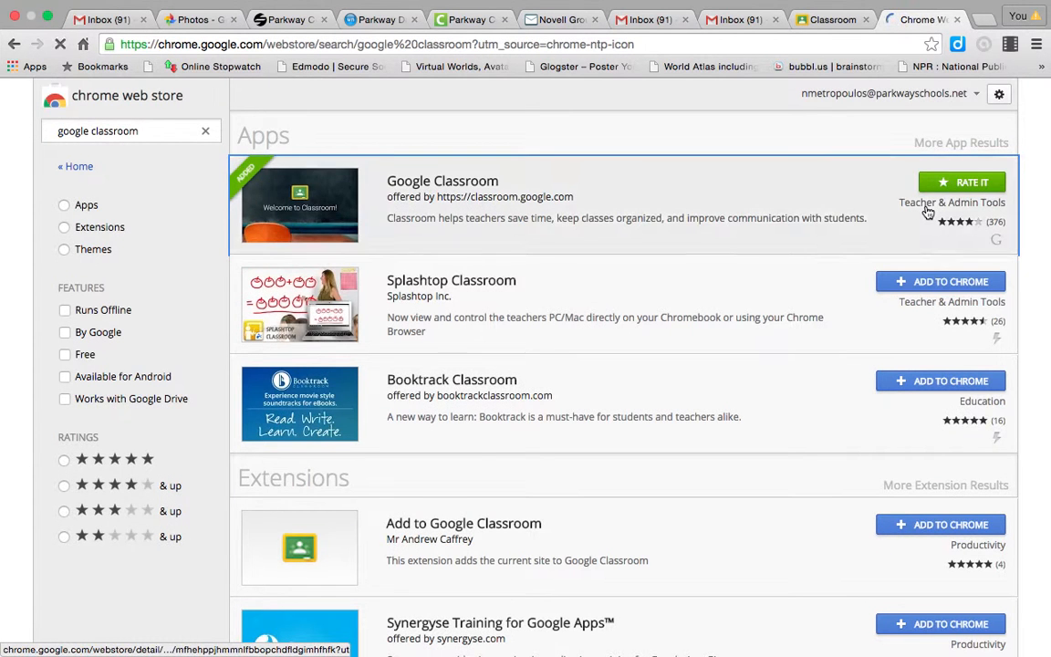
{"action": "scroll", "scroll_direction": "down", "scroll_amount": 3}
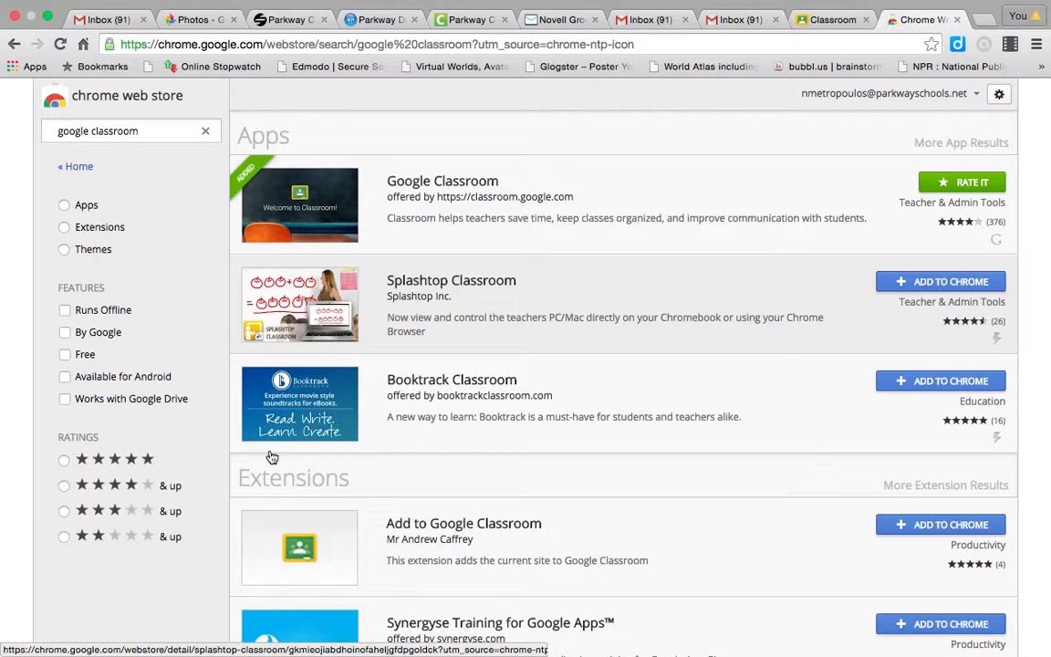
{"action": "mouse_move", "coordinate": [372, 404]}
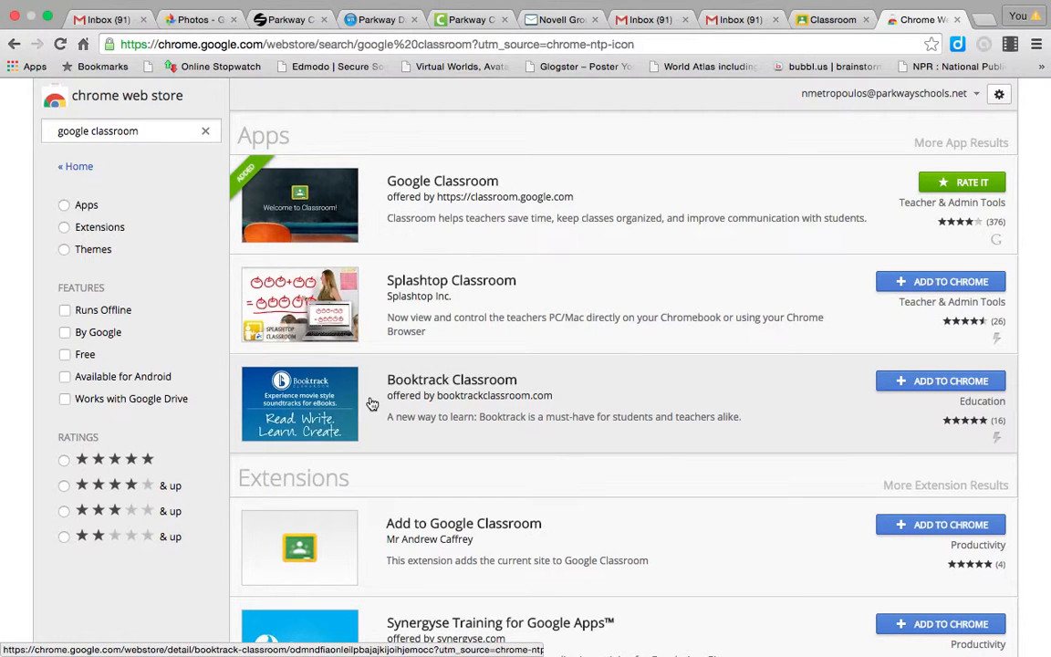
Visit the bubbl.us site, then switch back to the Google Classroom tab.
{"action": "left_click", "coordinate": [825, 66]}
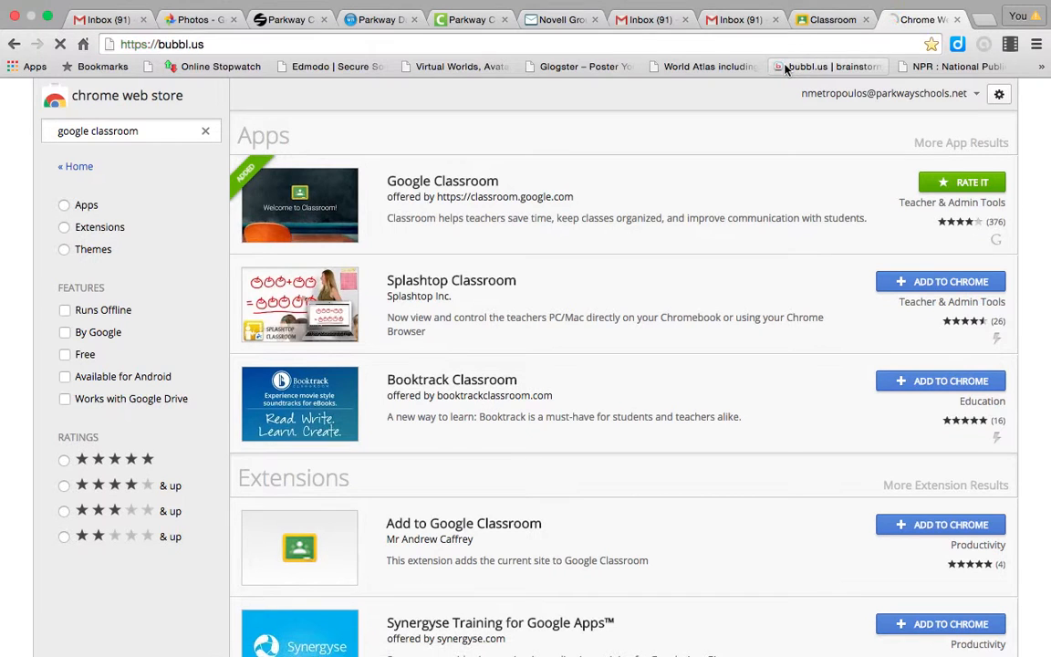
{"action": "left_click", "coordinate": [921, 18]}
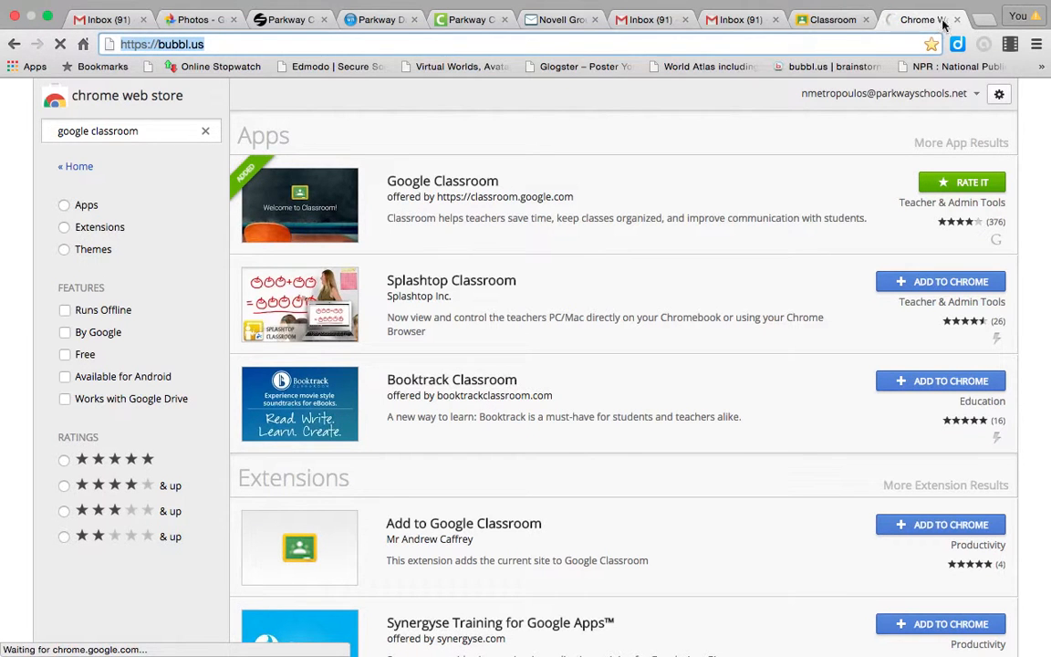
{"action": "left_click", "coordinate": [919, 19]}
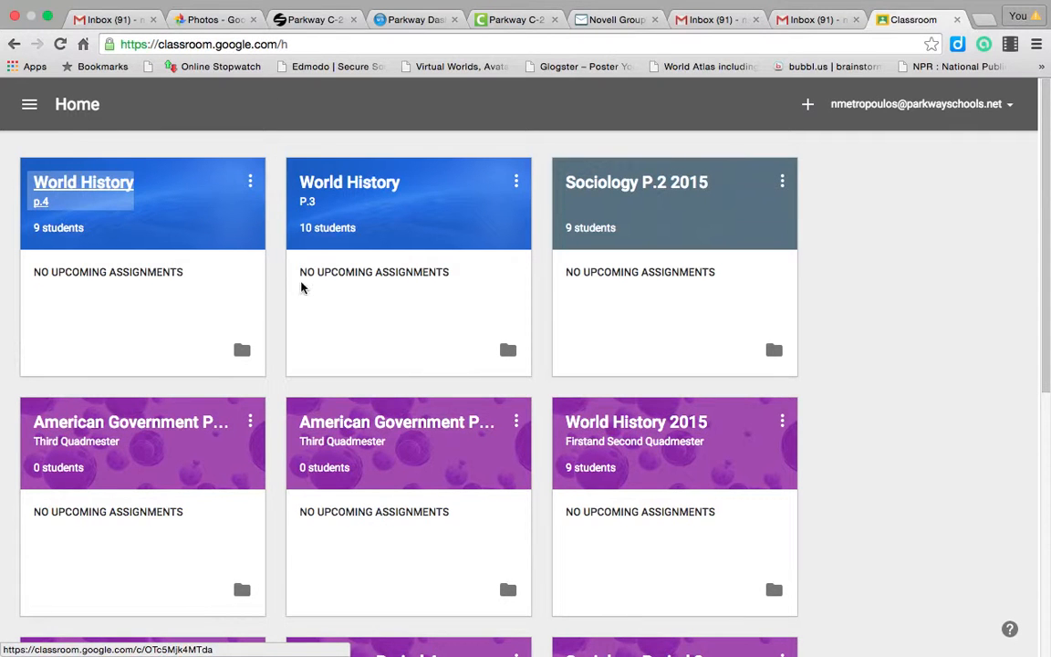
{"action": "mouse_move", "coordinate": [821, 128]}
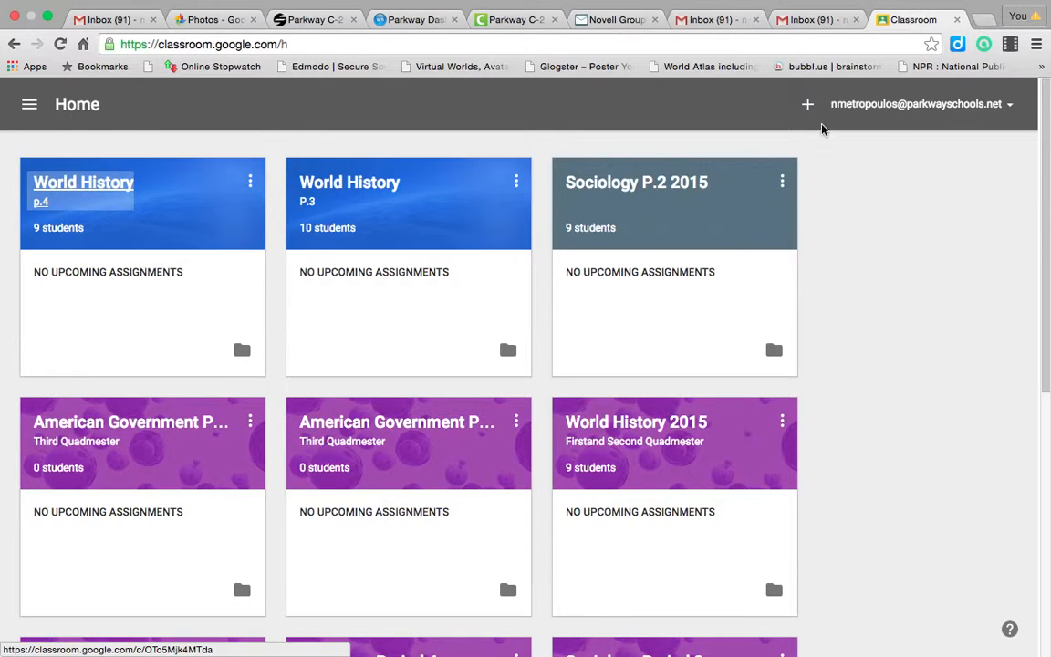
Choose Create class from the + menu on the Classroom home page.
{"action": "left_click", "coordinate": [806, 102]}
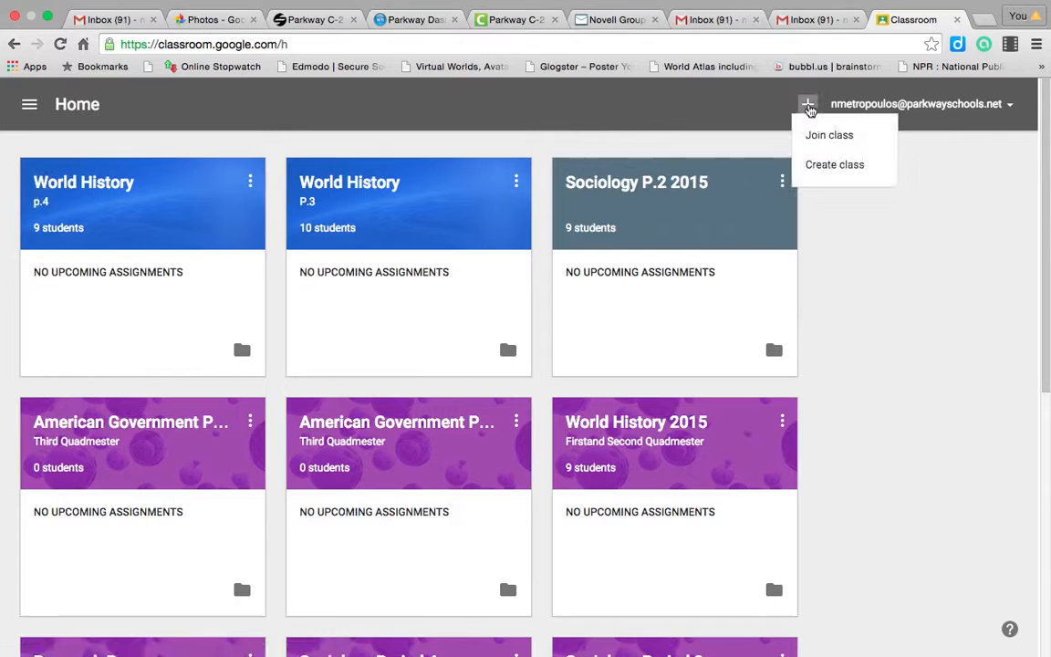
{"action": "left_click", "coordinate": [833, 164]}
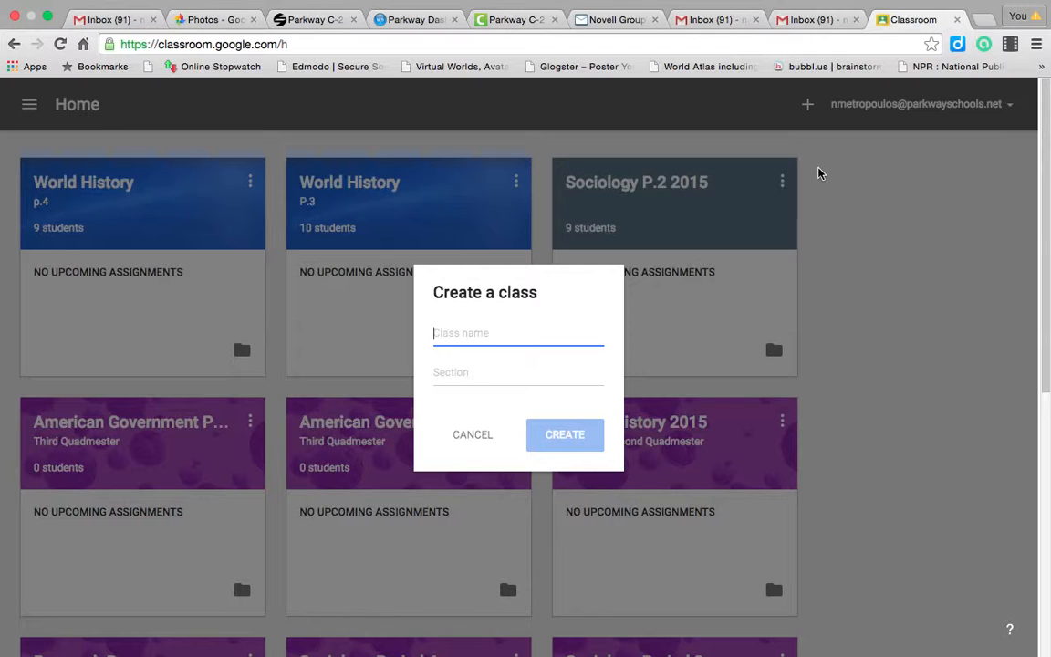
Create a class named American Government with section Period 4.
{"action": "type", "text": "American"}
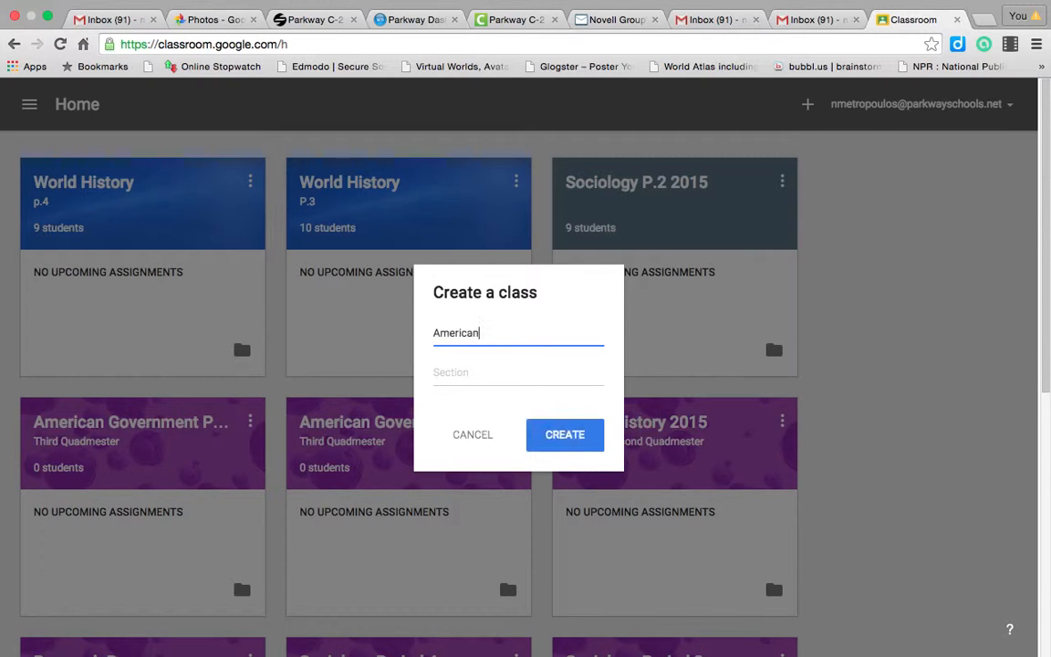
{"action": "type", "text": "GOve"}
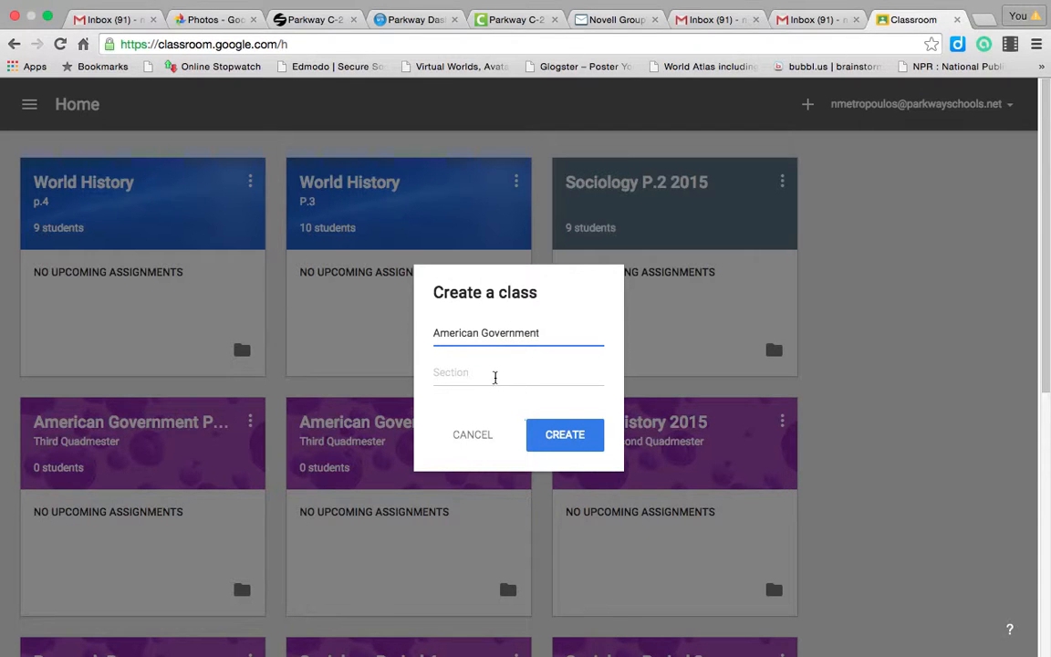
{"action": "type", "text": "Period 4"}
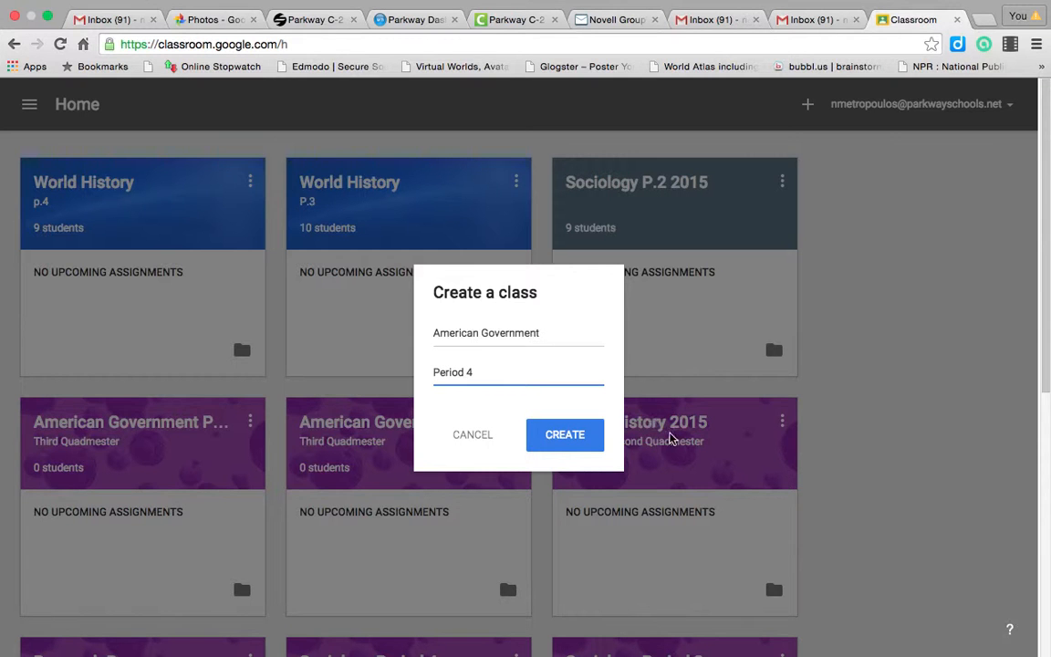
{"action": "left_click", "coordinate": [565, 434]}
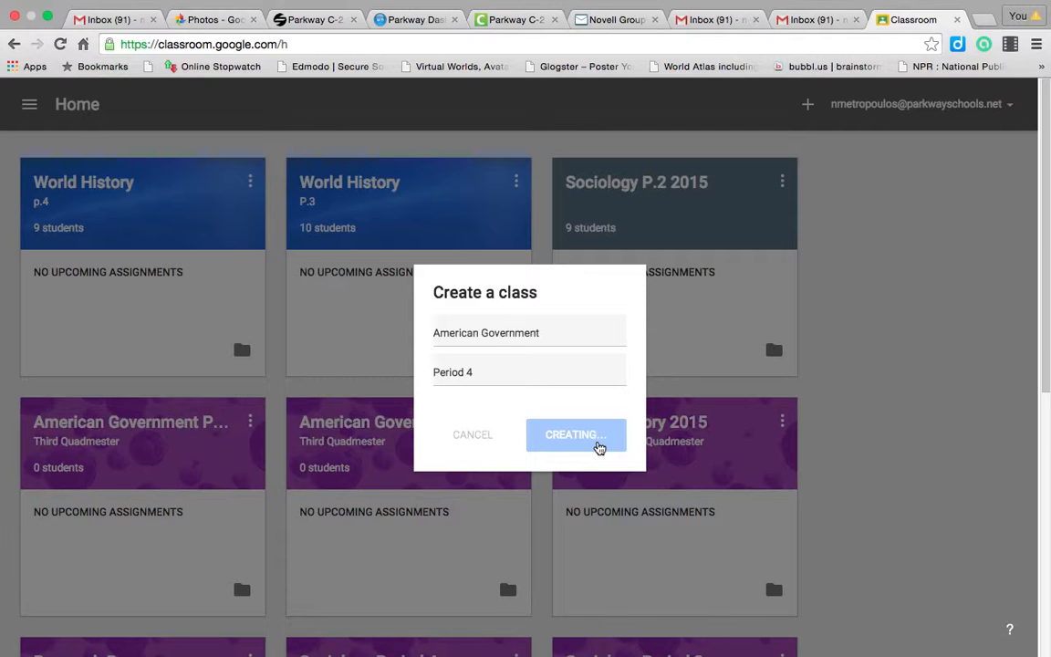
{"action": "left_click", "coordinate": [577, 434]}
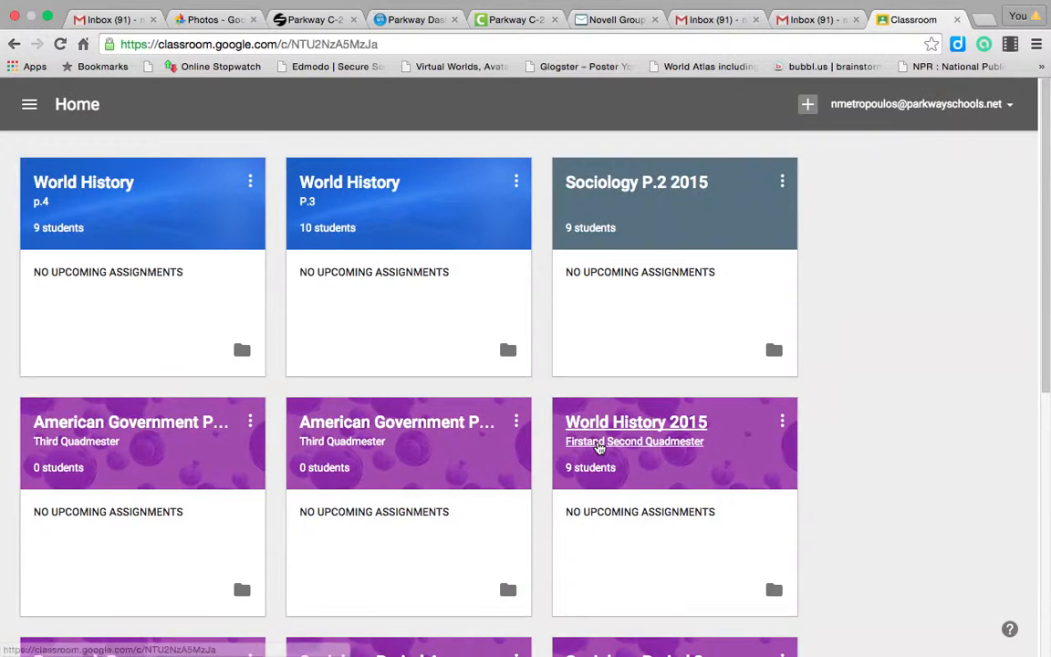
Enter the American Government Period 4 class and bring up the theme Gallery.
{"action": "left_click", "coordinate": [131, 421]}
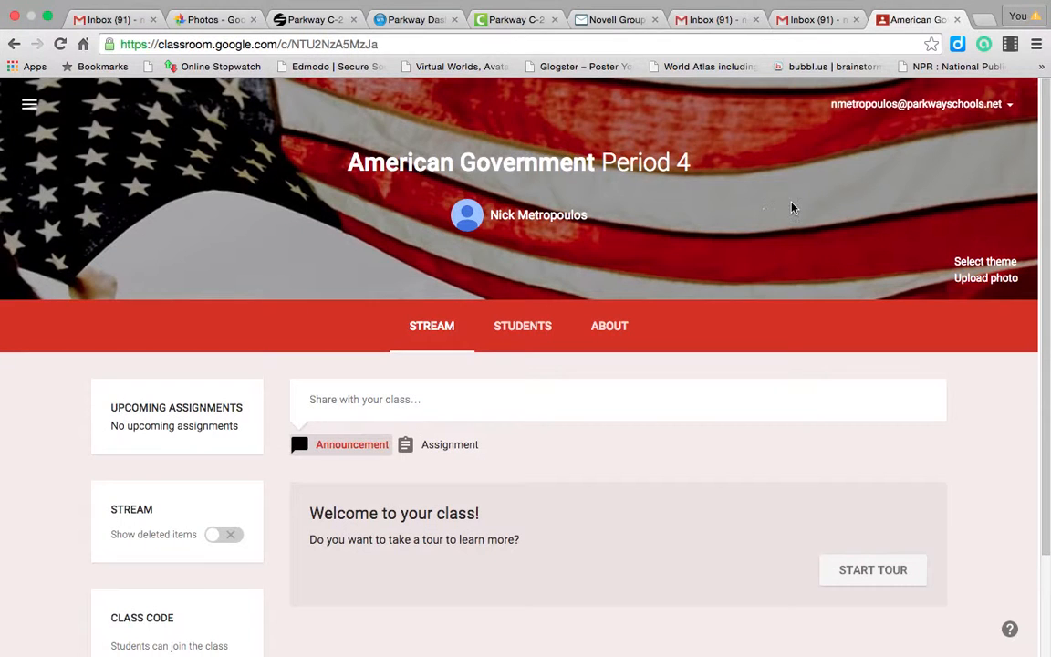
{"action": "mouse_move", "coordinate": [666, 226]}
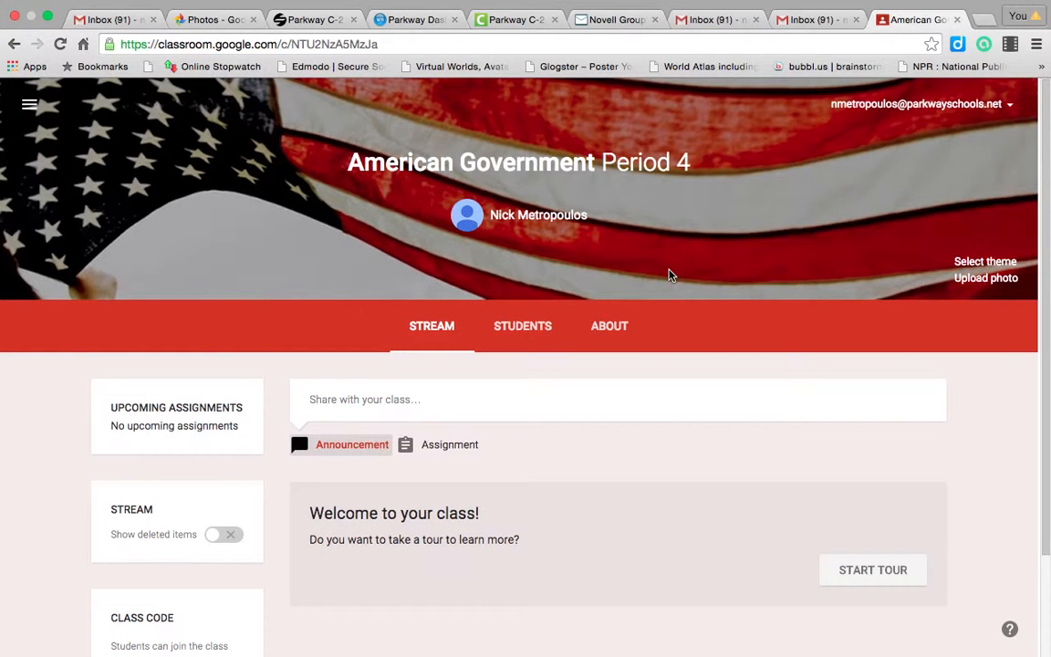
{"action": "mouse_move", "coordinate": [985, 263]}
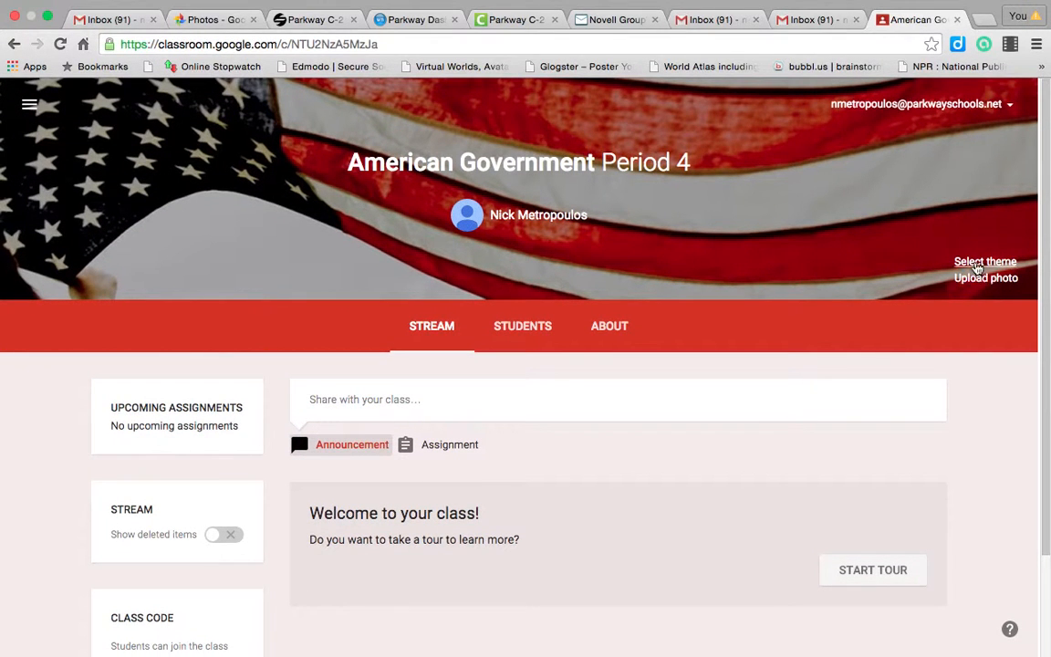
{"action": "left_click", "coordinate": [984, 263]}
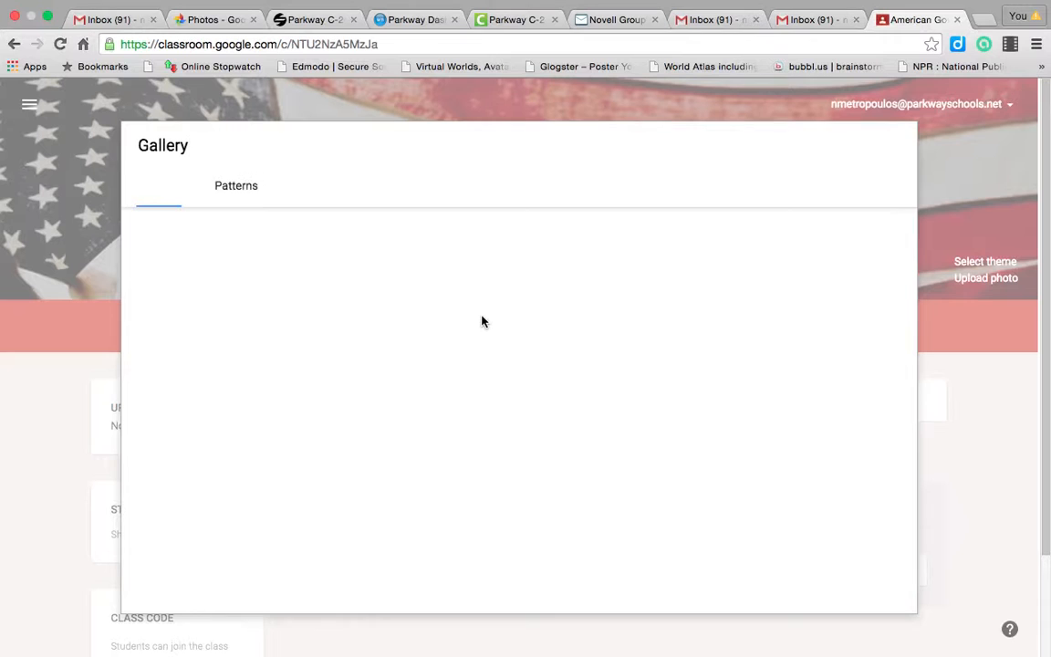
{"action": "left_click", "coordinate": [157, 186]}
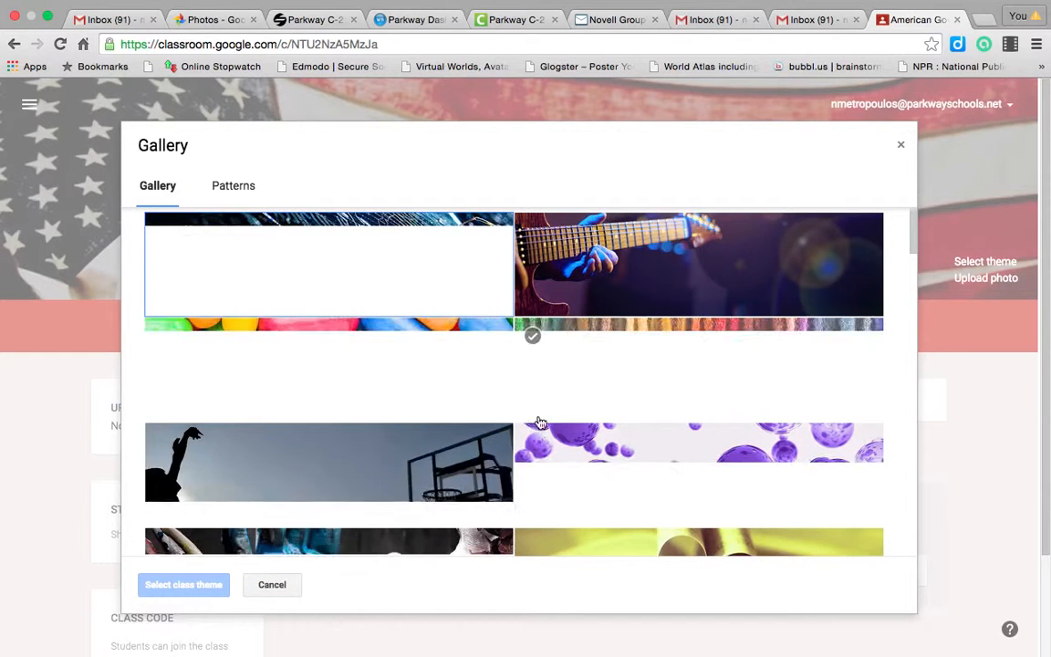
{"action": "left_click", "coordinate": [697, 460]}
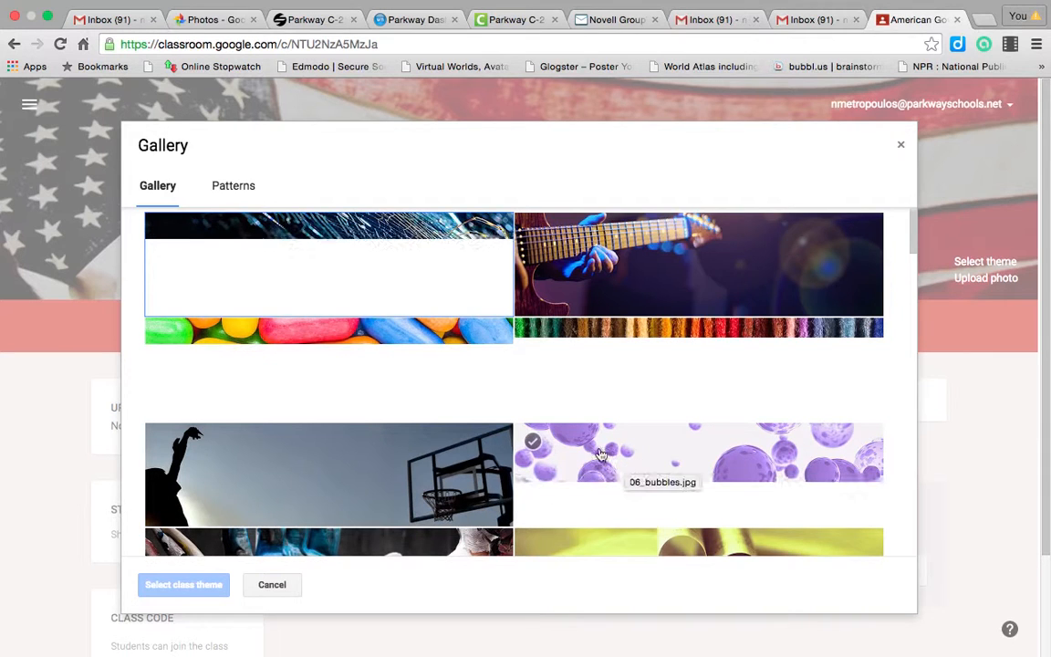
{"action": "scroll", "scroll_direction": "down", "scroll_amount": 3}
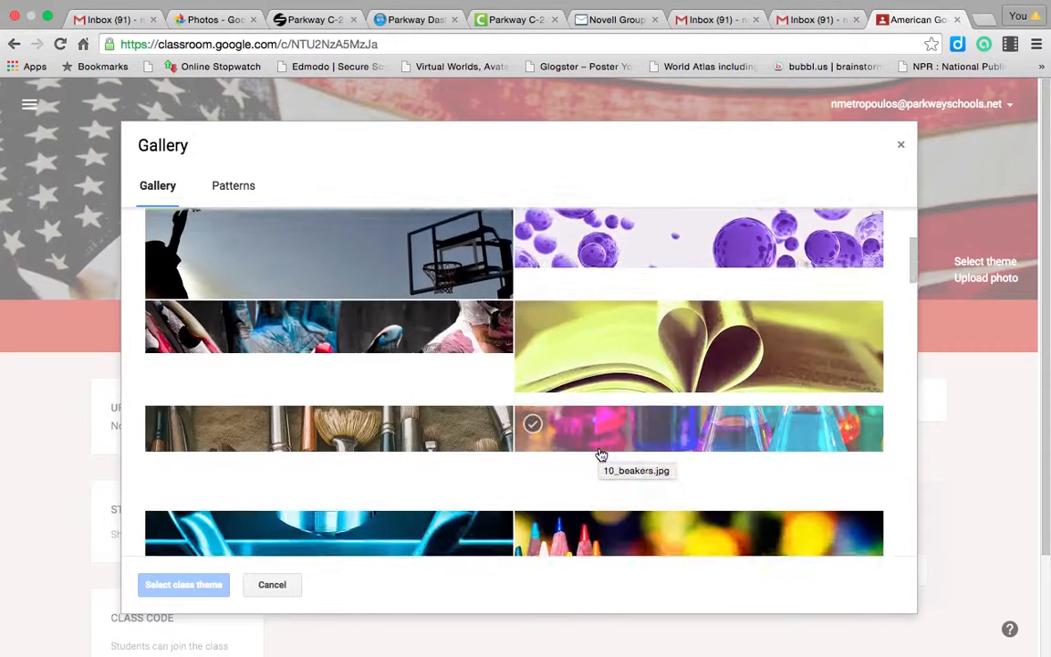
{"action": "scroll", "scroll_direction": "down", "scroll_amount": 3}
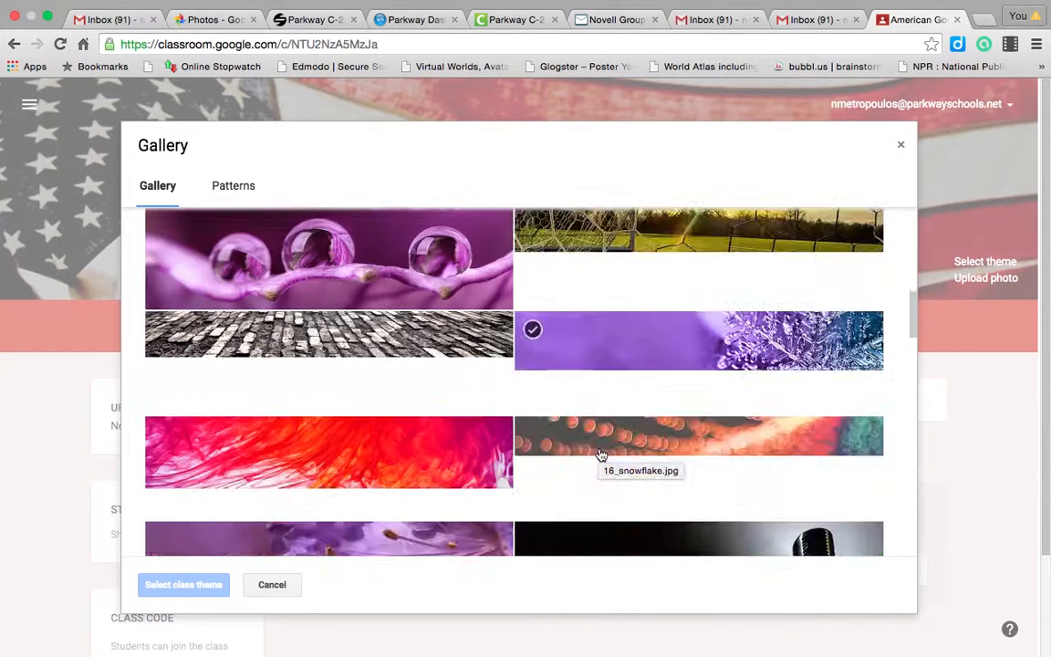
{"action": "scroll", "scroll_direction": "down", "scroll_amount": 3}
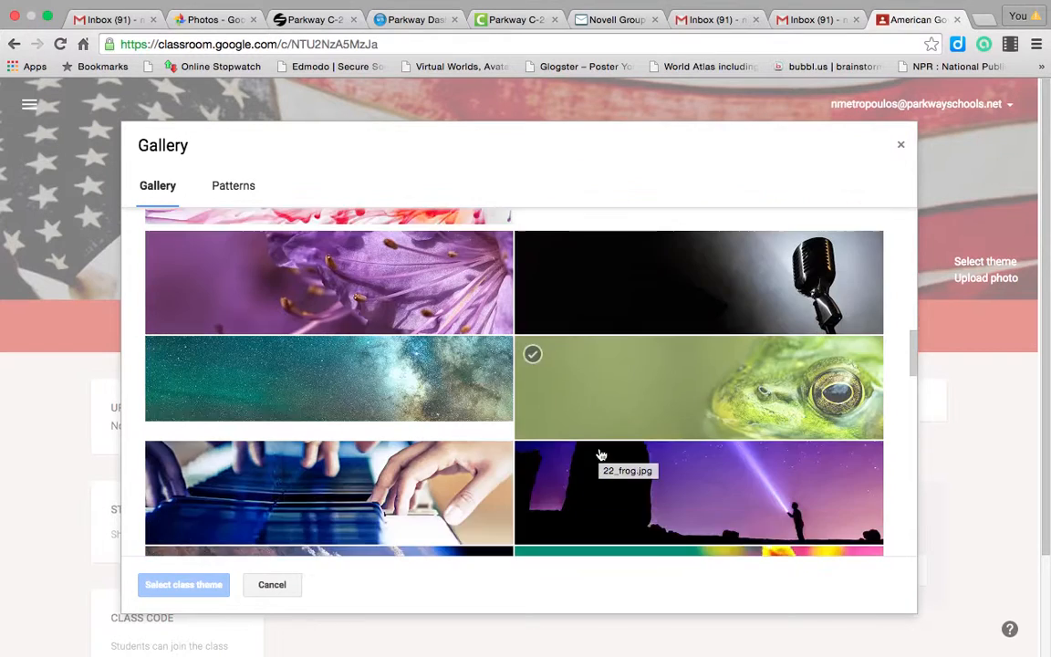
{"action": "scroll", "scroll_direction": "down", "scroll_amount": 3}
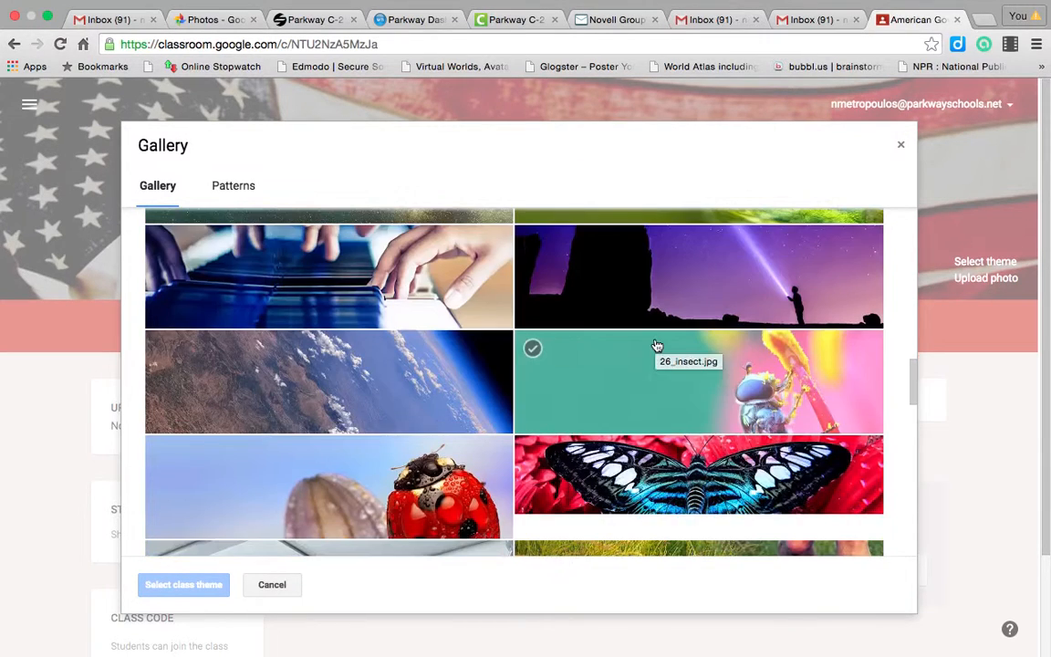
{"action": "scroll", "scroll_direction": "down", "scroll_amount": 3}
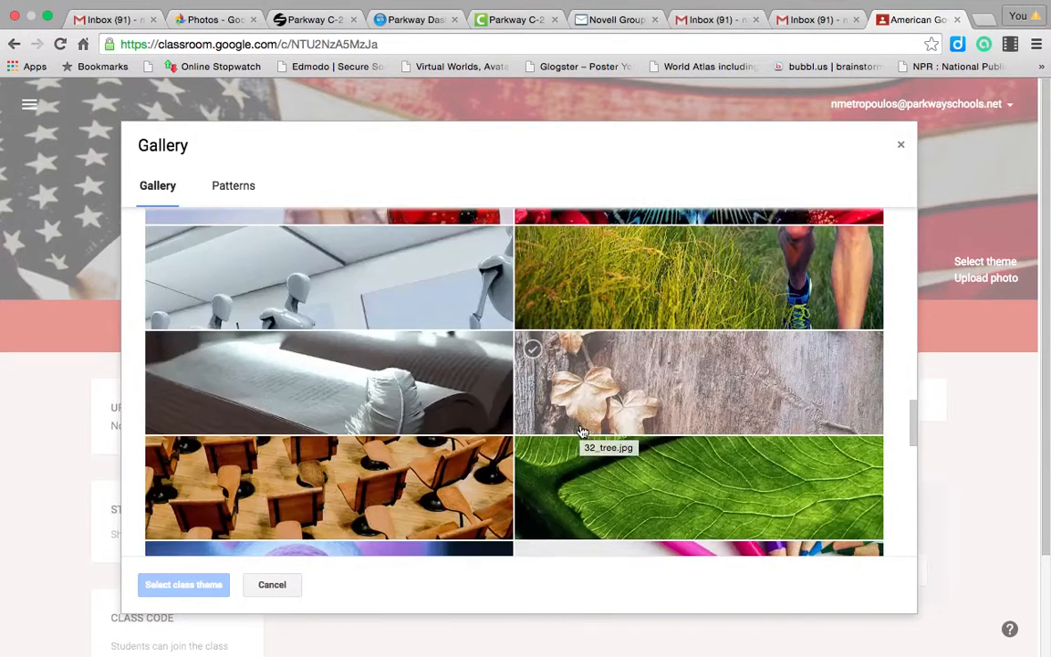
{"action": "scroll", "scroll_direction": "down", "scroll_amount": 3}
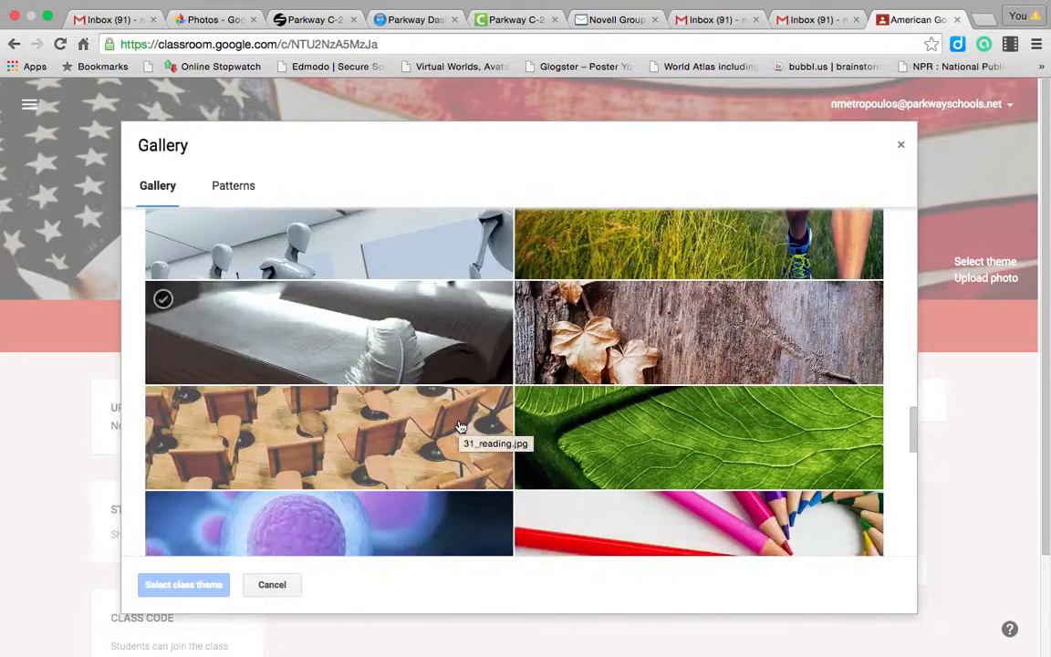
{"action": "scroll", "scroll_direction": "down", "scroll_amount": 3}
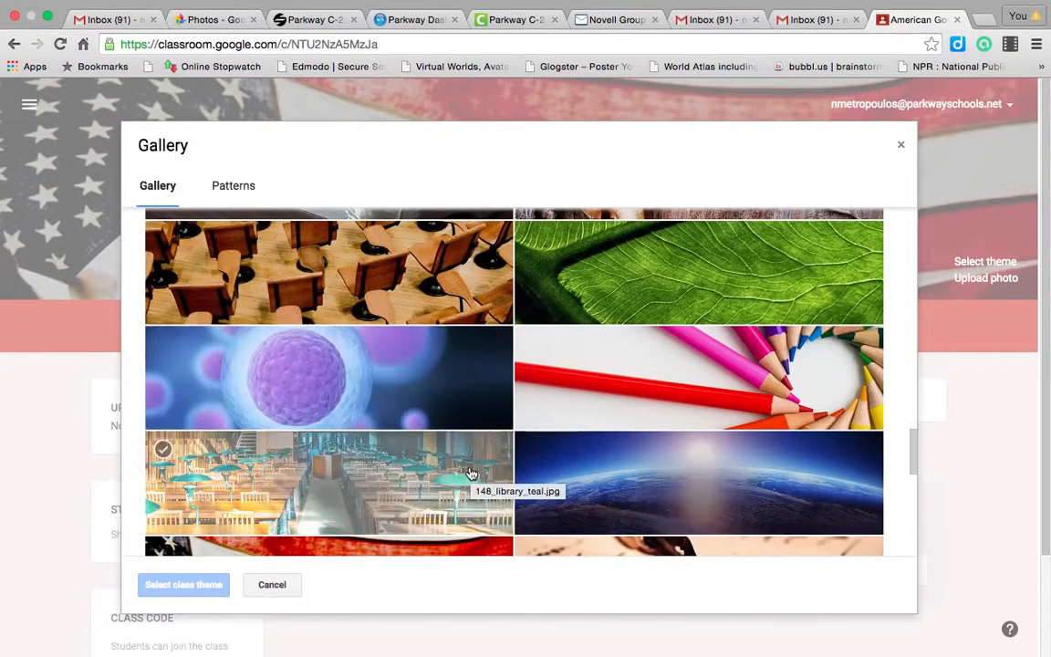
{"action": "left_click", "coordinate": [271, 584]}
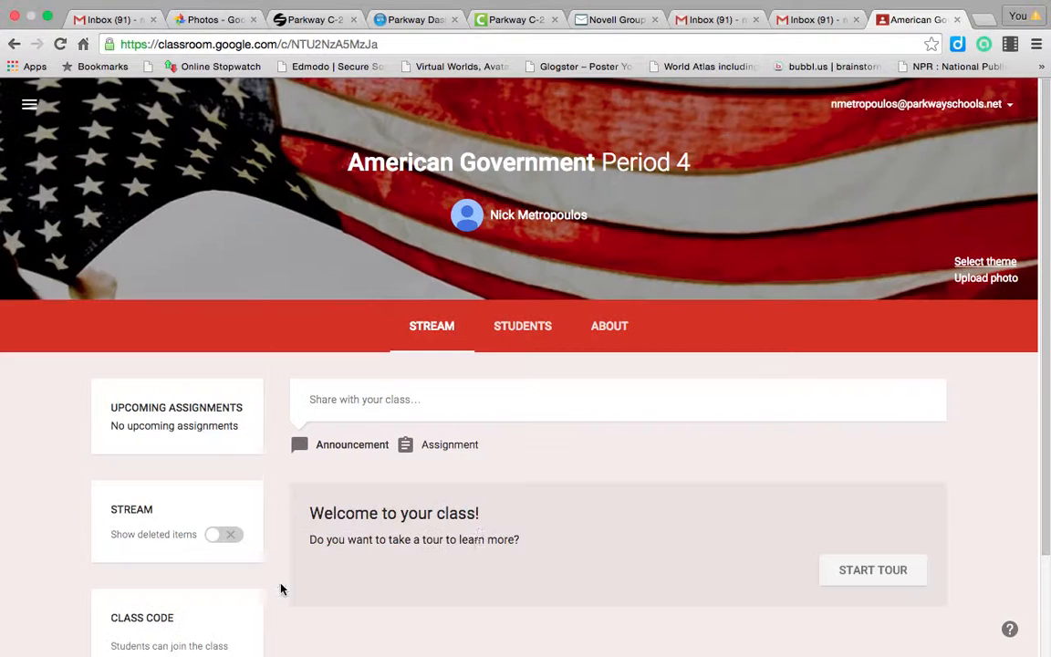
{"action": "scroll", "scroll_direction": "down", "scroll_amount": 3}
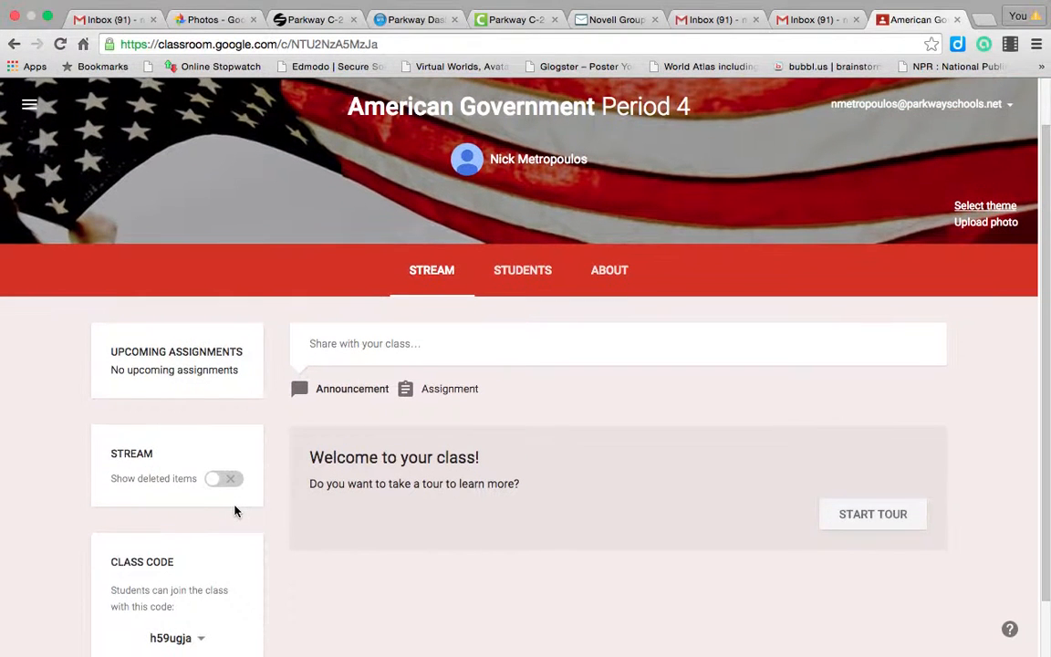
{"action": "mouse_move", "coordinate": [135, 468]}
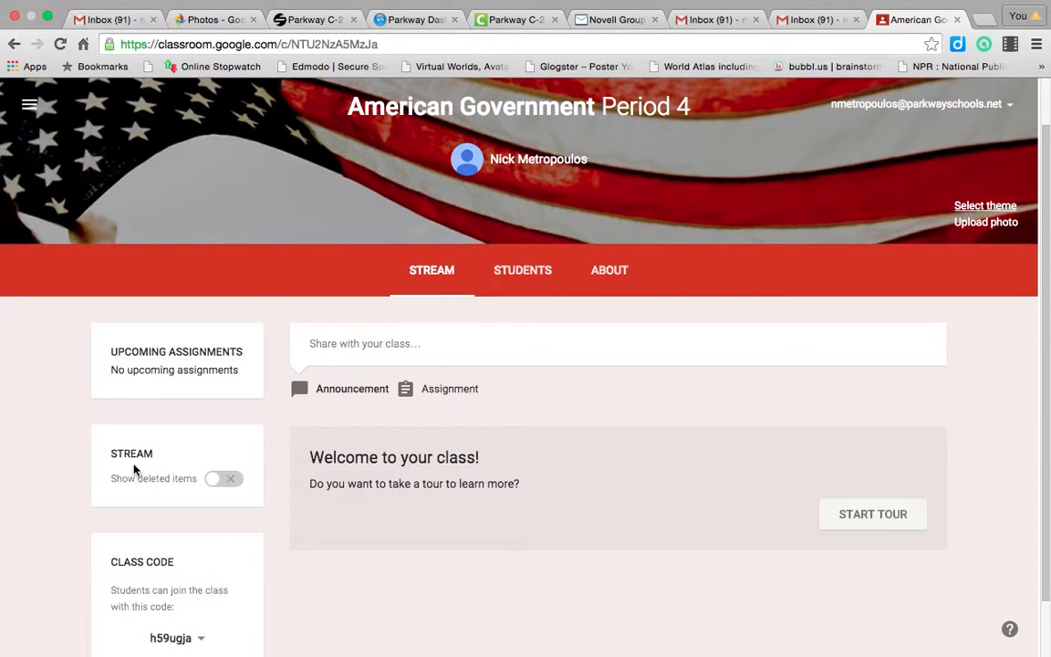
{"action": "mouse_move", "coordinate": [193, 490]}
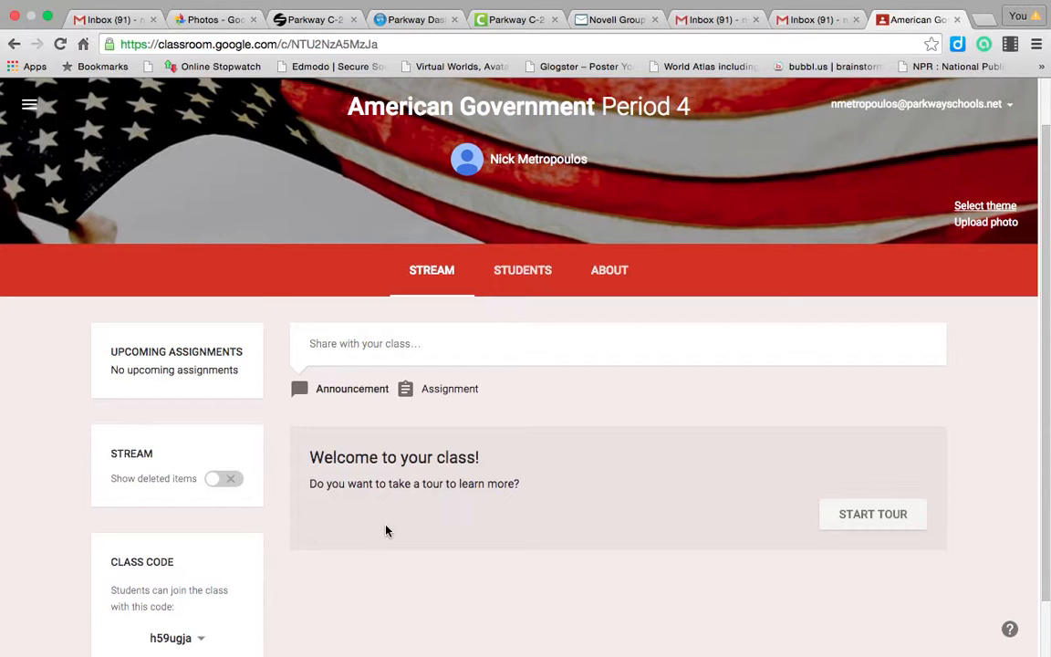
{"action": "scroll", "scroll_direction": "down", "scroll_amount": 3}
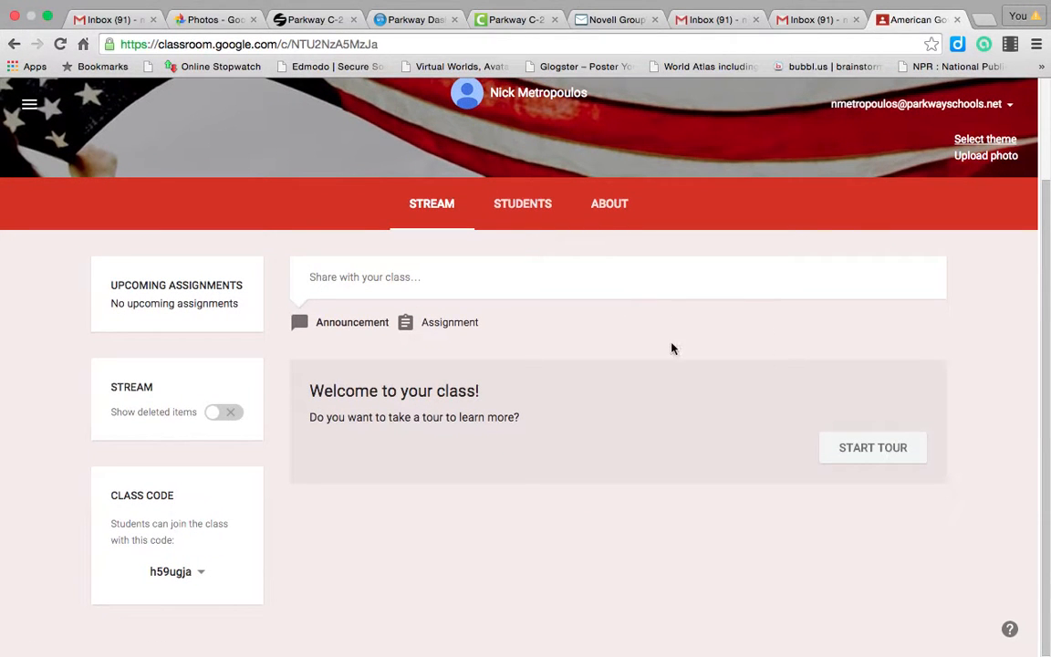
{"action": "mouse_move", "coordinate": [664, 378]}
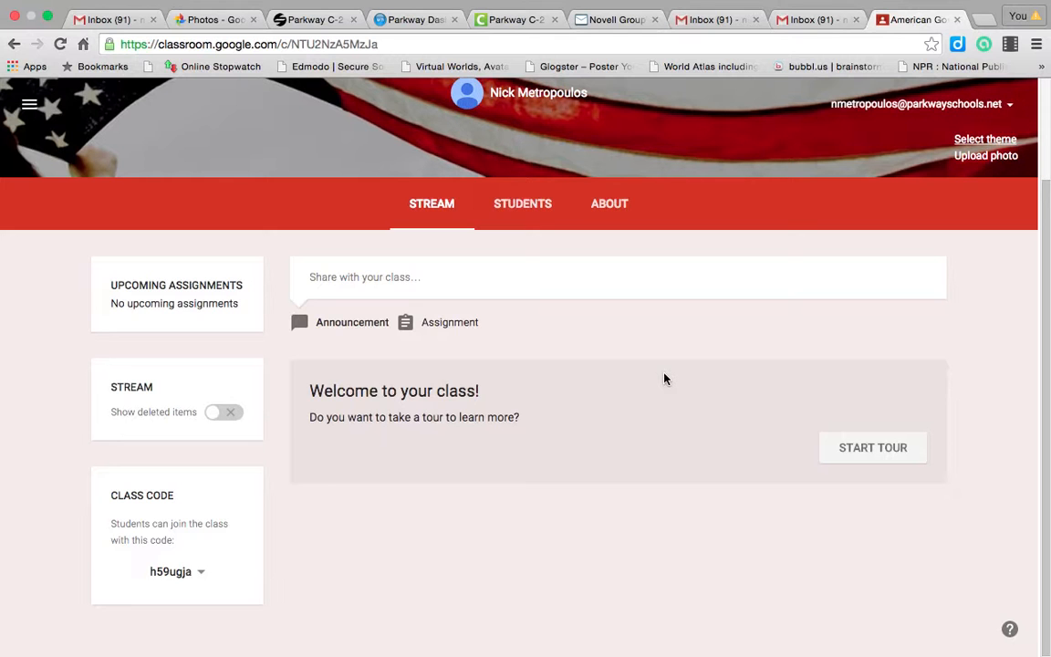
{"action": "mouse_move", "coordinate": [643, 419]}
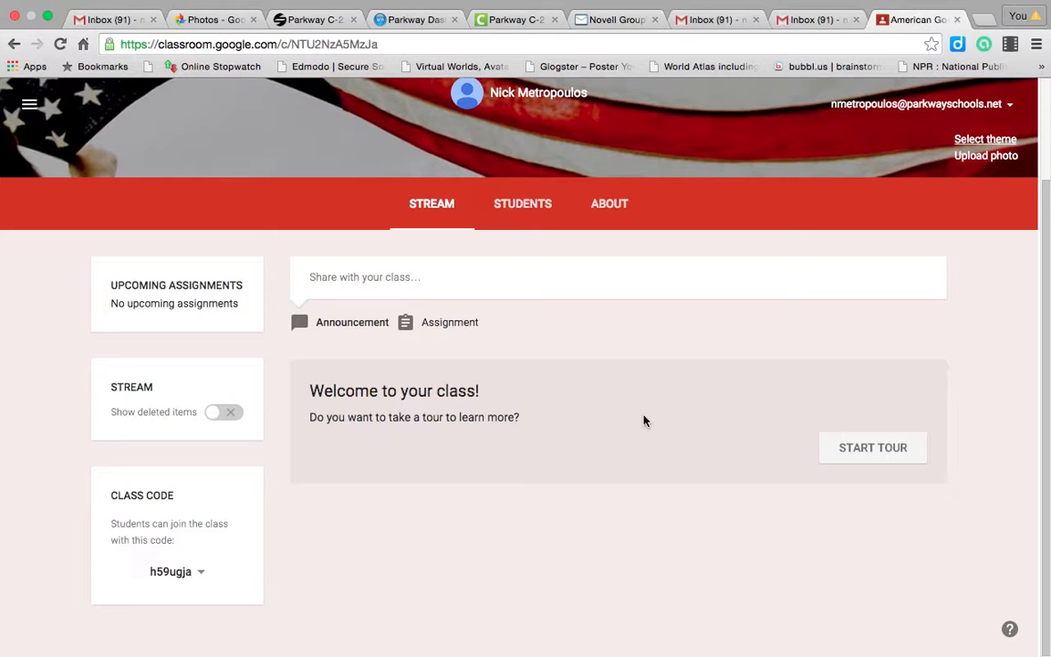
{"action": "scroll", "scroll_direction": "down", "scroll_amount": 3}
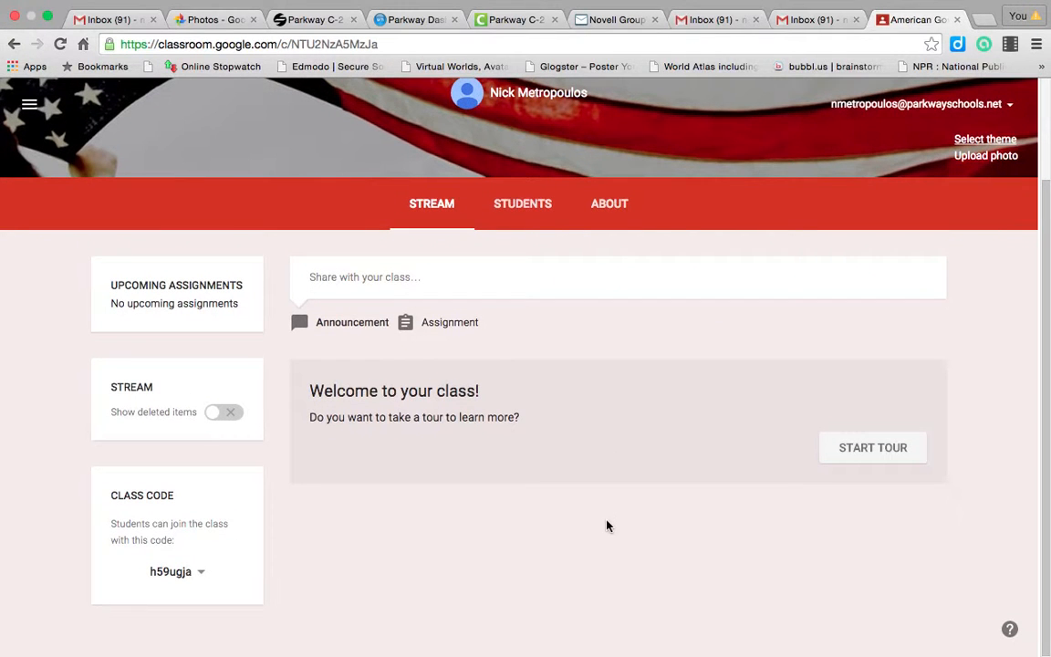
{"action": "mouse_move", "coordinate": [518, 478]}
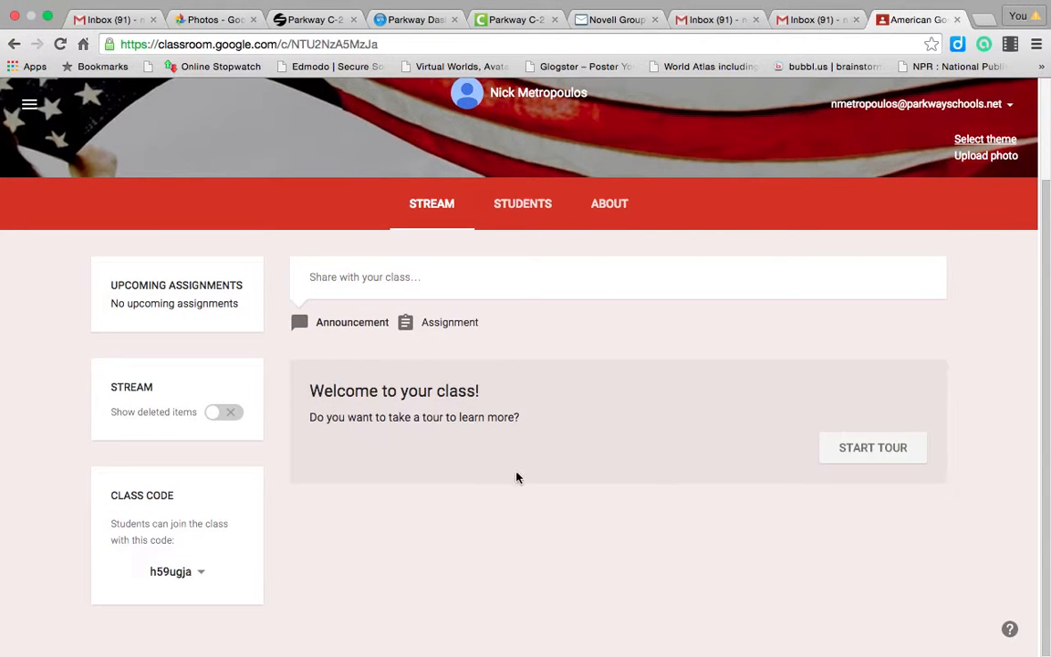
{"action": "mouse_move", "coordinate": [436, 551]}
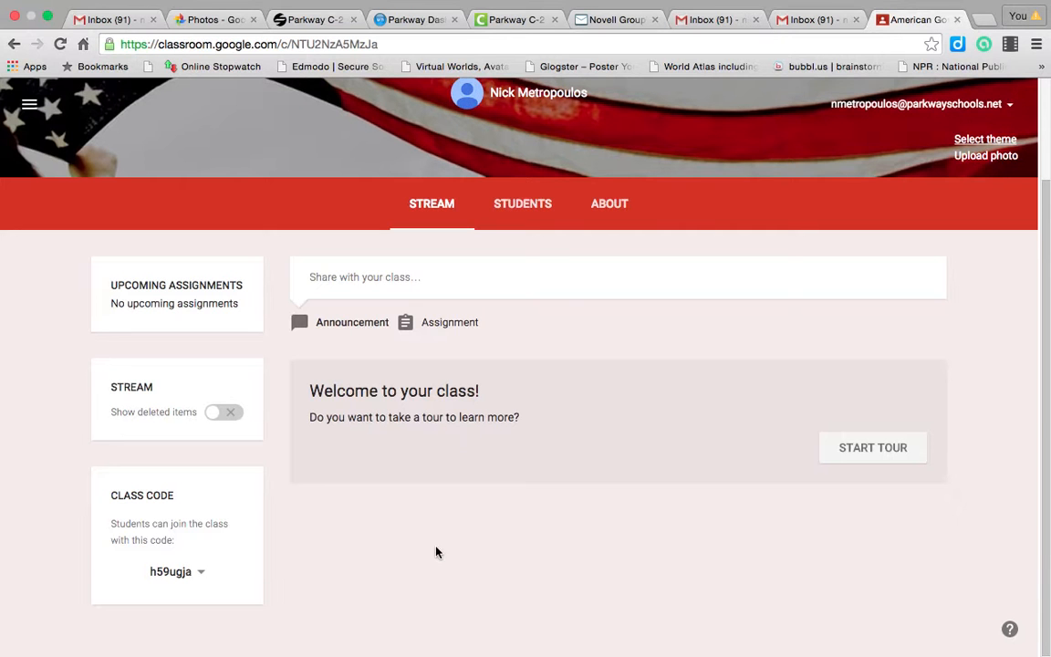
{"action": "mouse_move", "coordinate": [314, 551]}
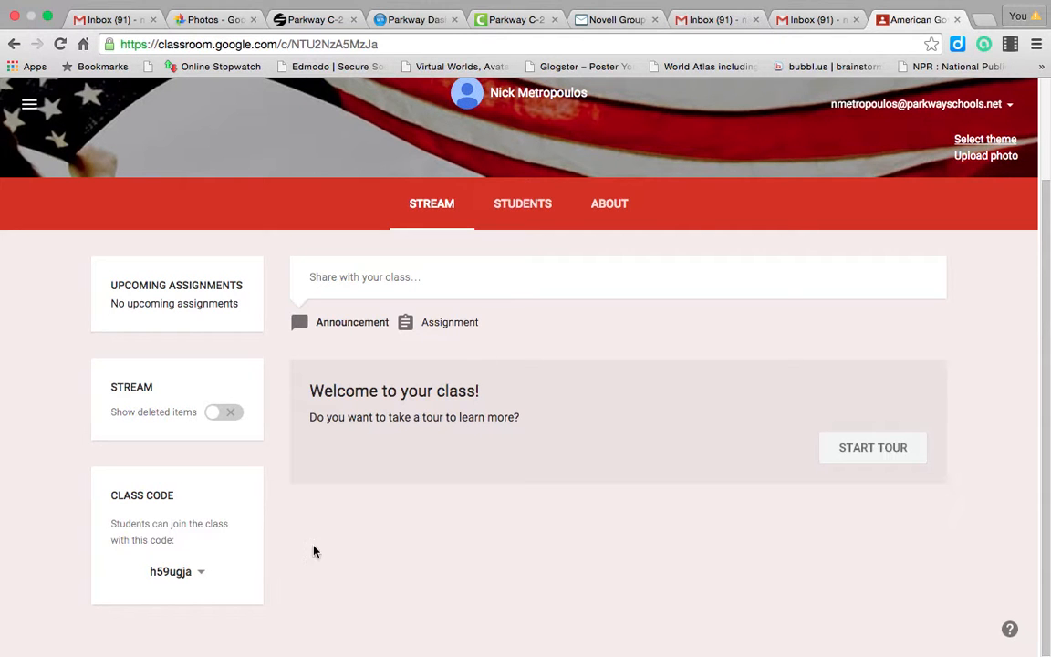
{"action": "mouse_move", "coordinate": [217, 569]}
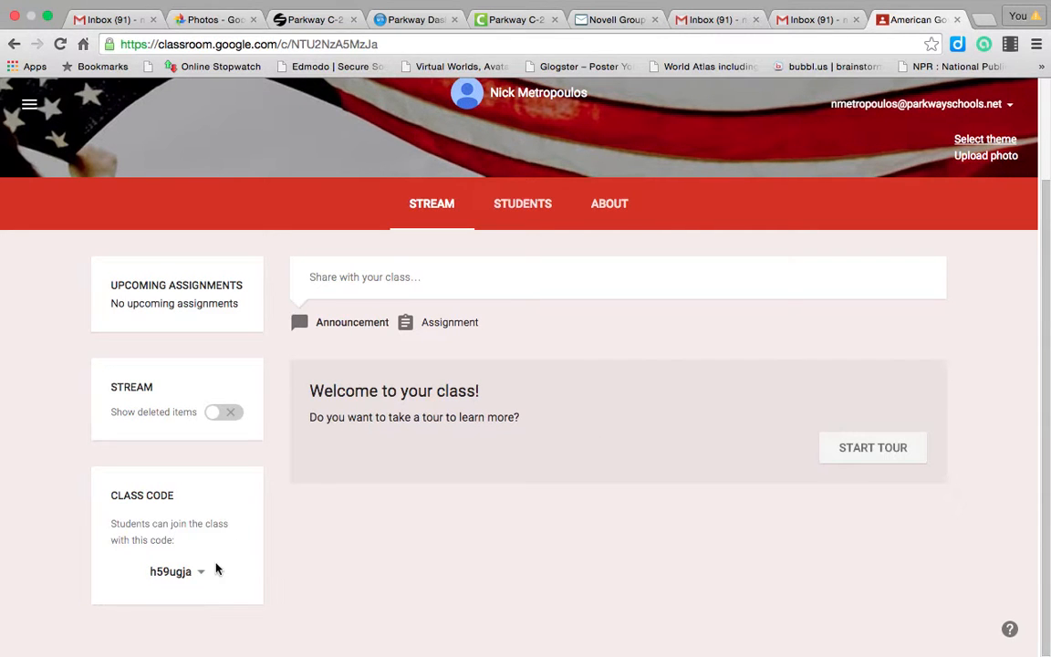
{"action": "mouse_move", "coordinate": [217, 593]}
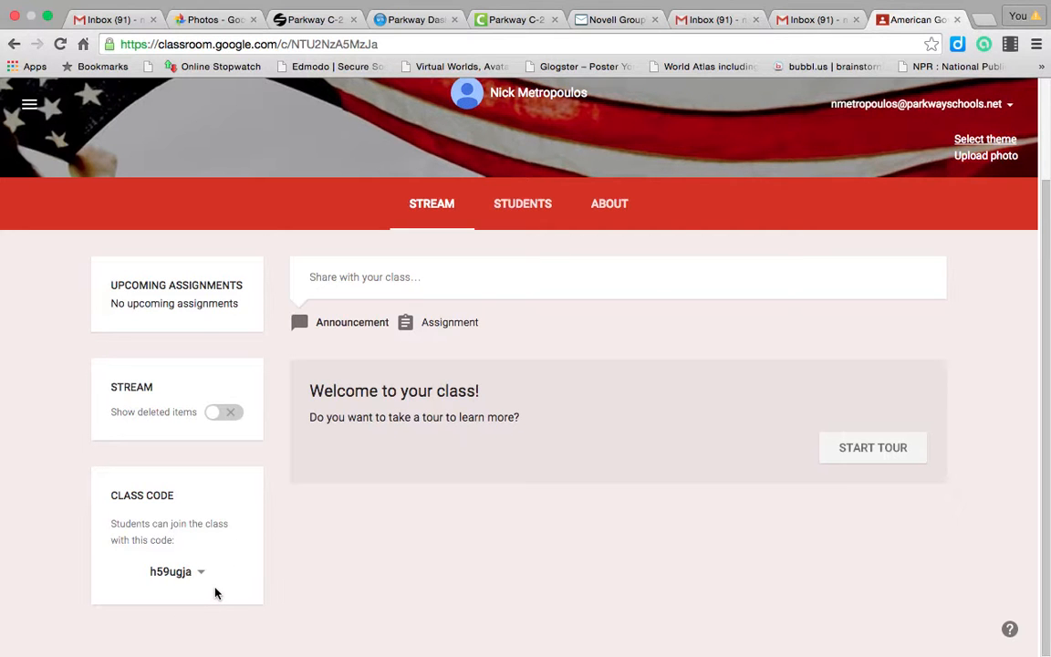
{"action": "mouse_move", "coordinate": [164, 584]}
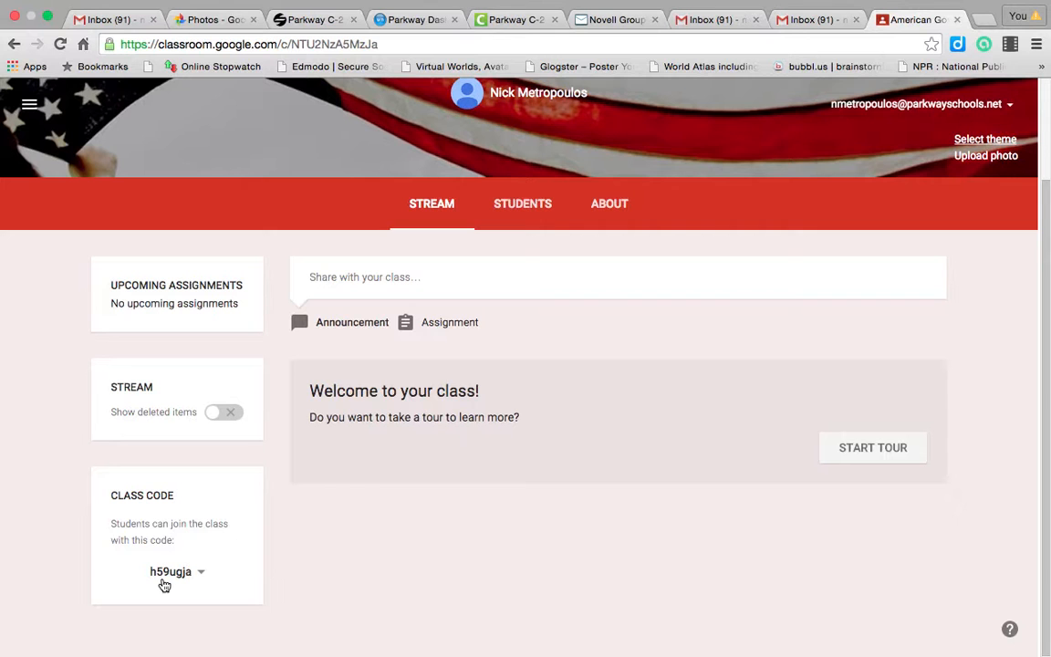
{"action": "mouse_move", "coordinate": [179, 588]}
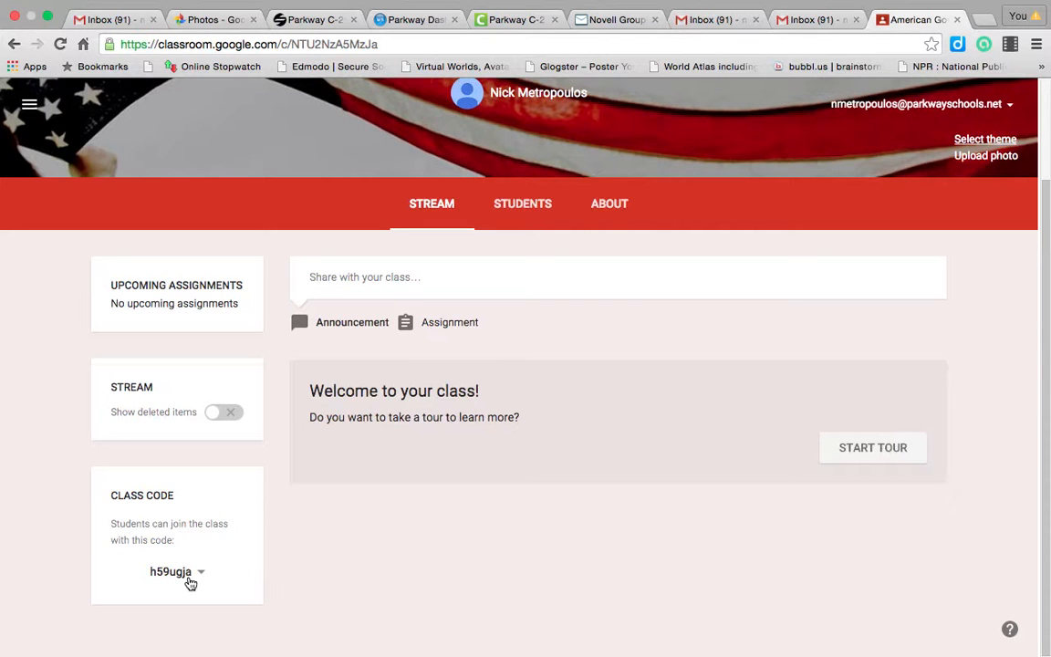
{"action": "mouse_move", "coordinate": [154, 594]}
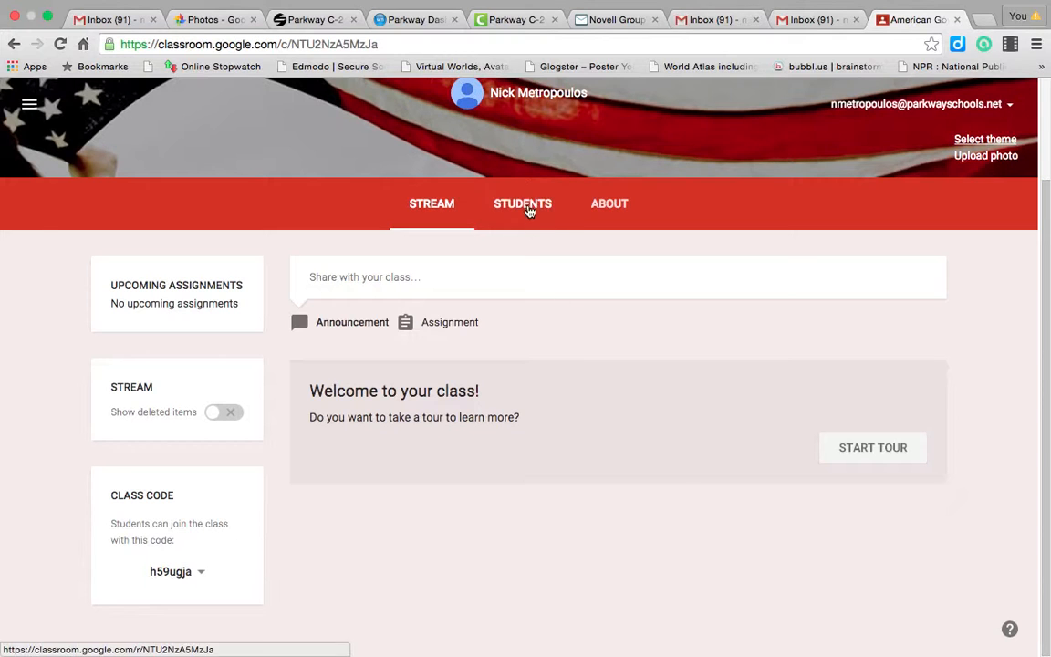
View the Students page, try inviting via contacts search, and close without inviting anyone.
{"action": "left_click", "coordinate": [521, 204]}
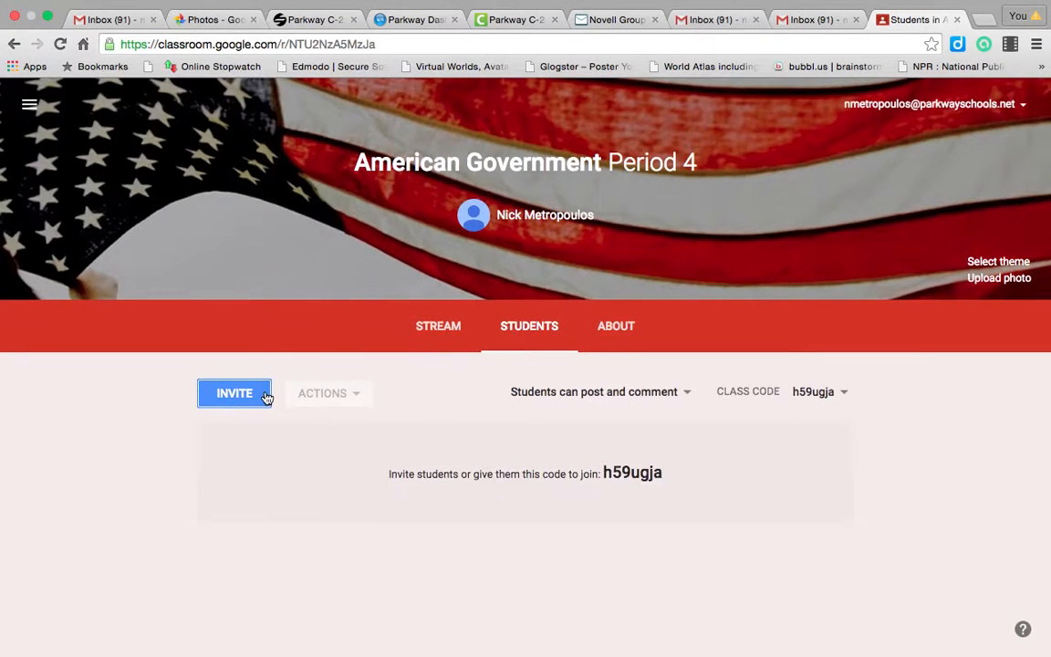
{"action": "left_click", "coordinate": [233, 392]}
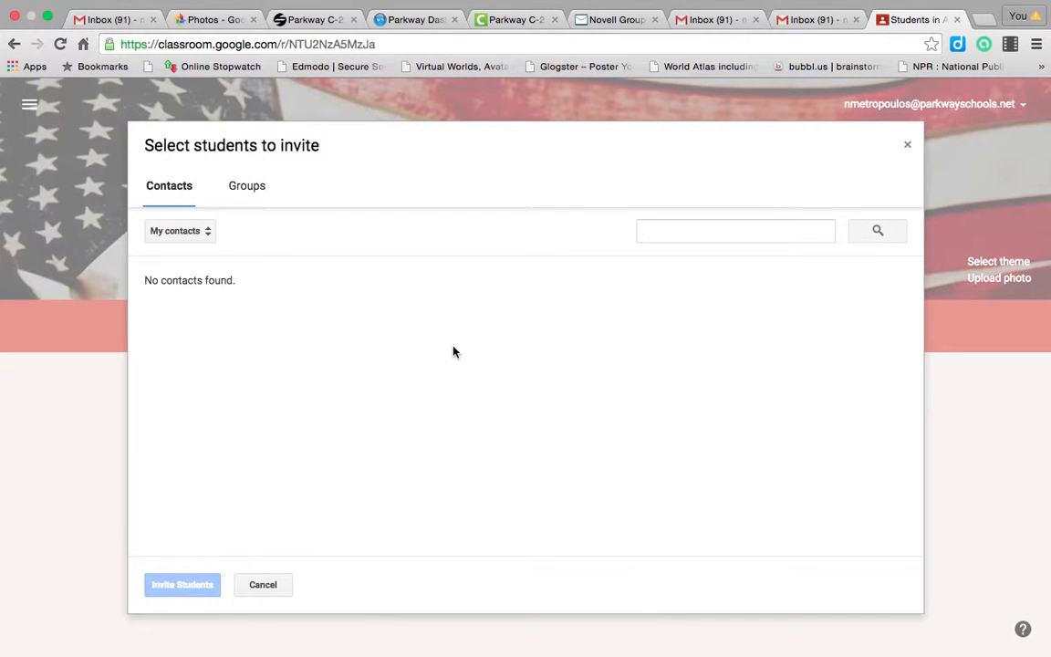
{"action": "left_click", "coordinate": [735, 229]}
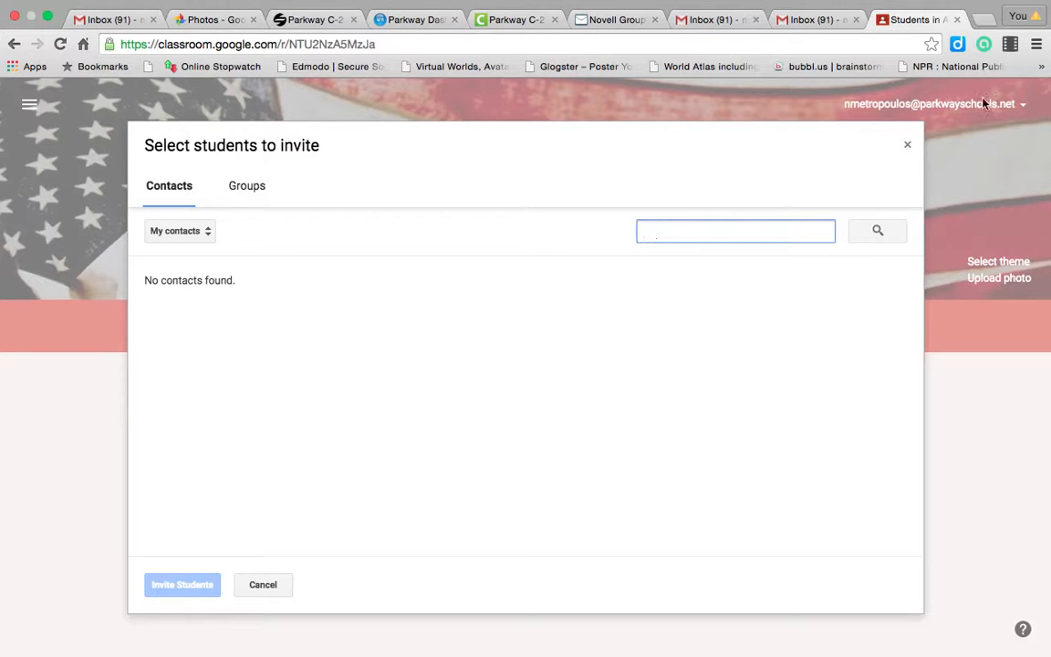
{"action": "left_click", "coordinate": [263, 584]}
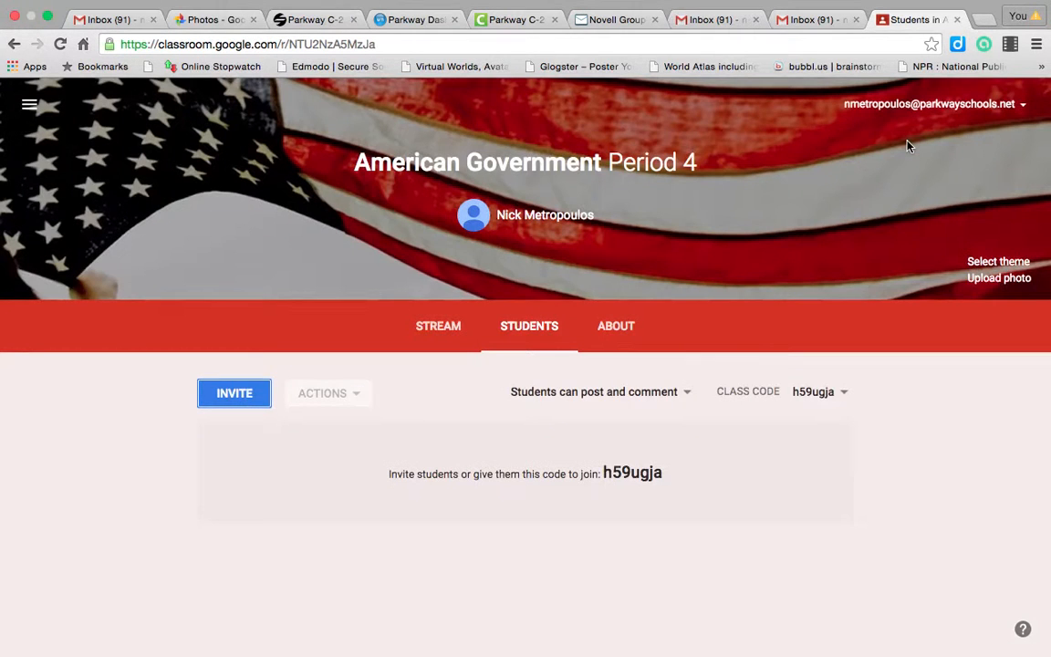
{"action": "mouse_move", "coordinate": [608, 195]}
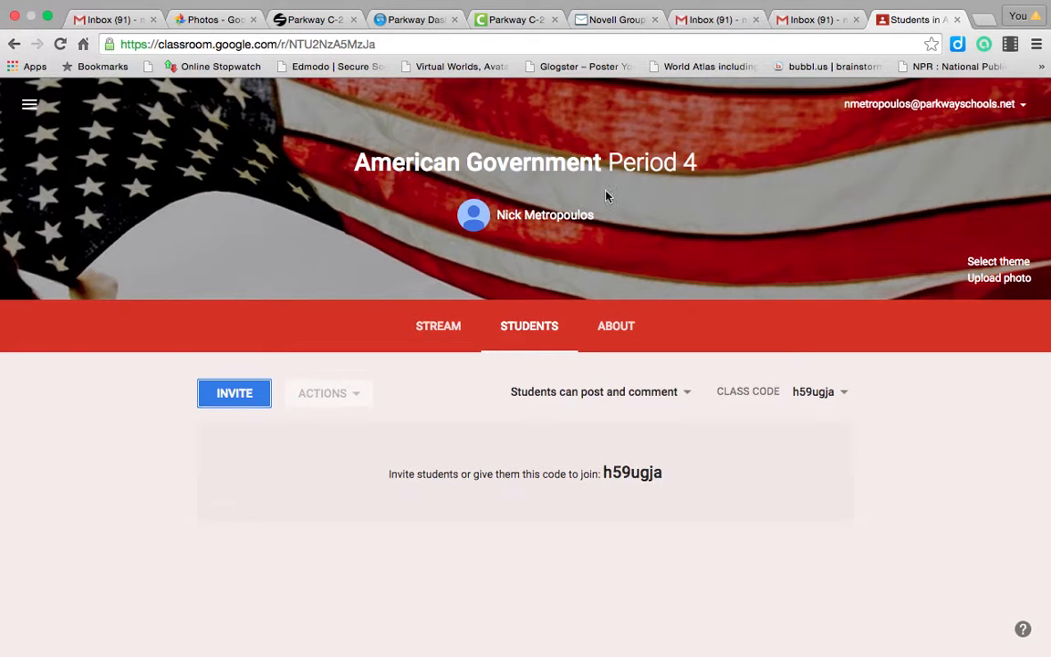
{"action": "mouse_move", "coordinate": [438, 325]}
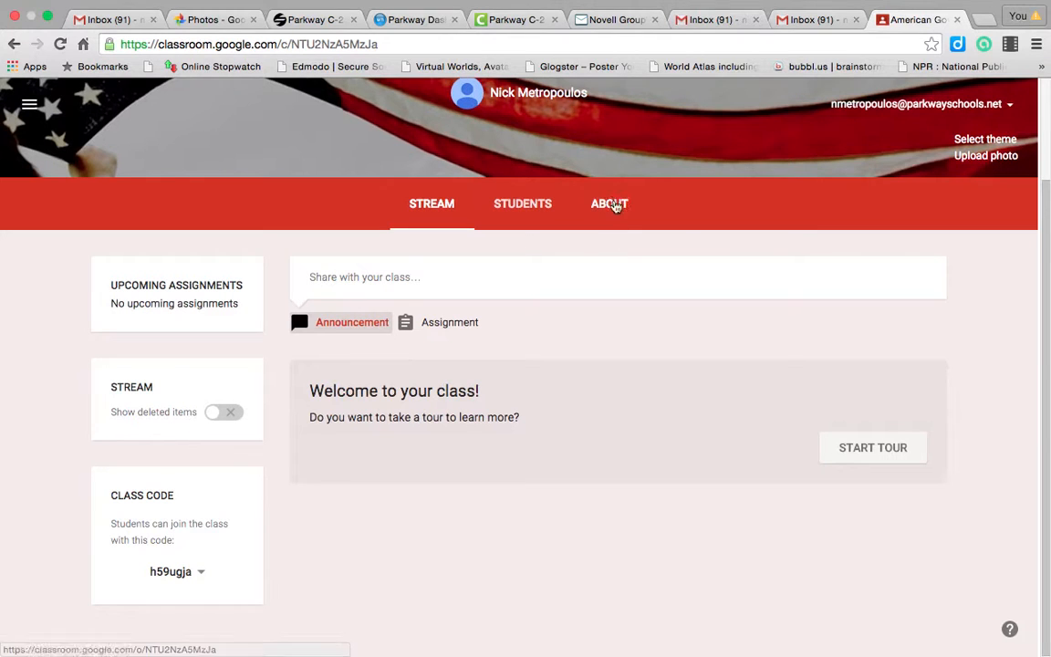
{"action": "mouse_move", "coordinate": [872, 447]}
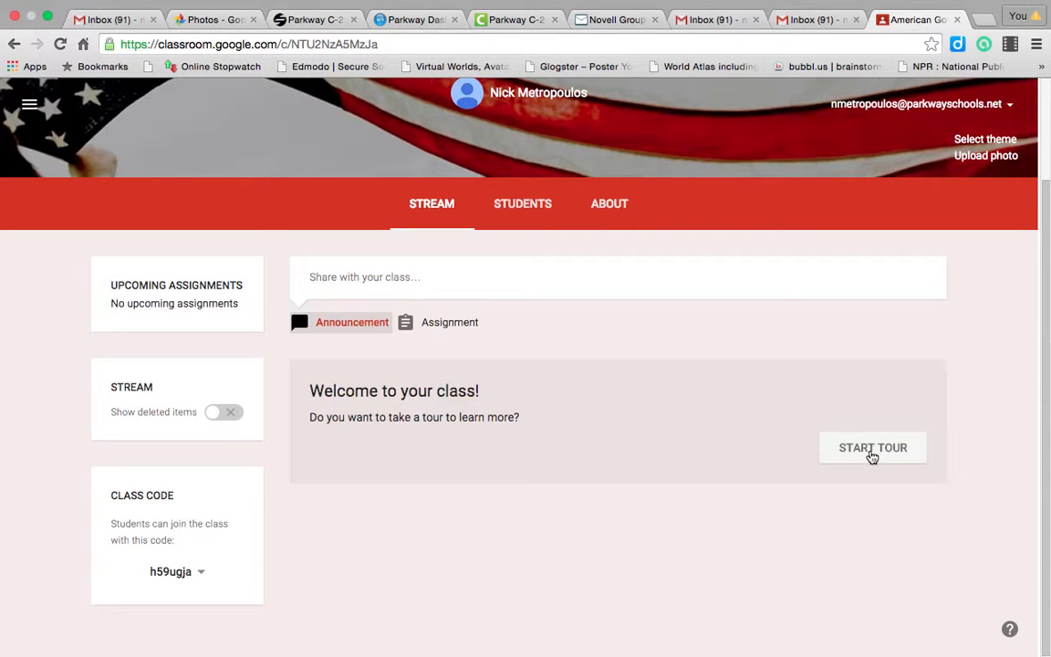
{"action": "mouse_move", "coordinate": [609, 204]}
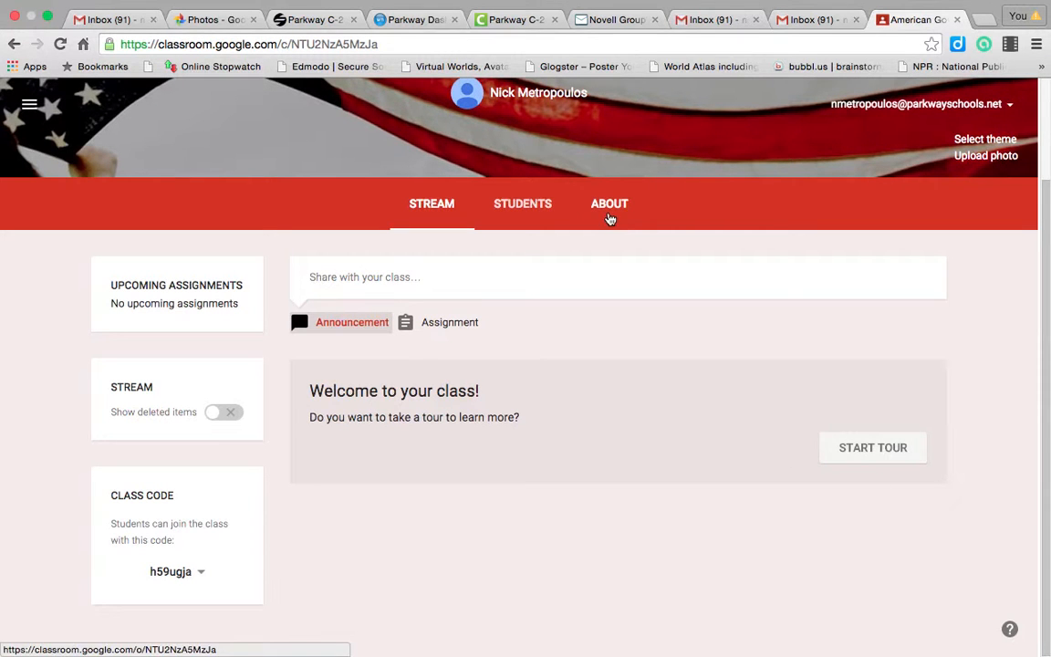
Go to the class's About page.
{"action": "left_click", "coordinate": [609, 204]}
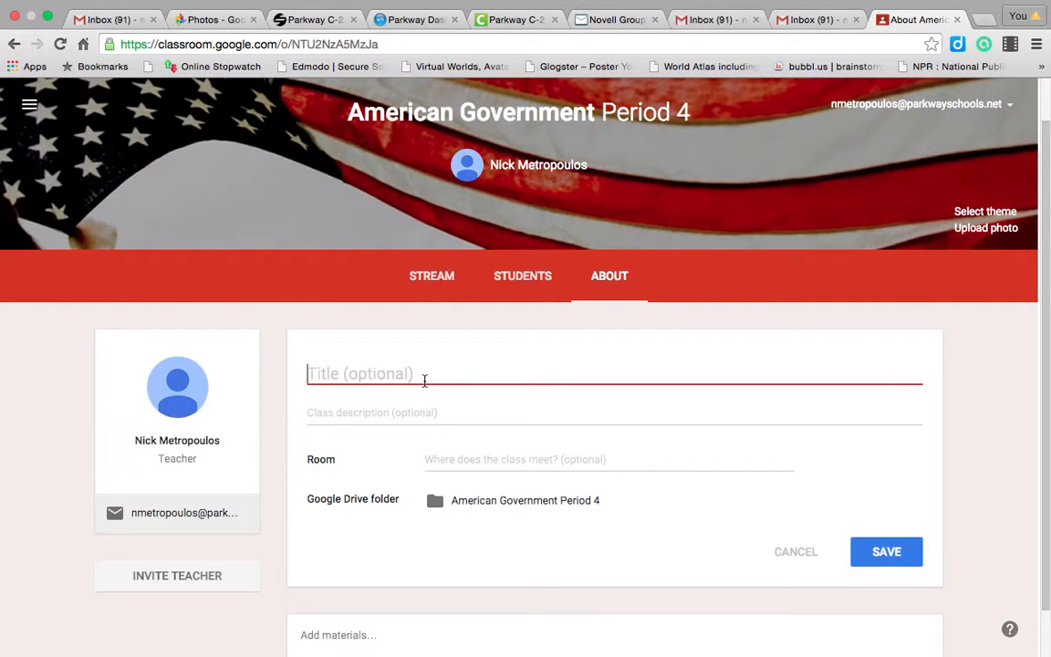
Enter title American Government, description 'We will learn about the three branches of government', and Room 411.
{"action": "type", "text": "American"}
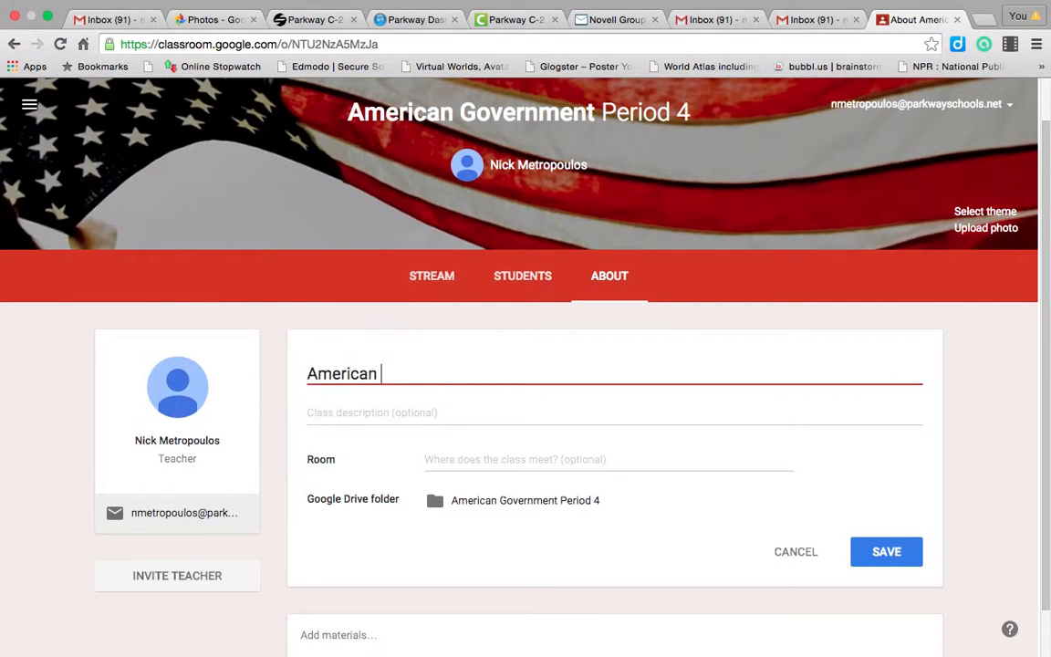
{"action": "type", "text": "Government"}
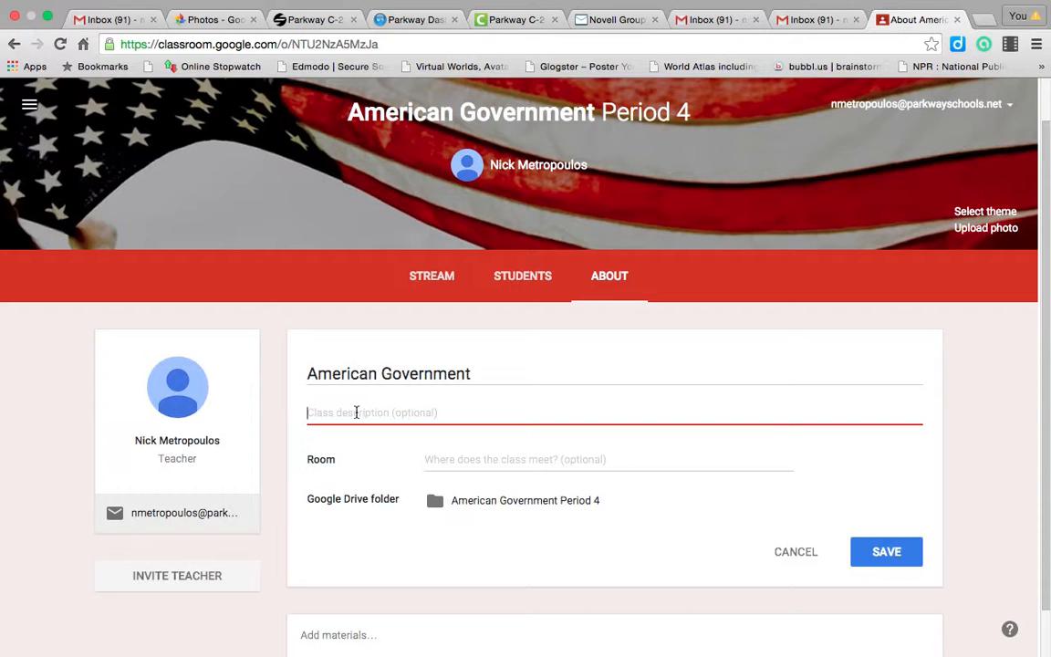
{"action": "type", "text": "We will"}
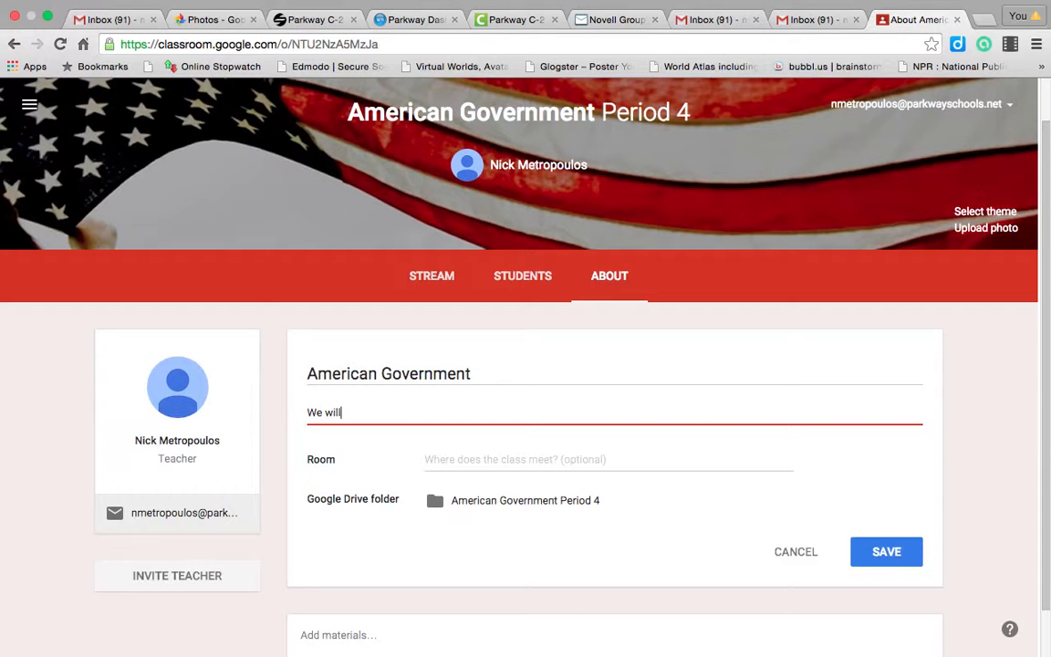
{"action": "type", "text": "learn"}
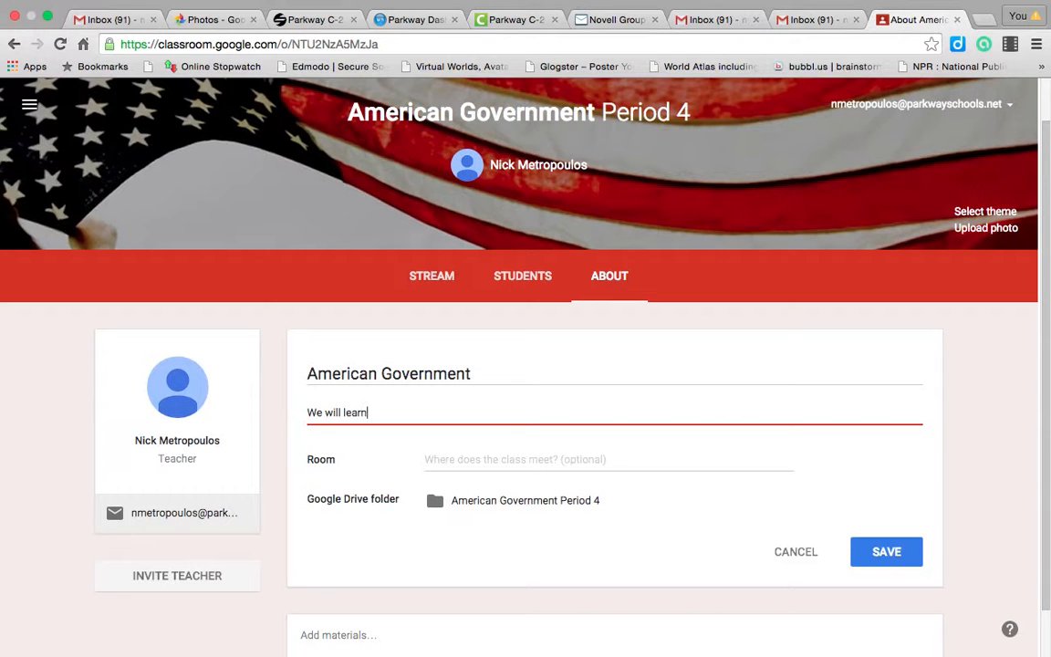
{"action": "type", "text": "abo"}
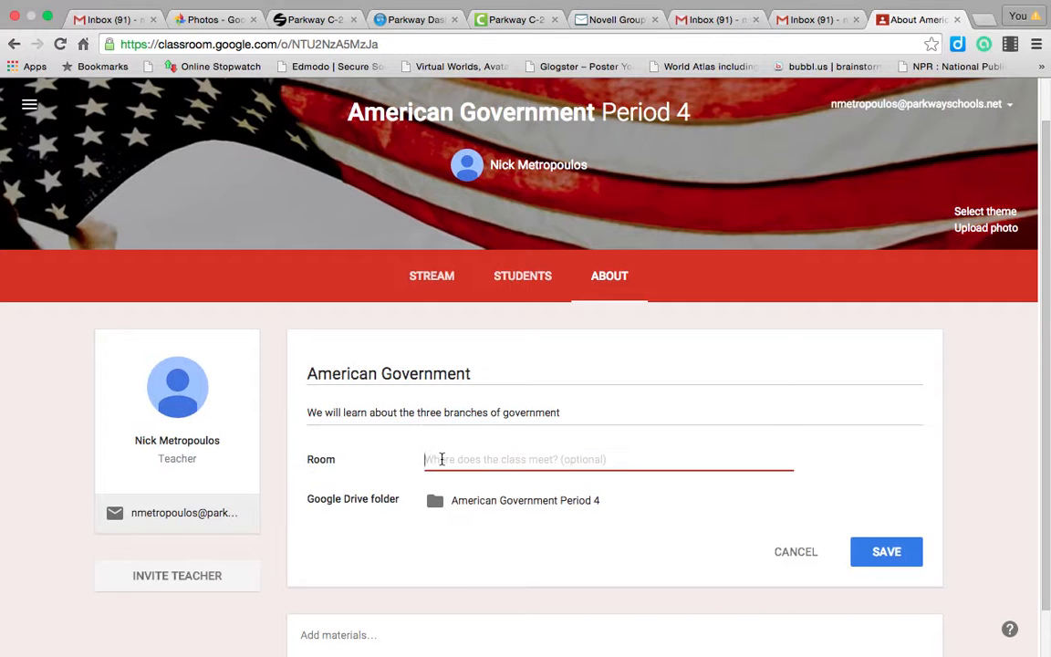
{"action": "type", "text": "411"}
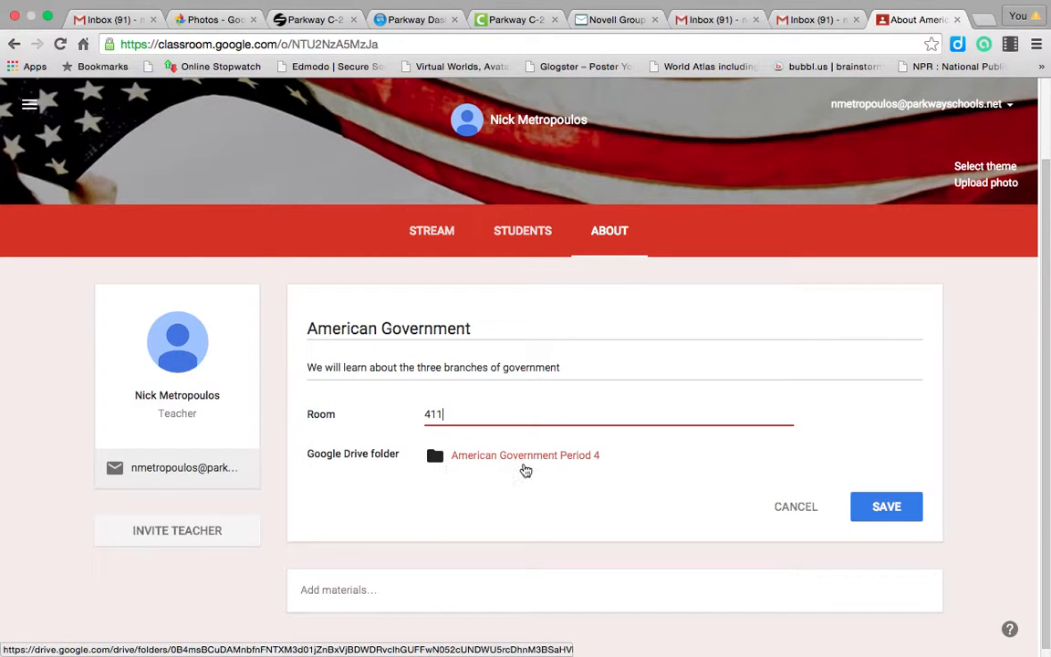
{"action": "mouse_move", "coordinate": [512, 467]}
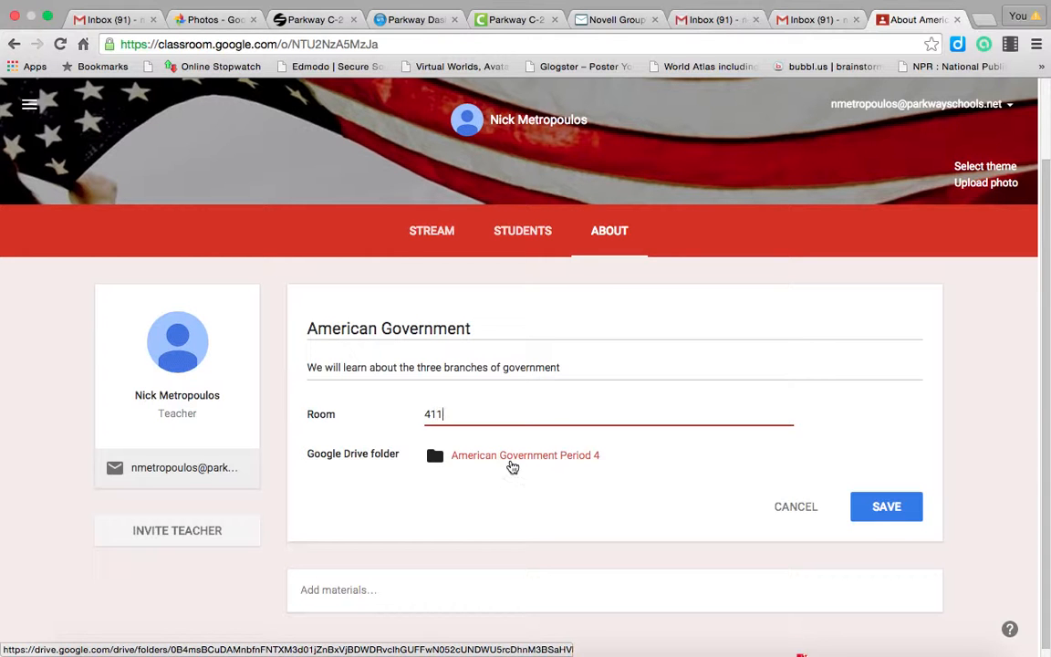
{"action": "mouse_move", "coordinate": [476, 463]}
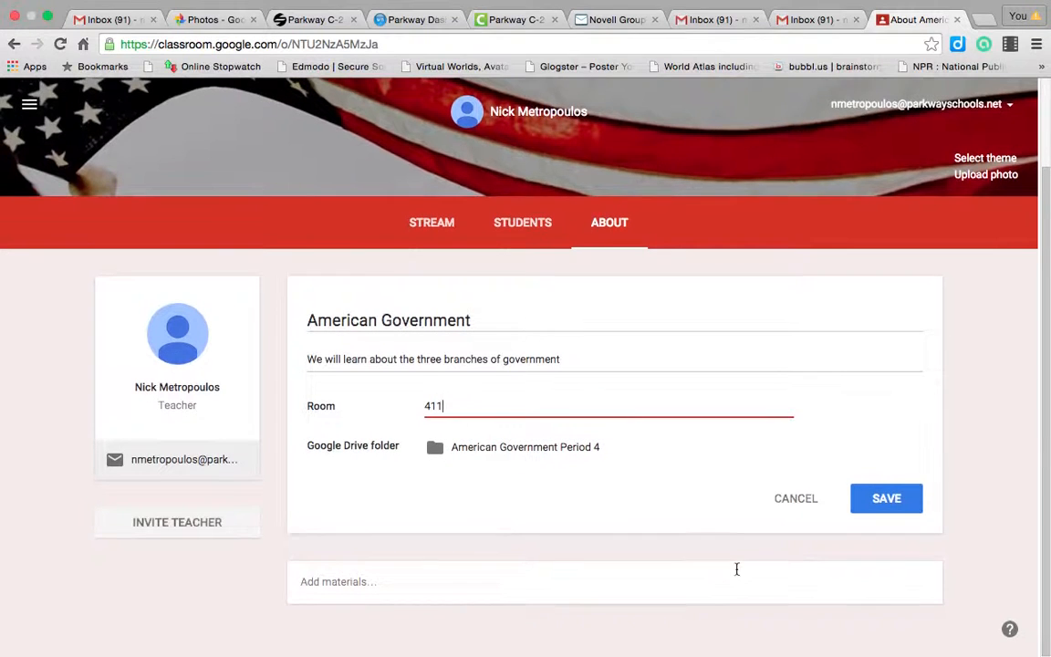
{"action": "mouse_move", "coordinate": [507, 453]}
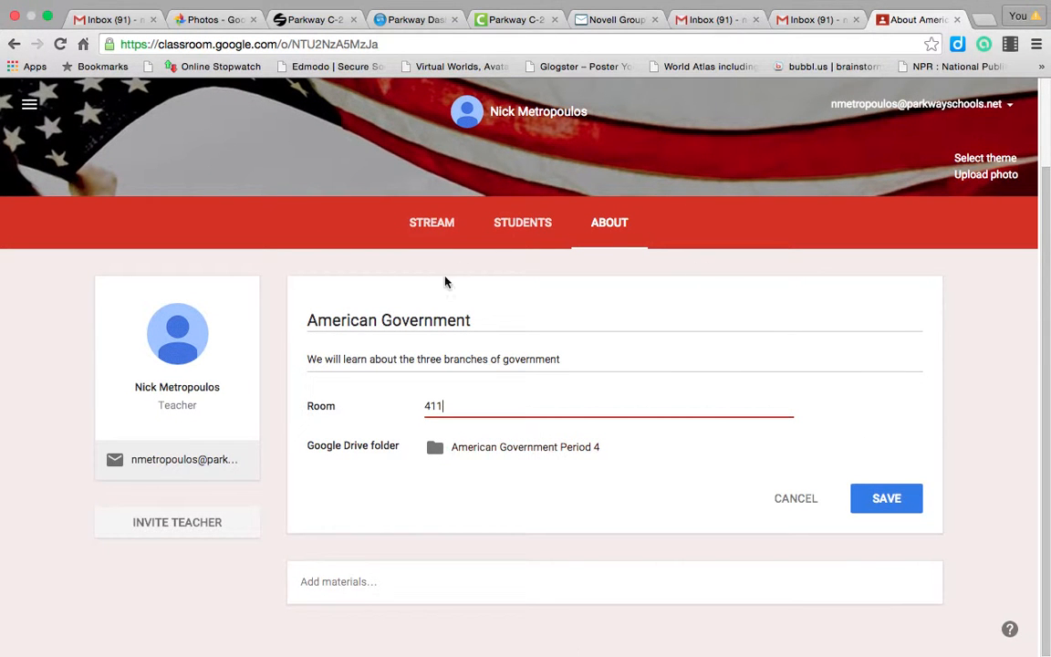
Save the class title, description and room details.
{"action": "right_click", "coordinate": [886, 498]}
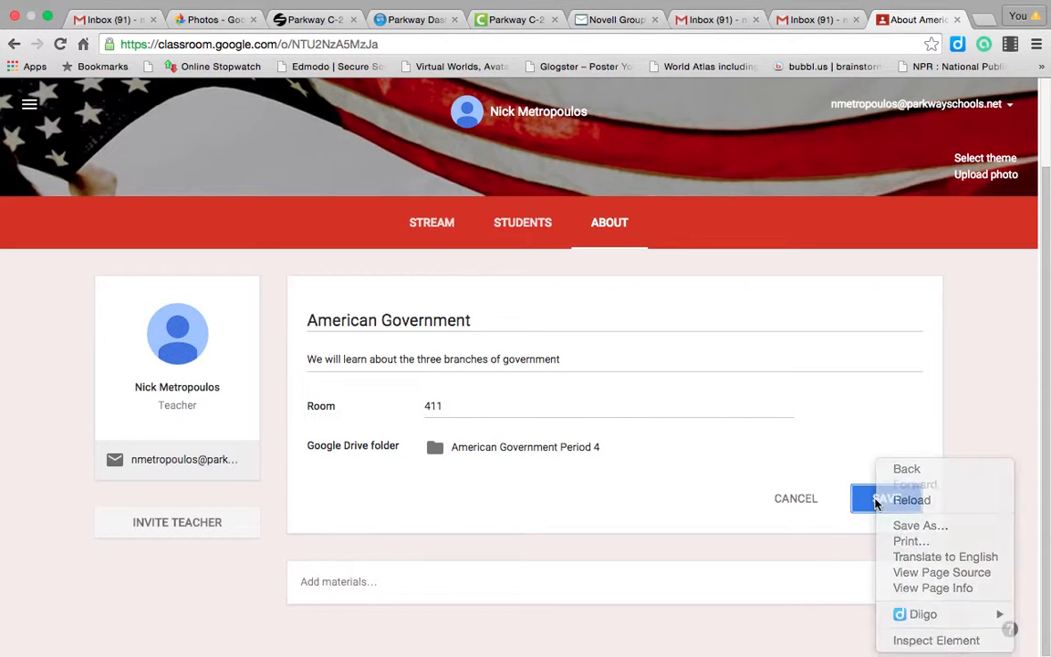
{"action": "left_click", "coordinate": [875, 498]}
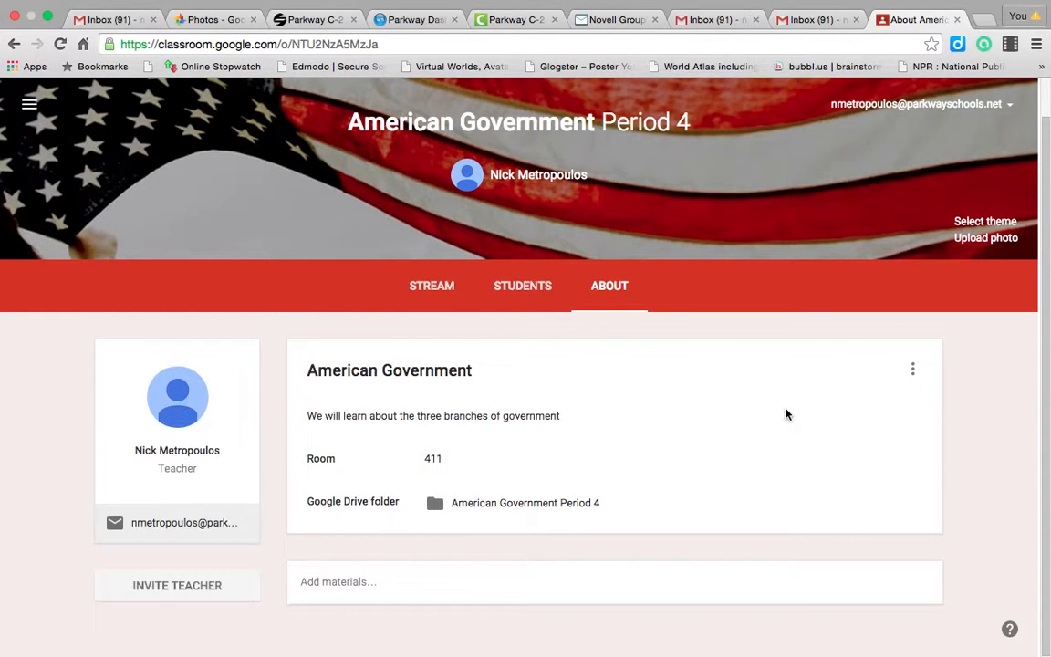
{"action": "mouse_move", "coordinate": [995, 460]}
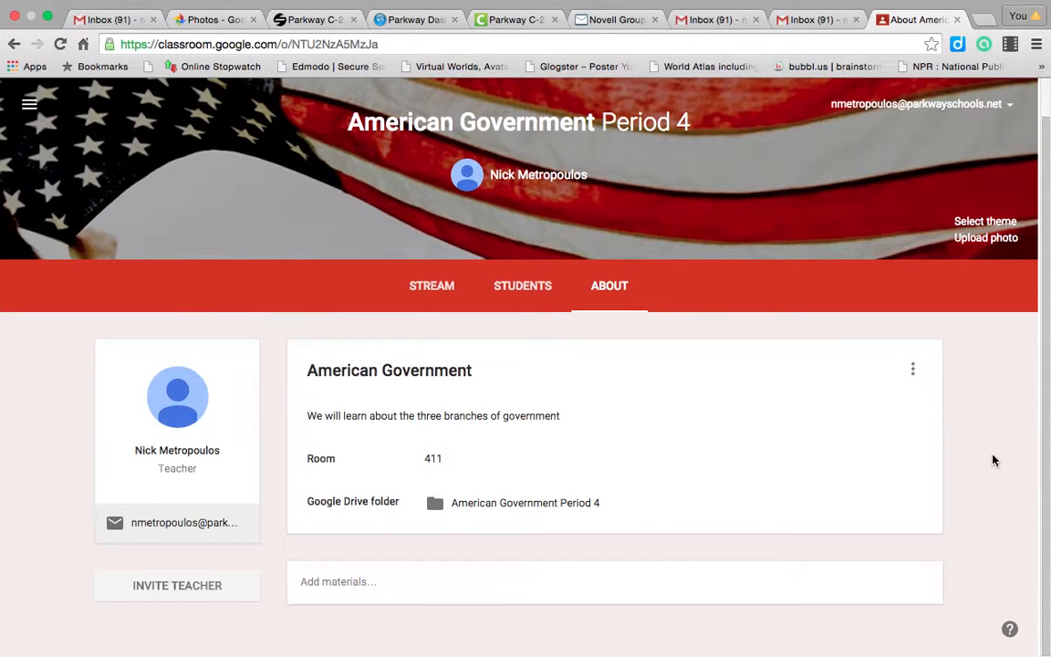
{"action": "mouse_move", "coordinate": [660, 522]}
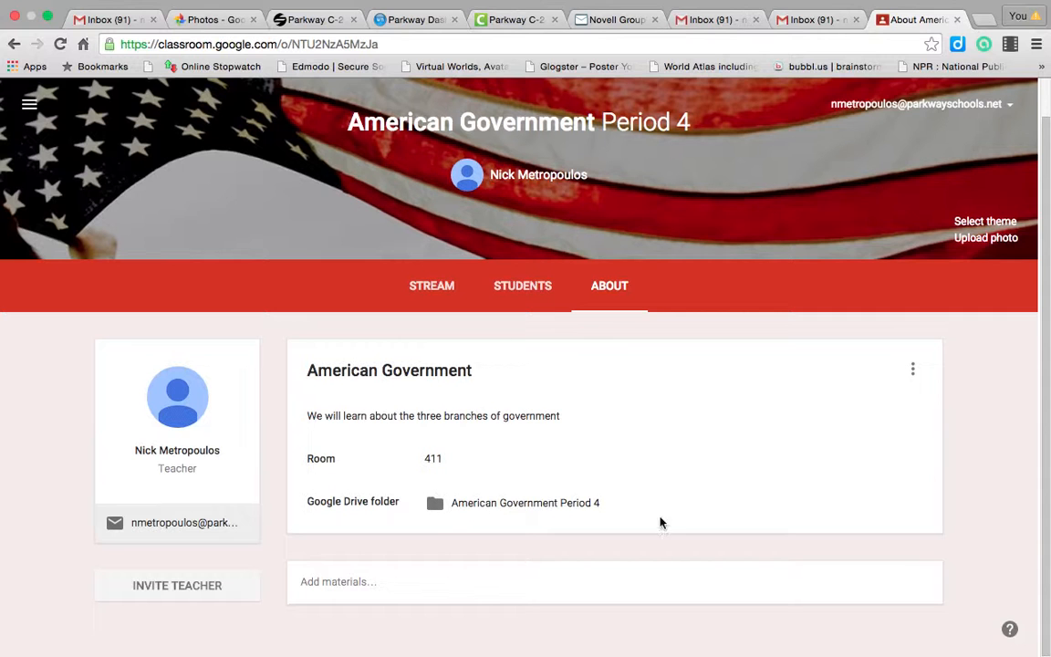
{"action": "mouse_move", "coordinate": [496, 323]}
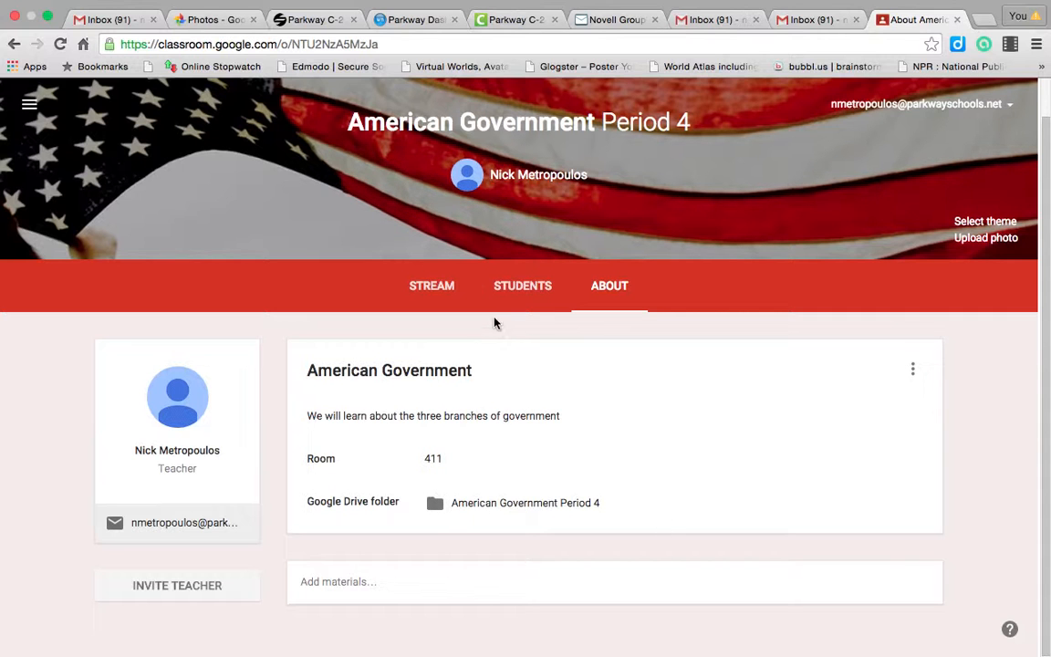
{"action": "mouse_move", "coordinate": [431, 285]}
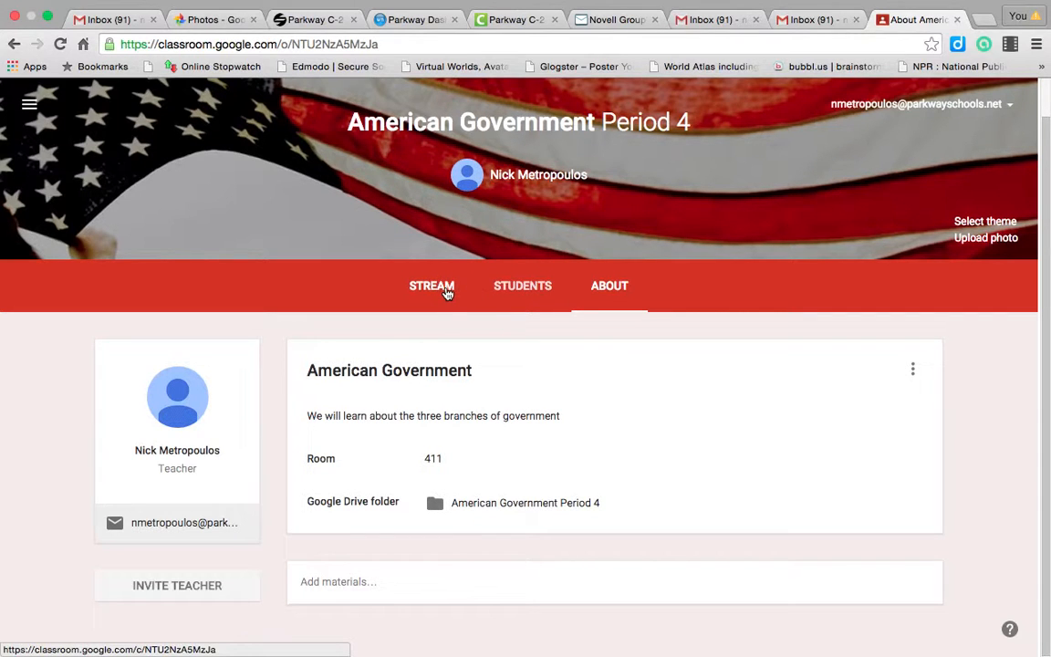
Return to the class Stream tab.
{"action": "left_click", "coordinate": [430, 284]}
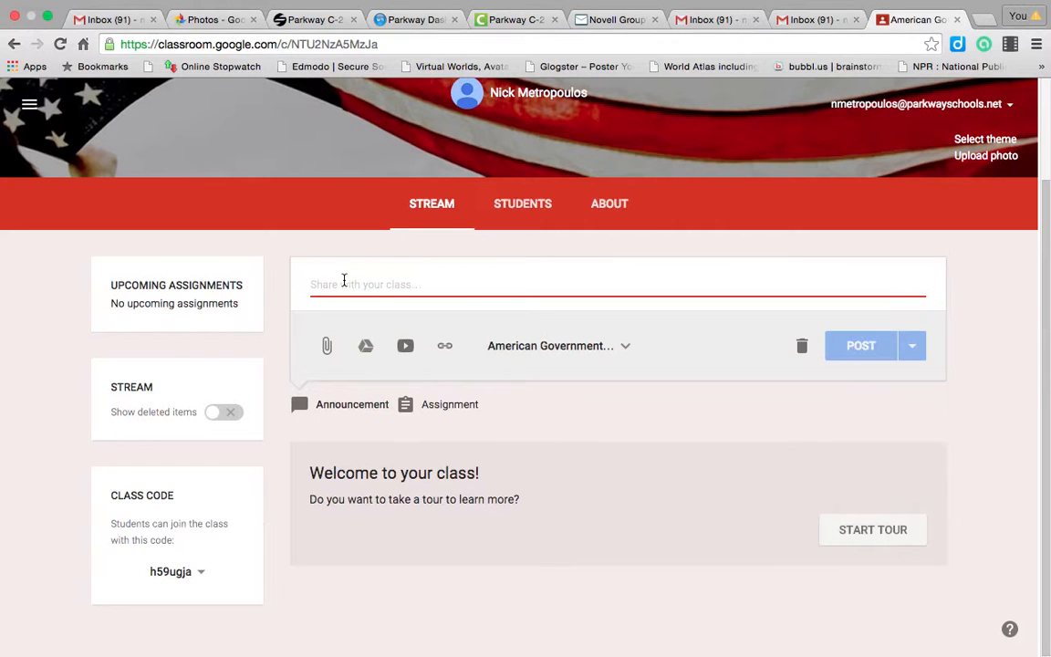
Post the announcement 'Welcome the class and I cannot wait for another great semester.'.
{"action": "type", "text": "Welcome the class and I cannot wait for another great"}
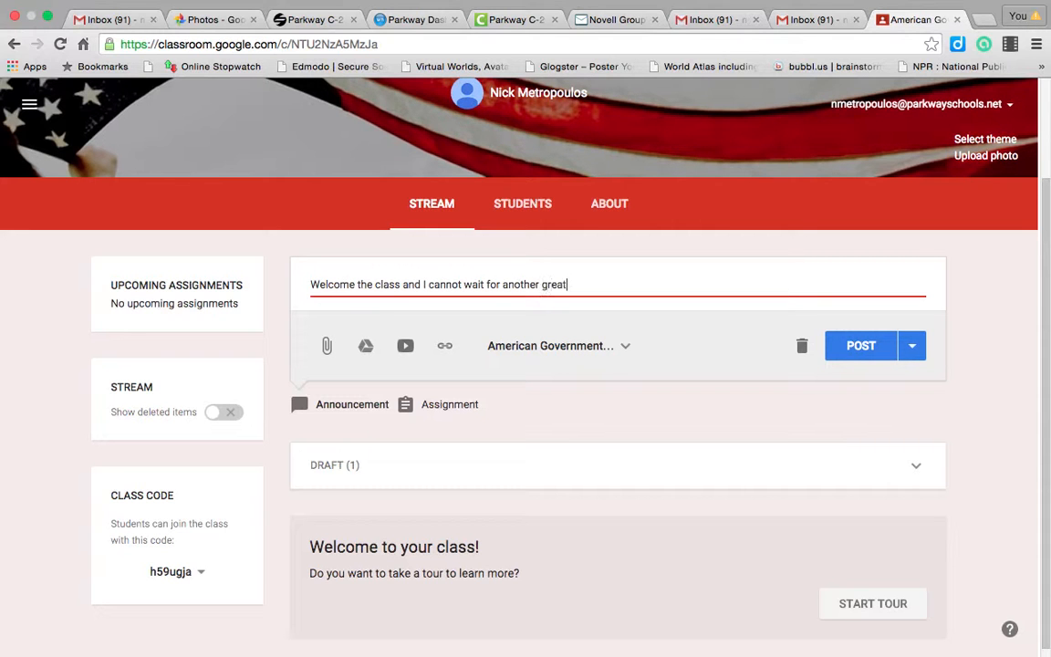
{"action": "type", "text": "semester."}
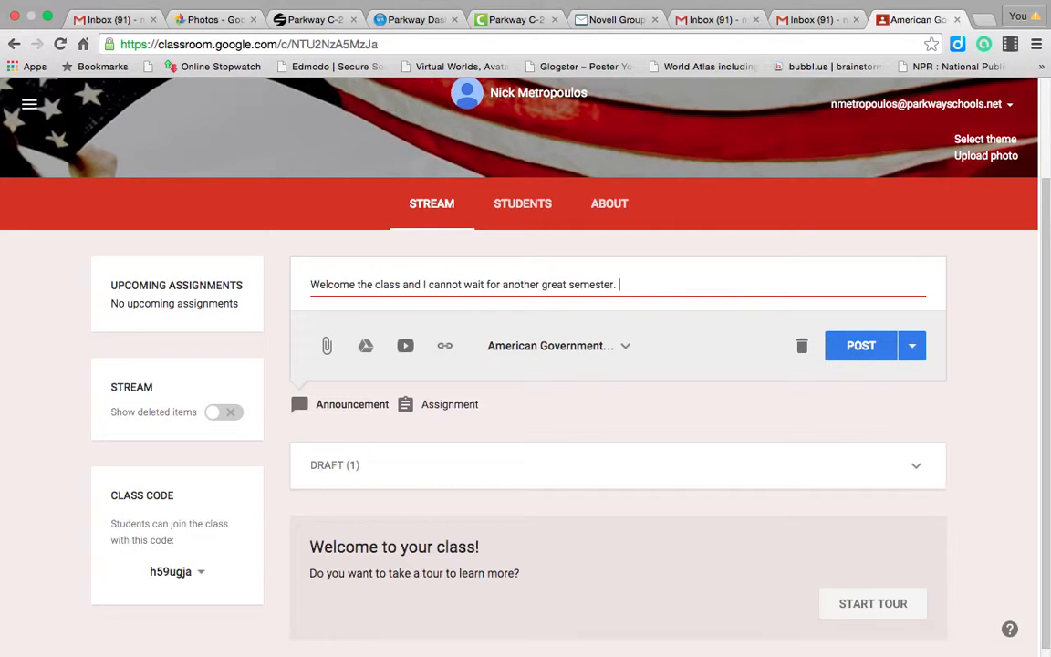
{"action": "left_click", "coordinate": [861, 344]}
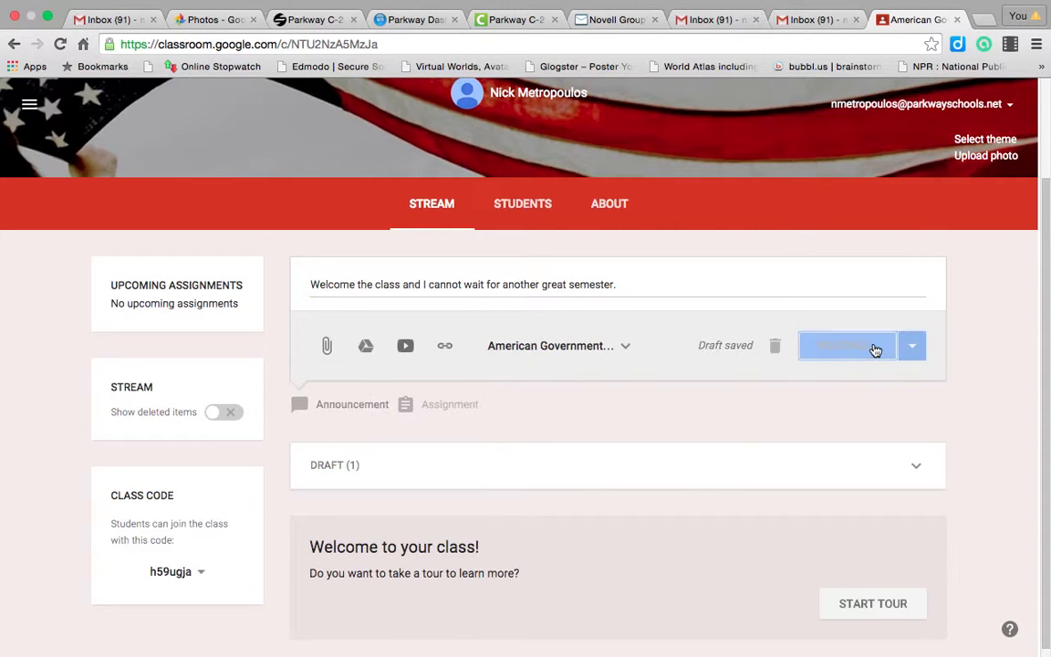
{"action": "left_click", "coordinate": [843, 345]}
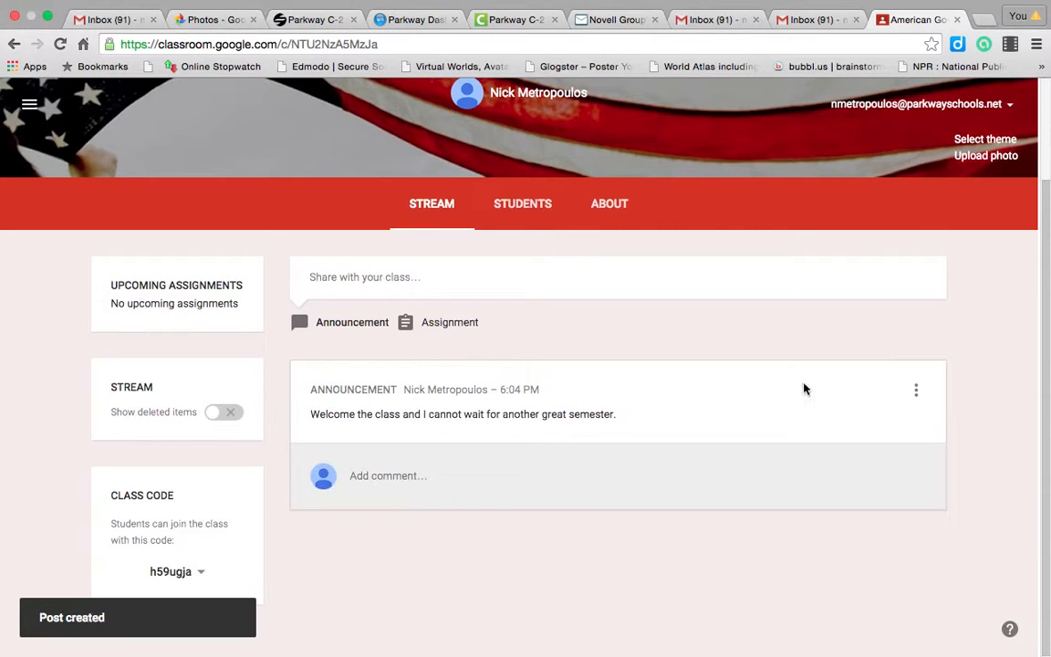
{"action": "mouse_move", "coordinate": [509, 321]}
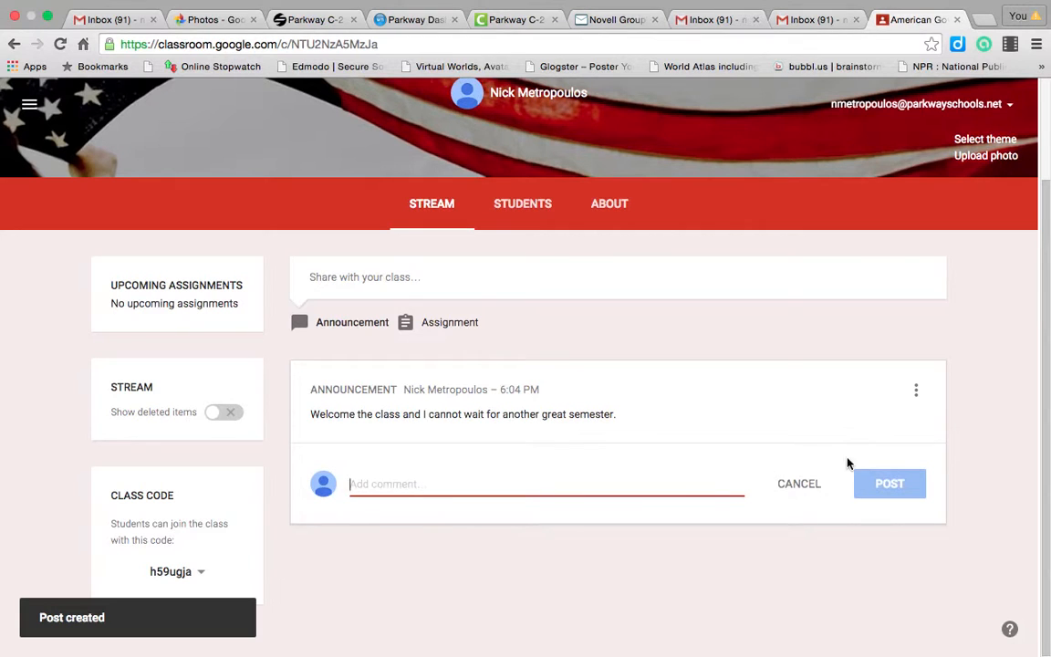
Start a comment on the welcome announcement, then view and dismiss its three-dot options menu.
{"action": "left_click", "coordinate": [915, 390]}
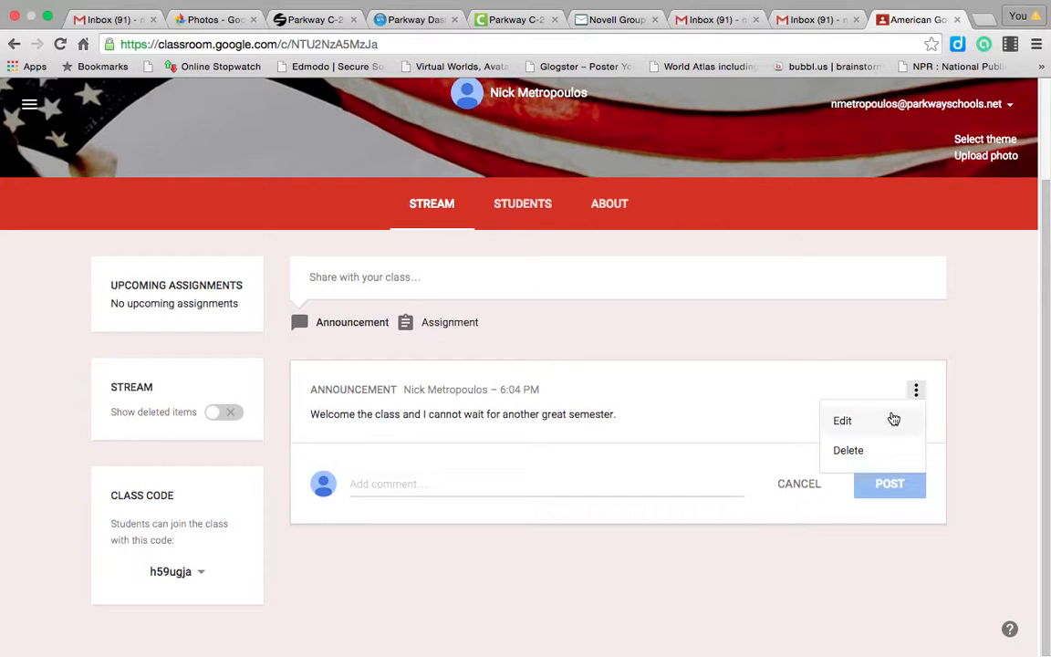
{"action": "left_click", "coordinate": [642, 343]}
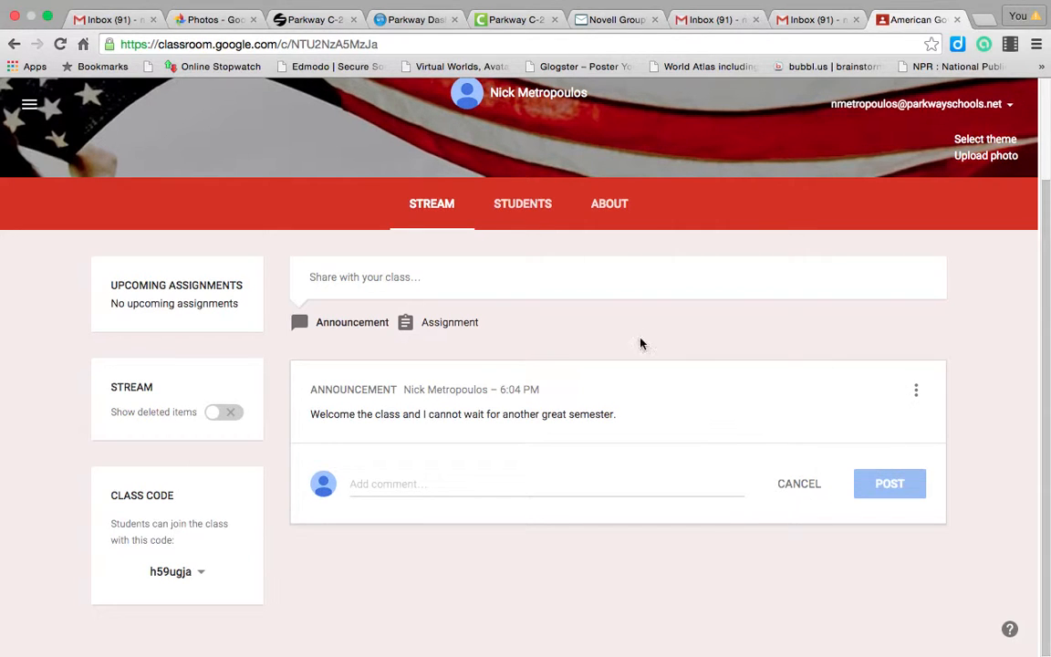
{"action": "left_click", "coordinate": [448, 321]}
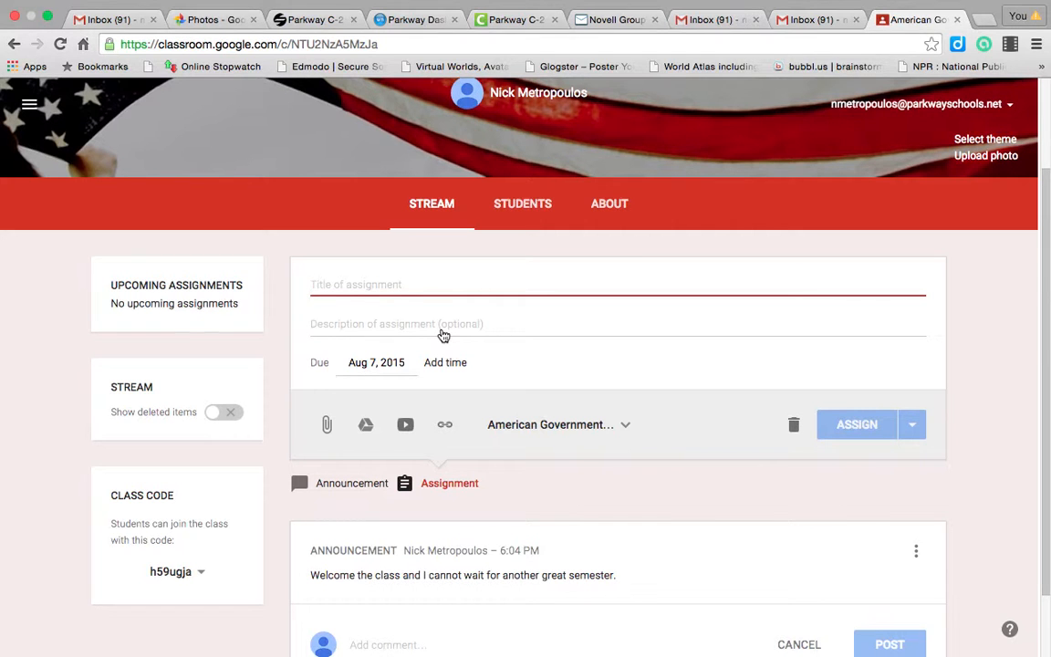
Title the new assignment 'Reflections', correcting the mistyped capital letters.
{"action": "left_click", "coordinate": [616, 285]}
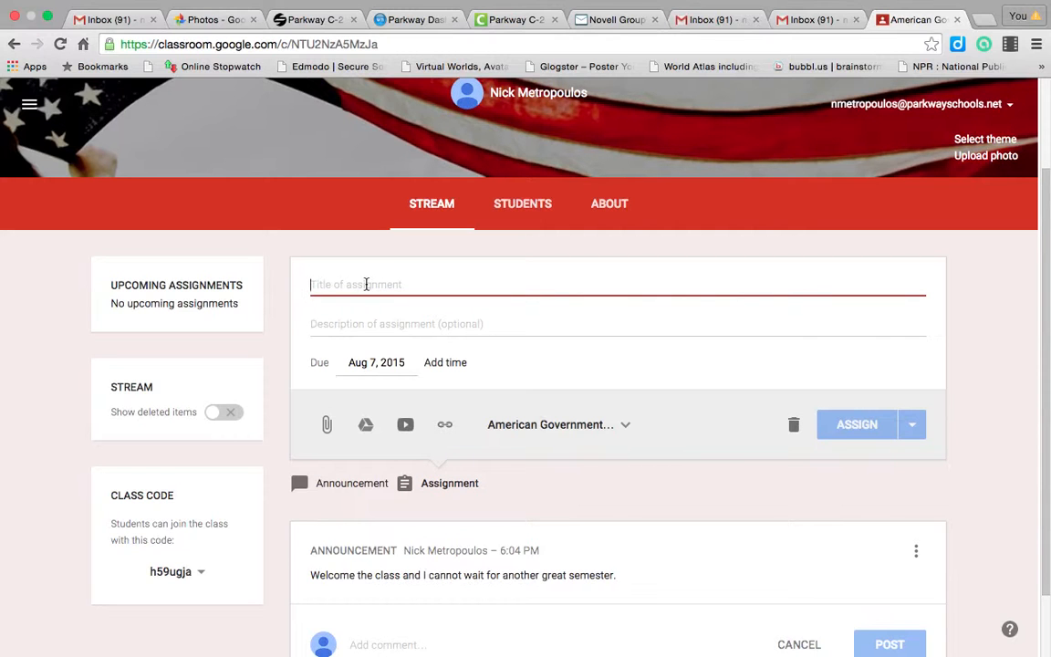
{"action": "type", "text": "RE"}
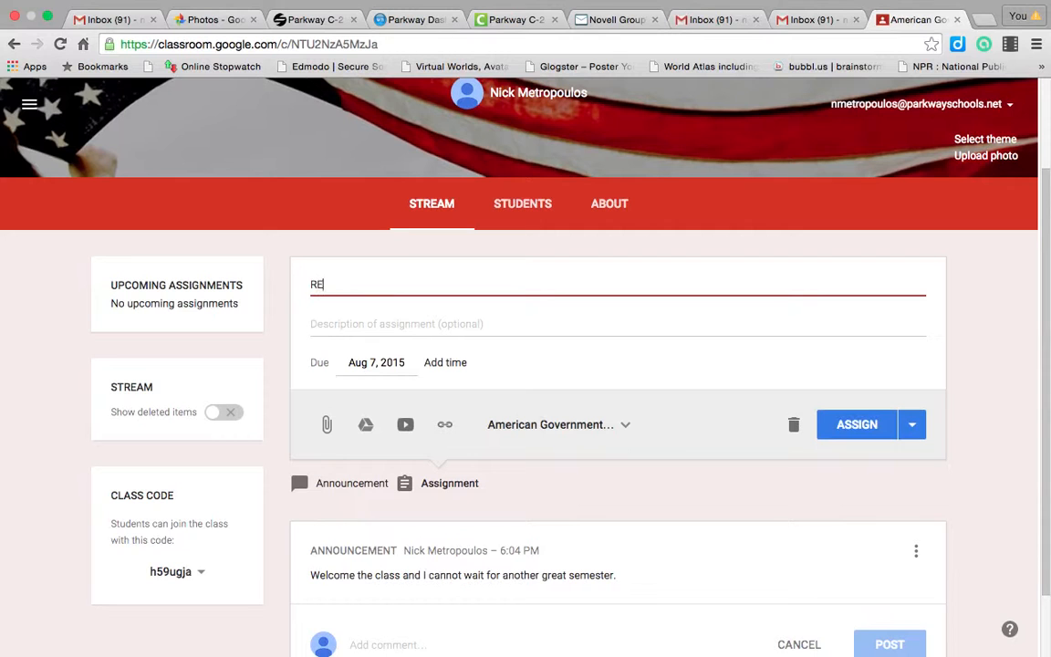
{"action": "key", "text": "Backspace"}
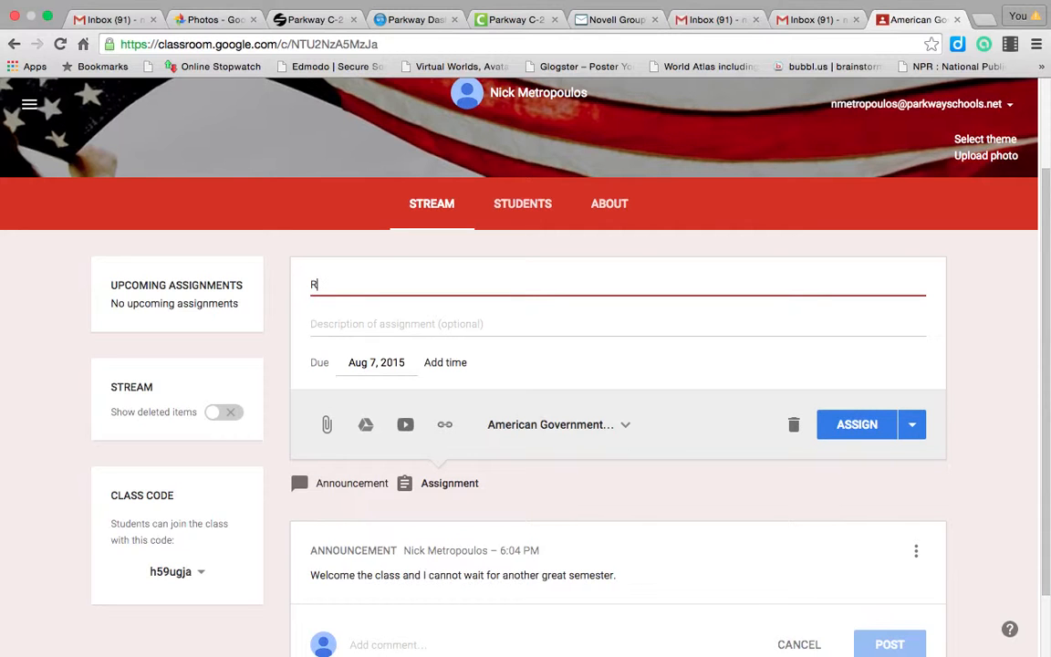
{"action": "type", "text": "flections"}
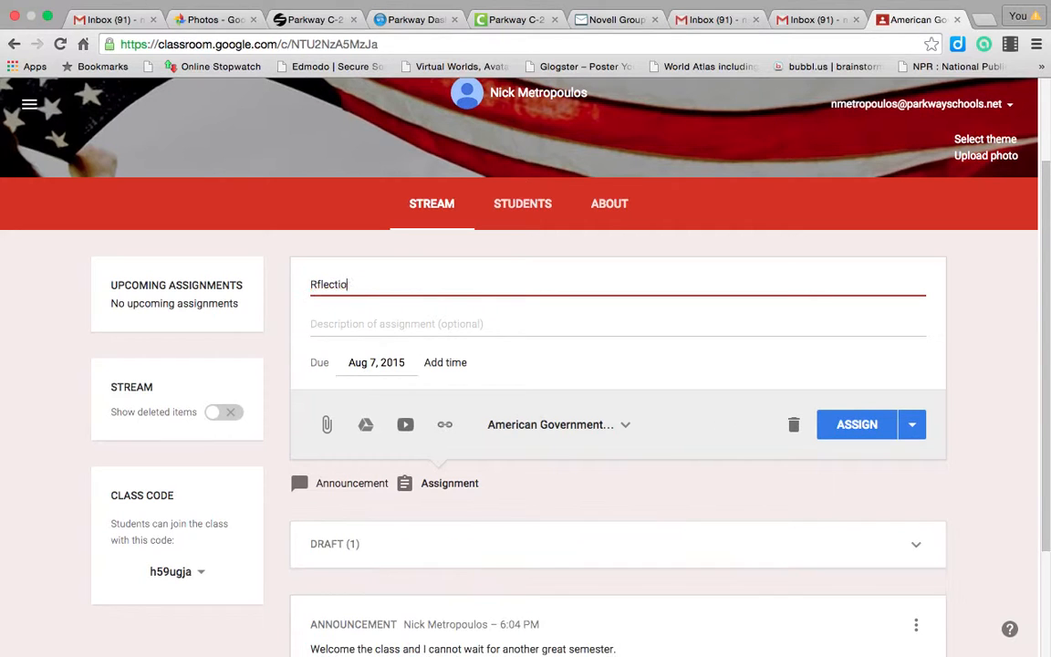
{"action": "key", "text": "Backspace"}
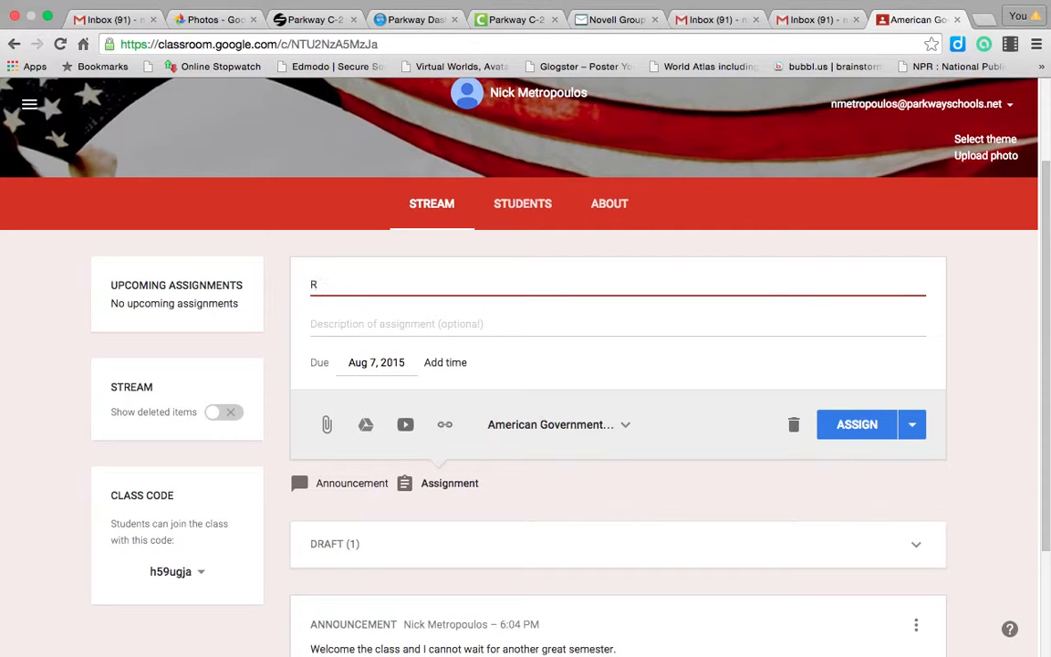
{"action": "type", "text": "eflections"}
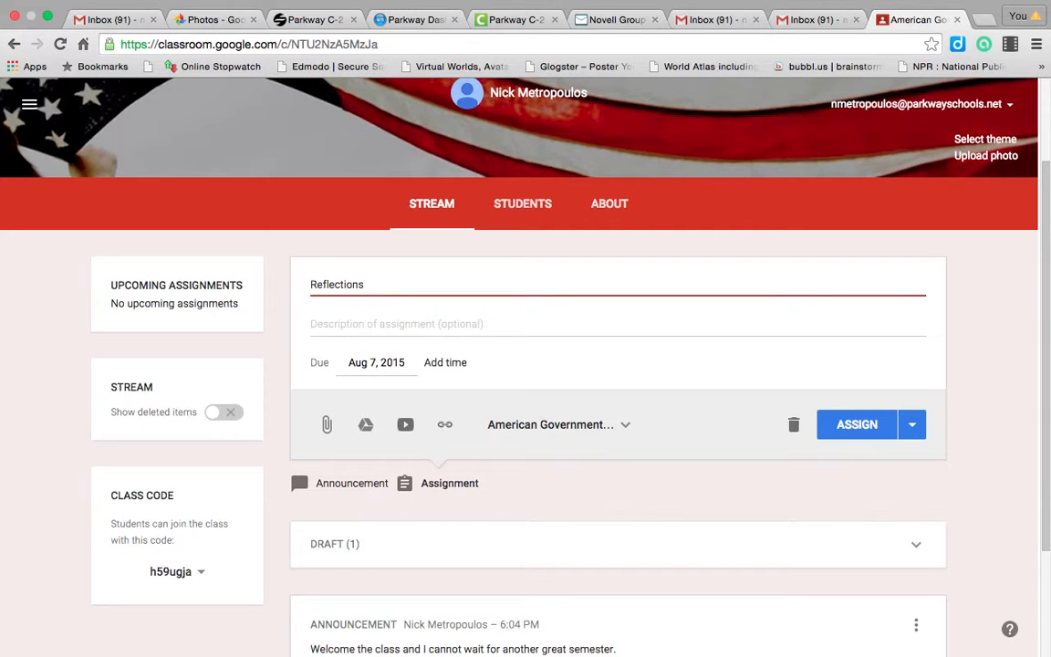
Describe the assignment as 'Watch the Presidential Republican Debate on television'.
{"action": "left_click", "coordinate": [398, 323]}
{"action": "type", "text": "Watch the"}
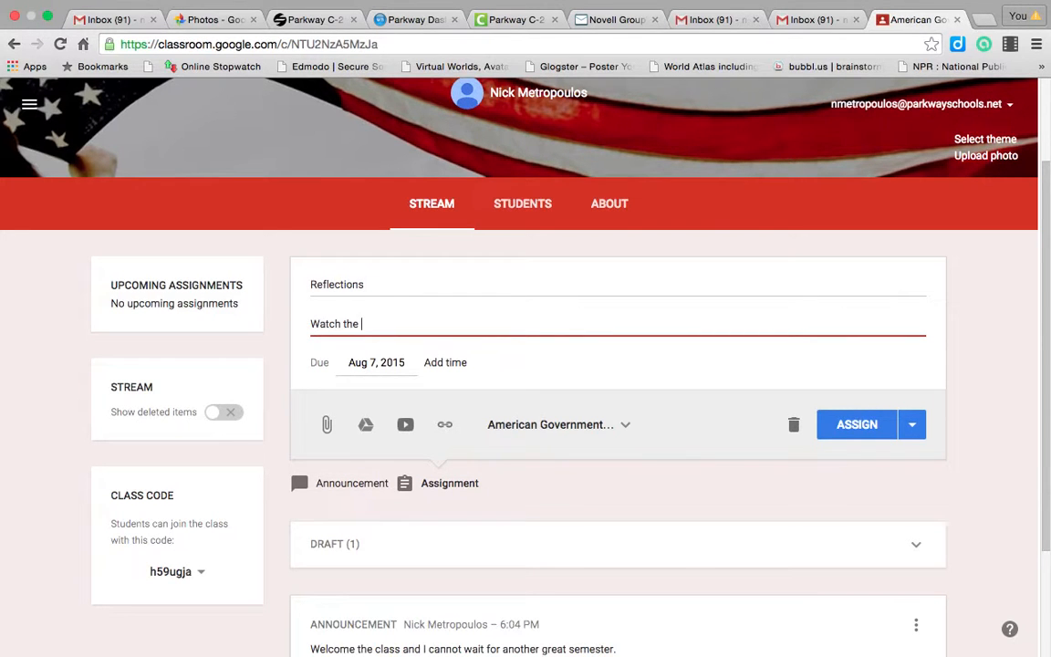
{"action": "type", "text": "R"}
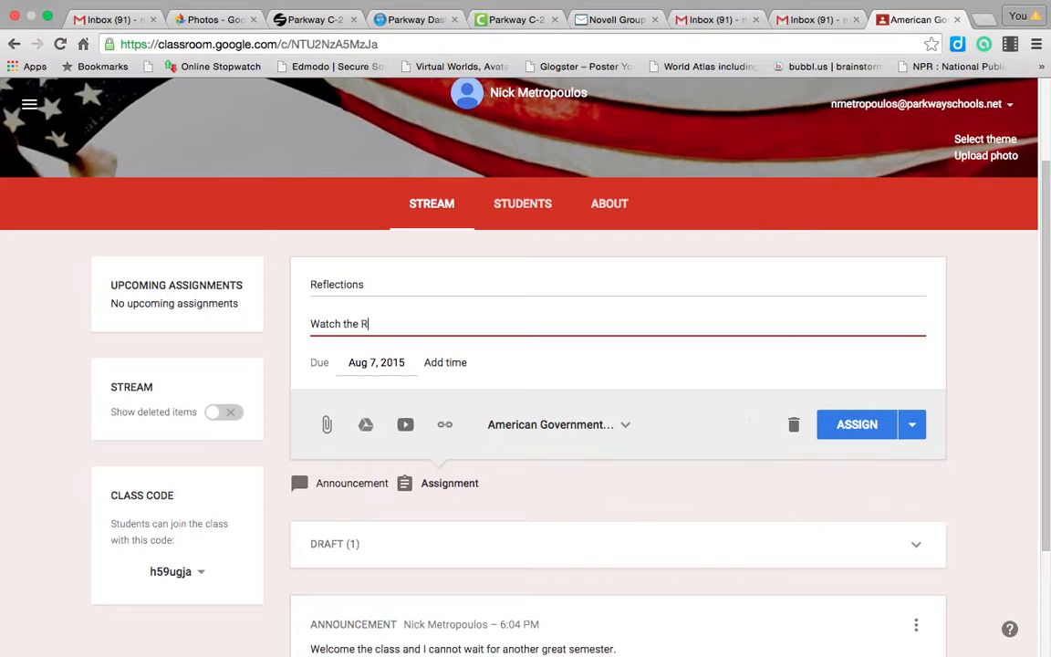
{"action": "type", "text": "epublican D"}
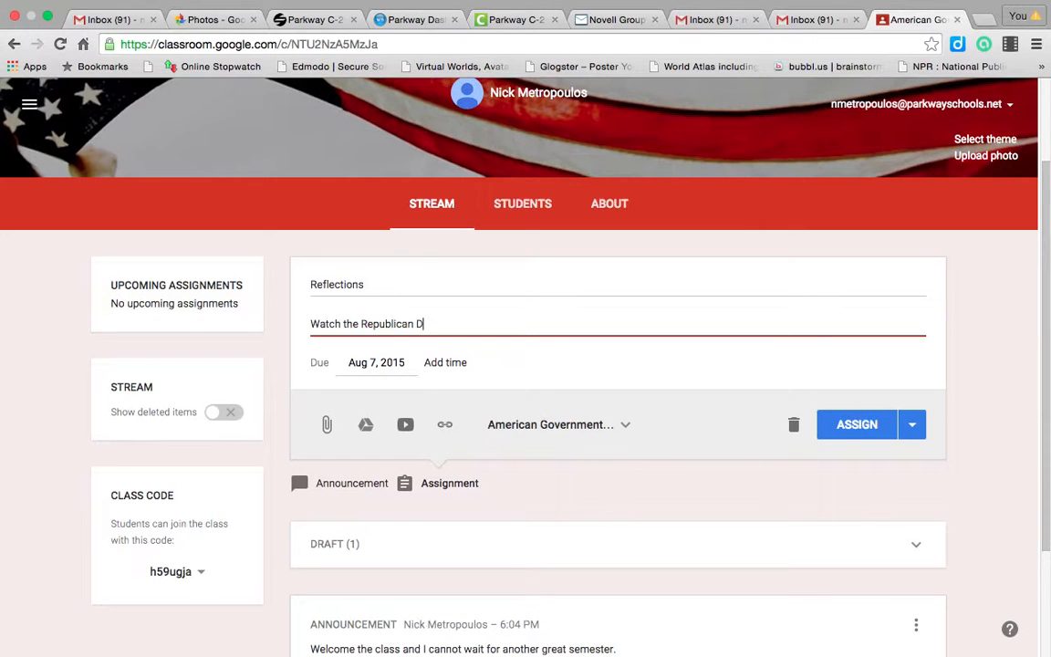
{"action": "type", "text": "ebate on"}
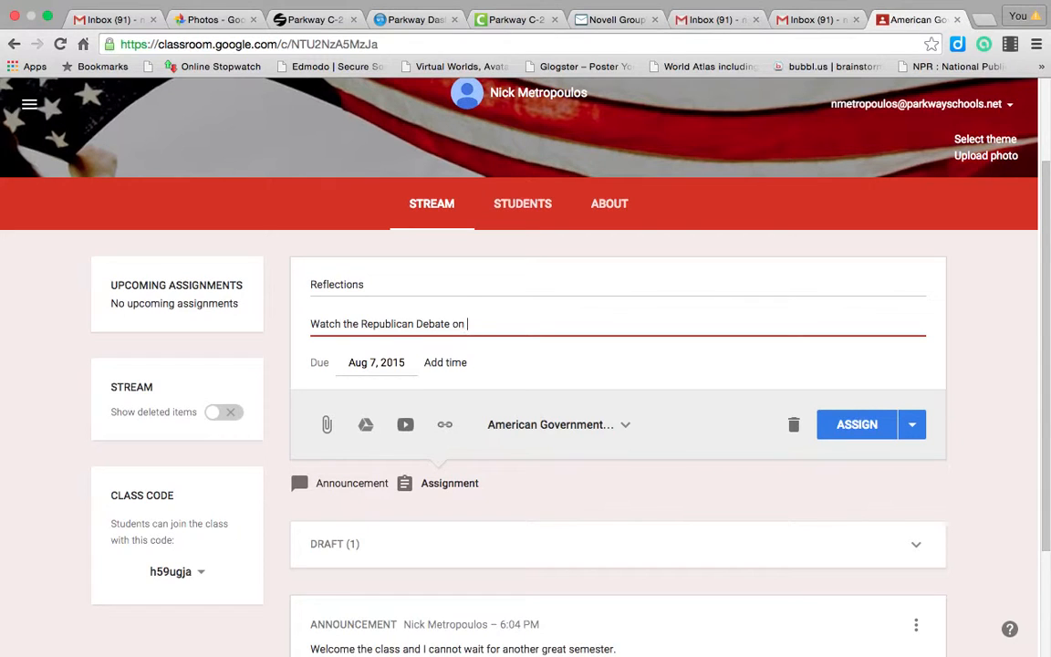
{"action": "type", "text": "te"}
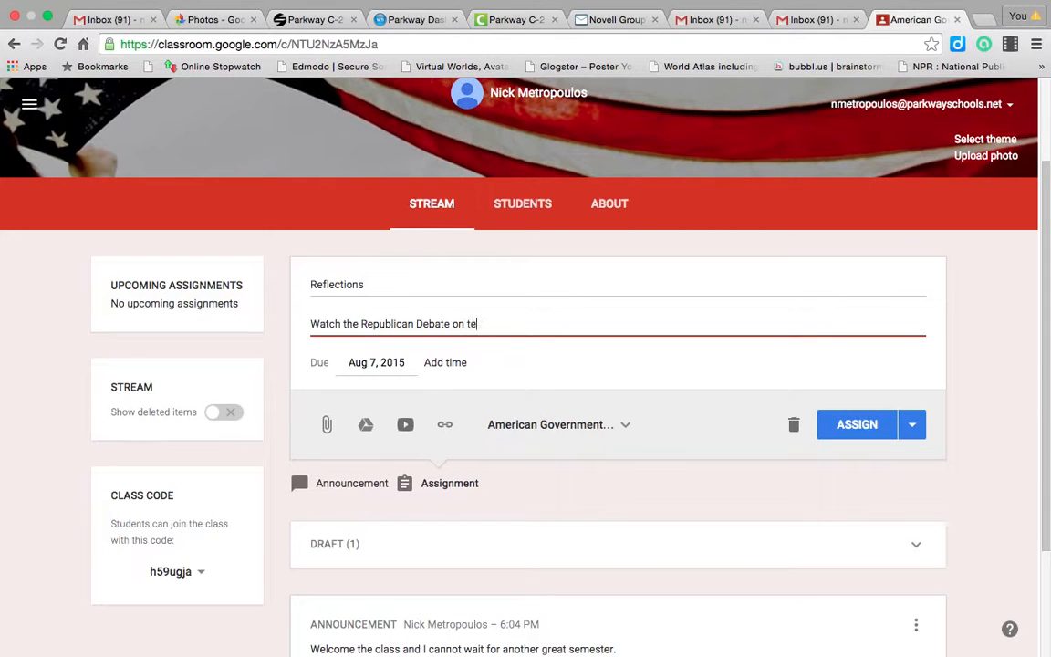
{"action": "type", "text": "levison"}
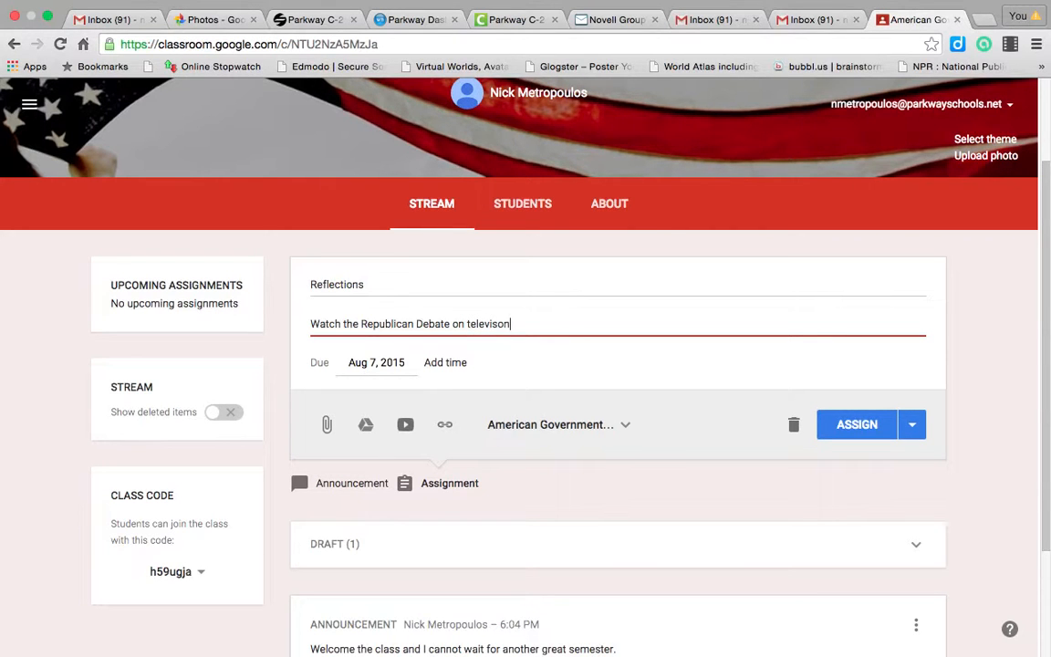
{"action": "key", "text": "BackSpace"}
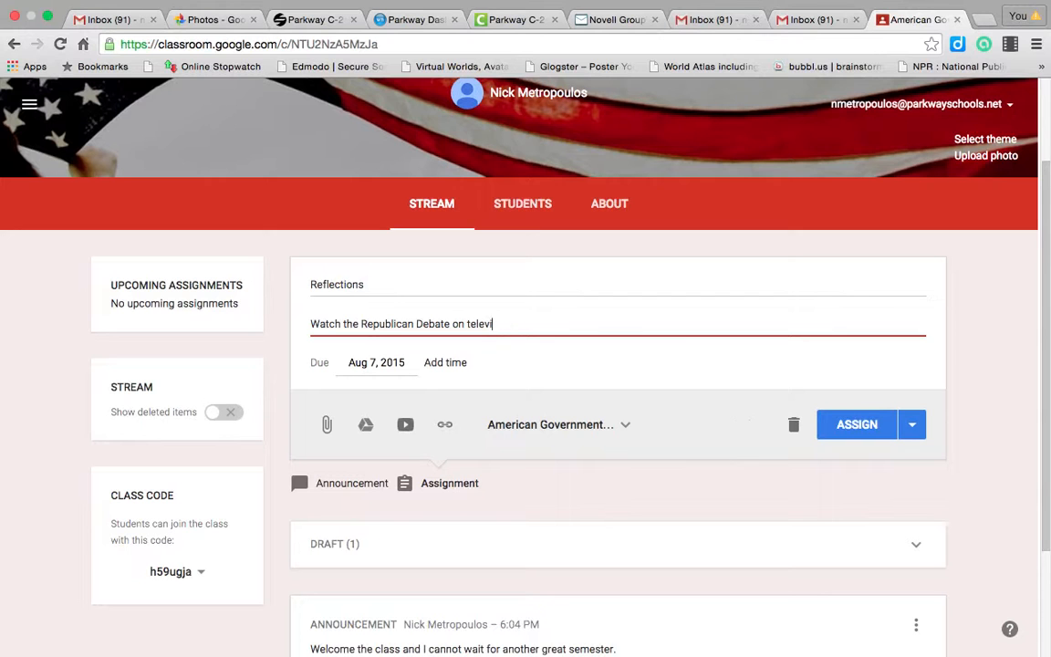
{"action": "type", "text": "sion"}
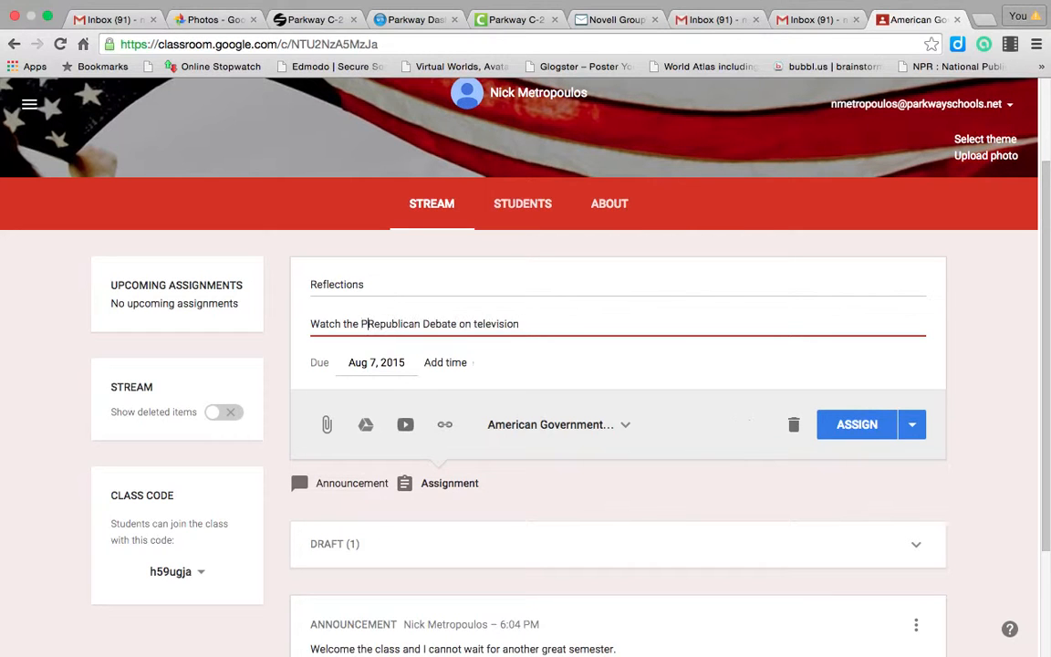
{"action": "type", "text": "Presidential"}
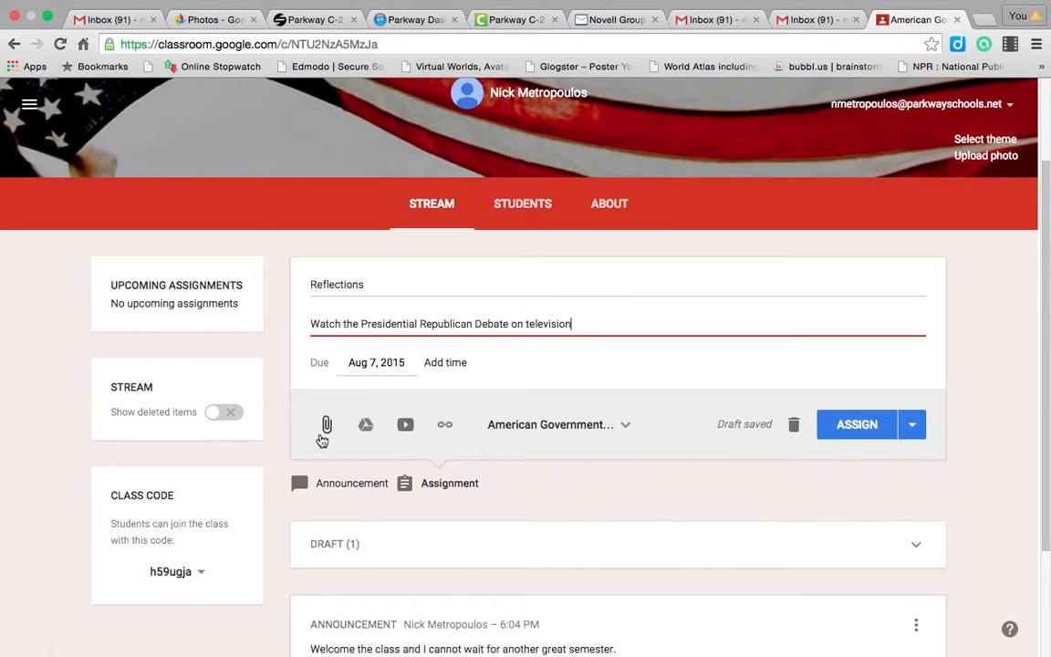
Upload Ancient Civilization Research and Google Presentation.doc from the Desktop as an attachment.
{"action": "left_click", "coordinate": [325, 423]}
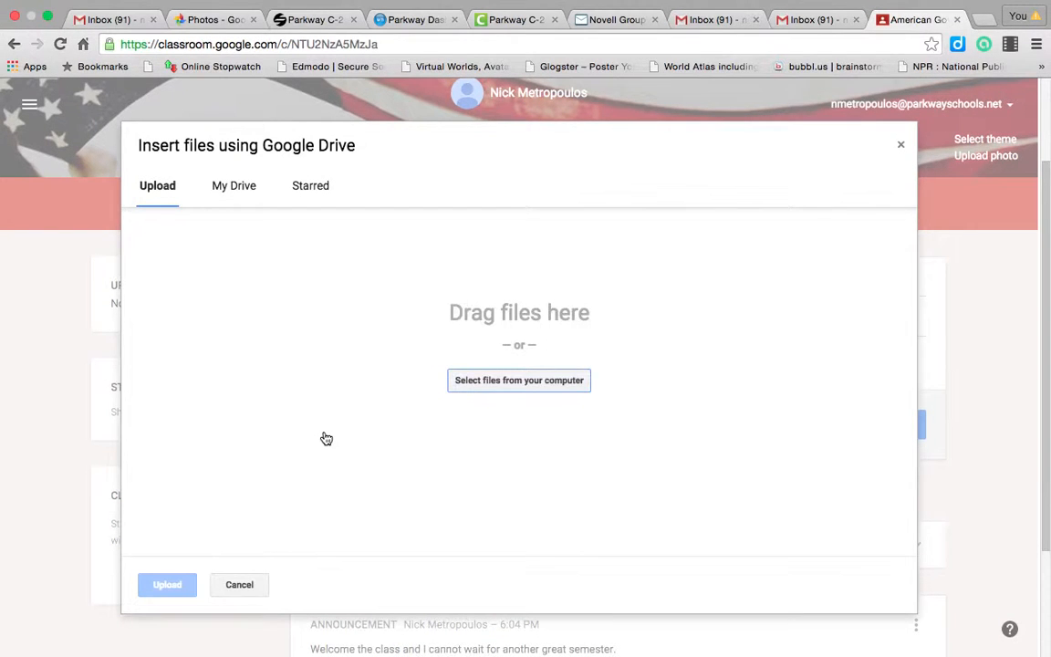
{"action": "mouse_move", "coordinate": [721, 405]}
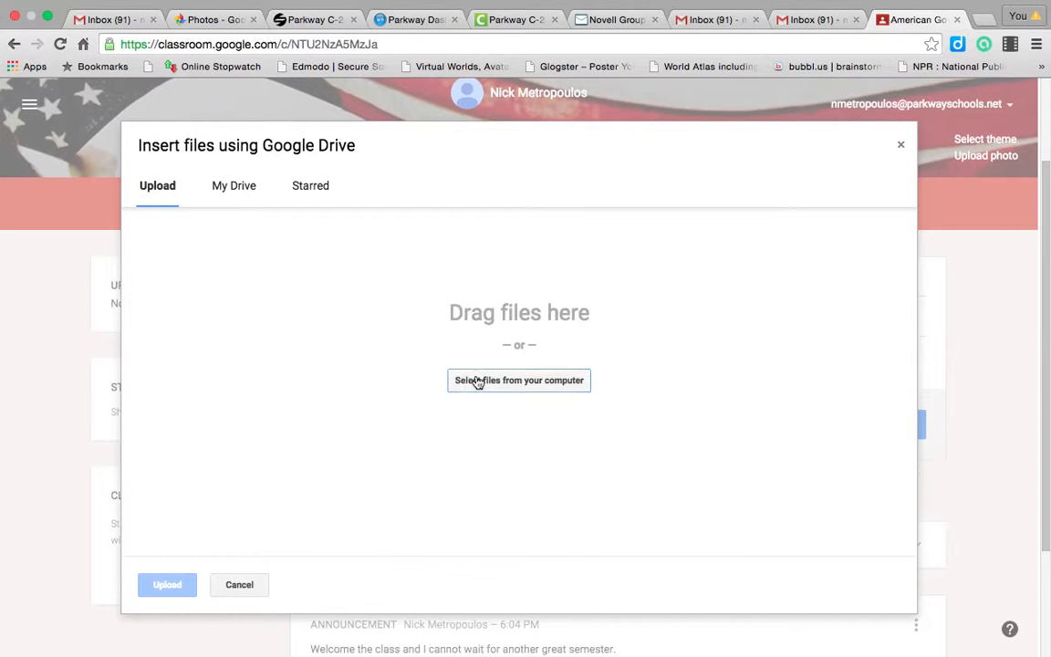
{"action": "left_click", "coordinate": [518, 381]}
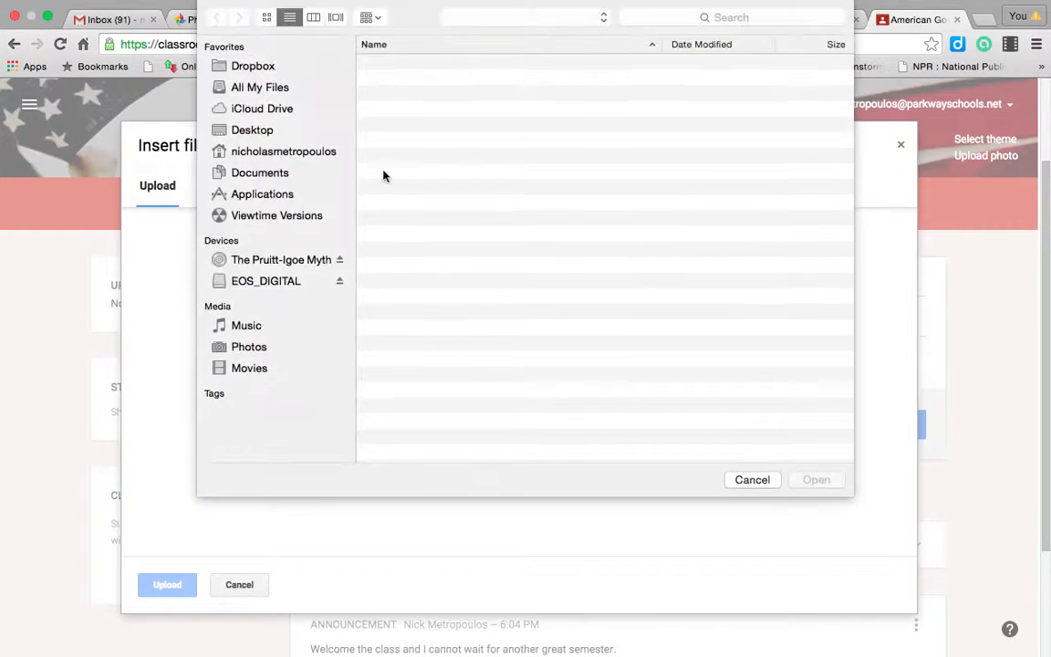
{"action": "left_click", "coordinate": [252, 130]}
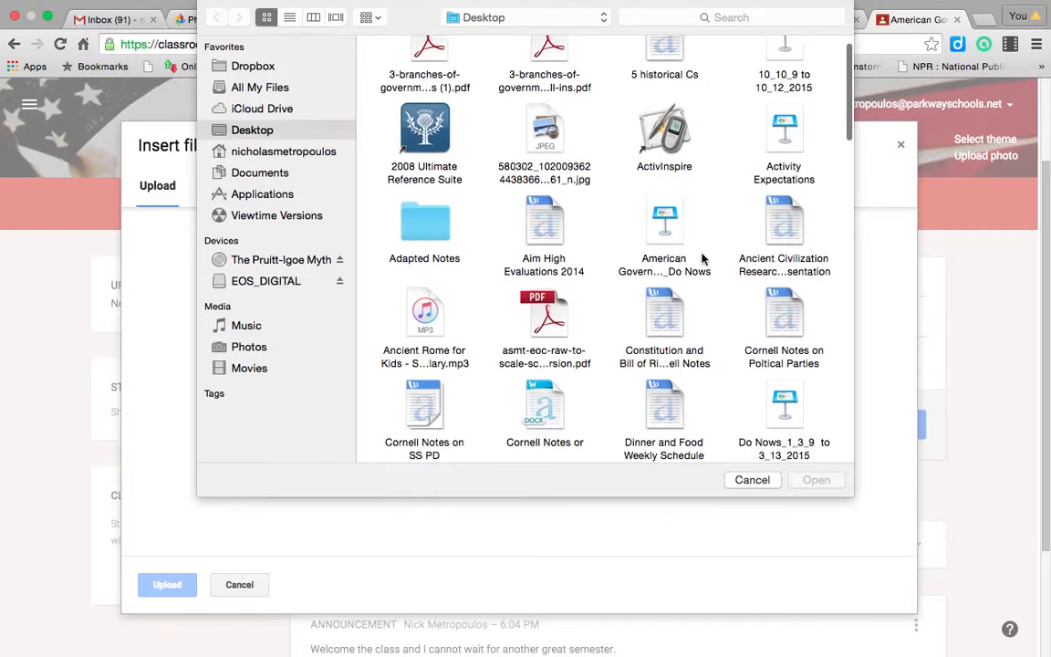
{"action": "left_click", "coordinate": [783, 223]}
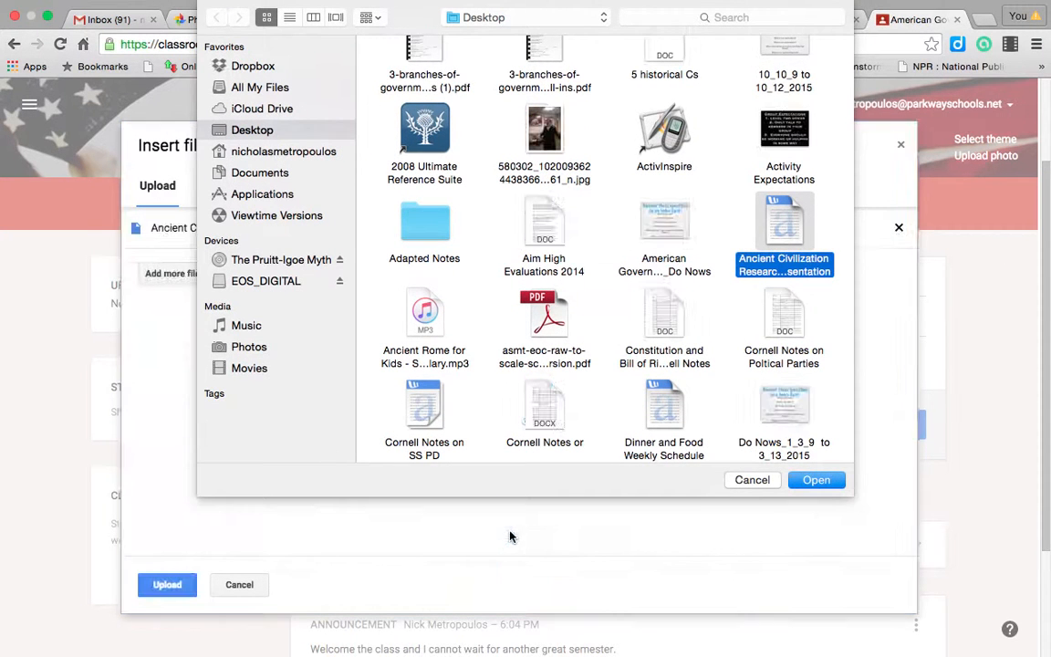
{"action": "left_click", "coordinate": [815, 478]}
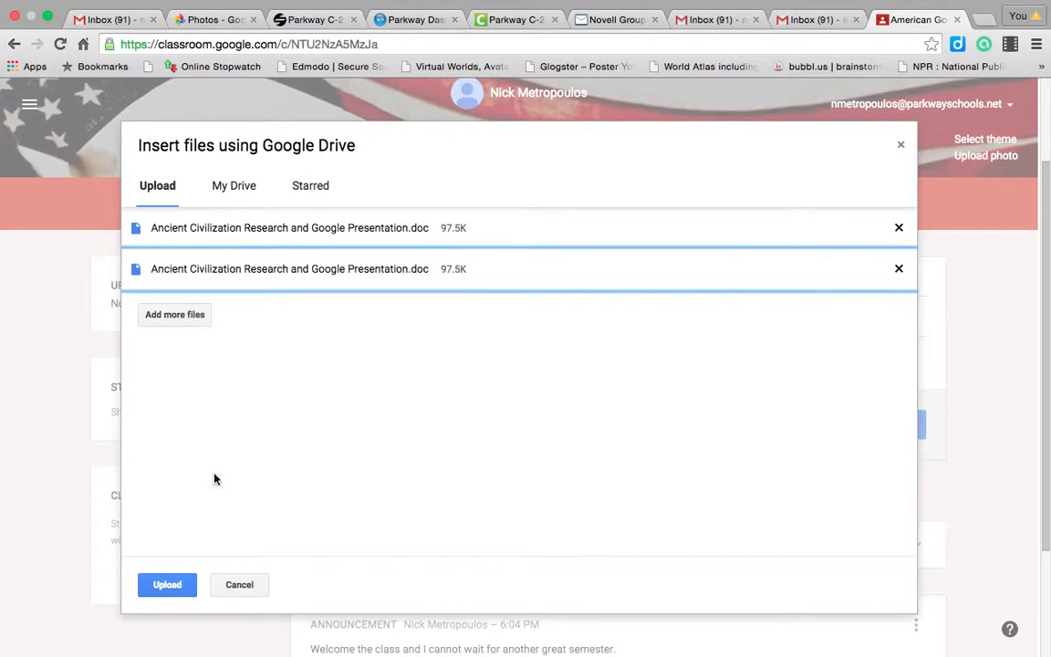
{"action": "left_click", "coordinate": [168, 584]}
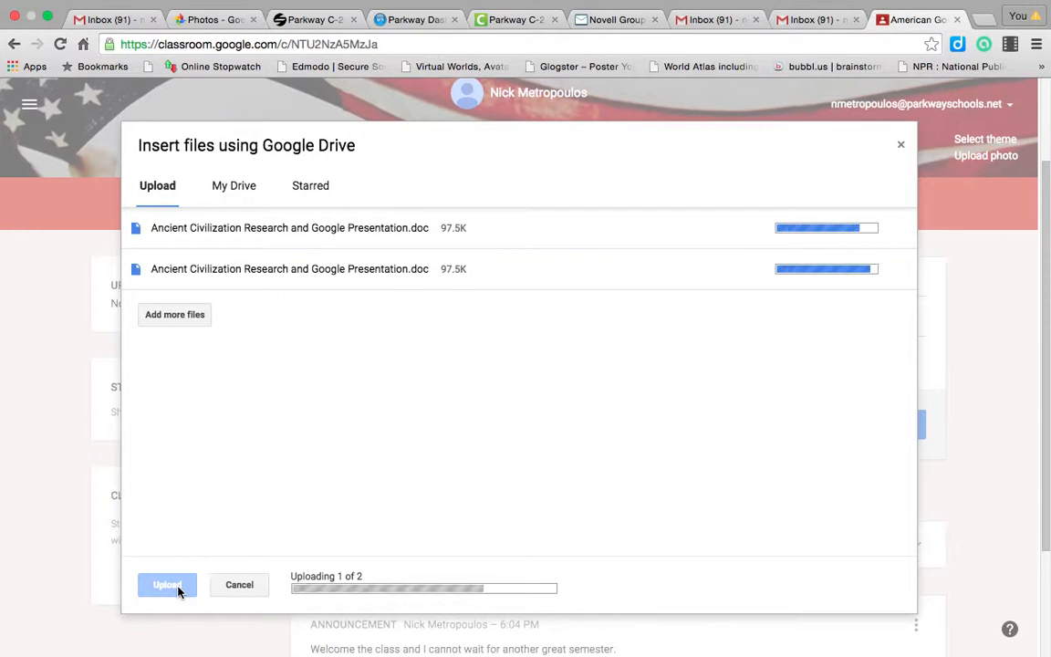
{"action": "left_click", "coordinate": [168, 584]}
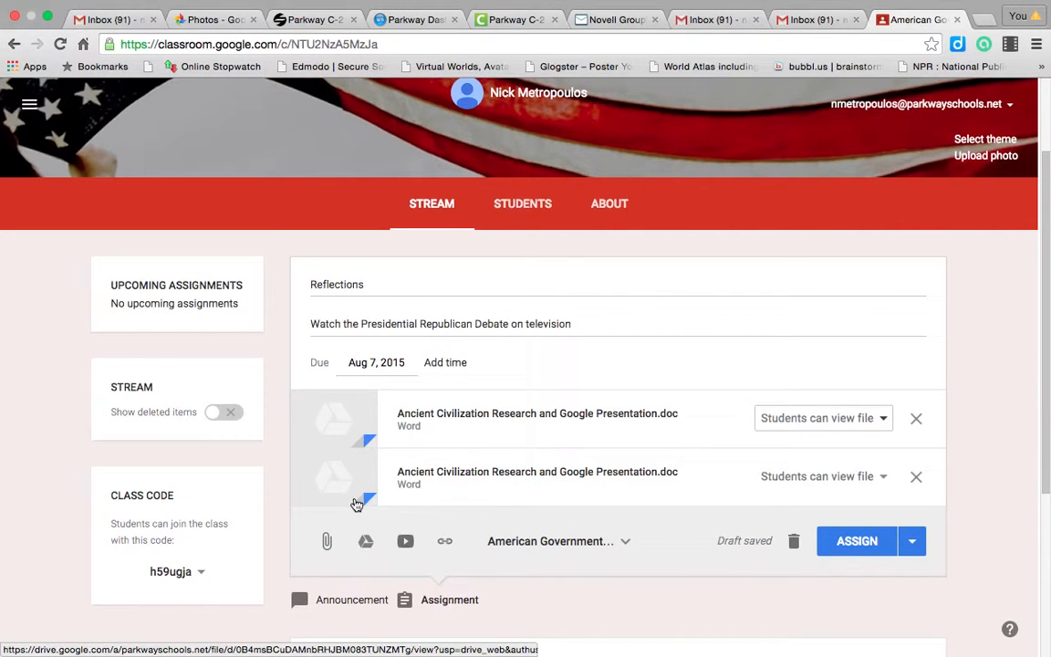
Remove the second, duplicate copy of the Ancient Civilization document attachment.
{"action": "left_click", "coordinate": [916, 476]}
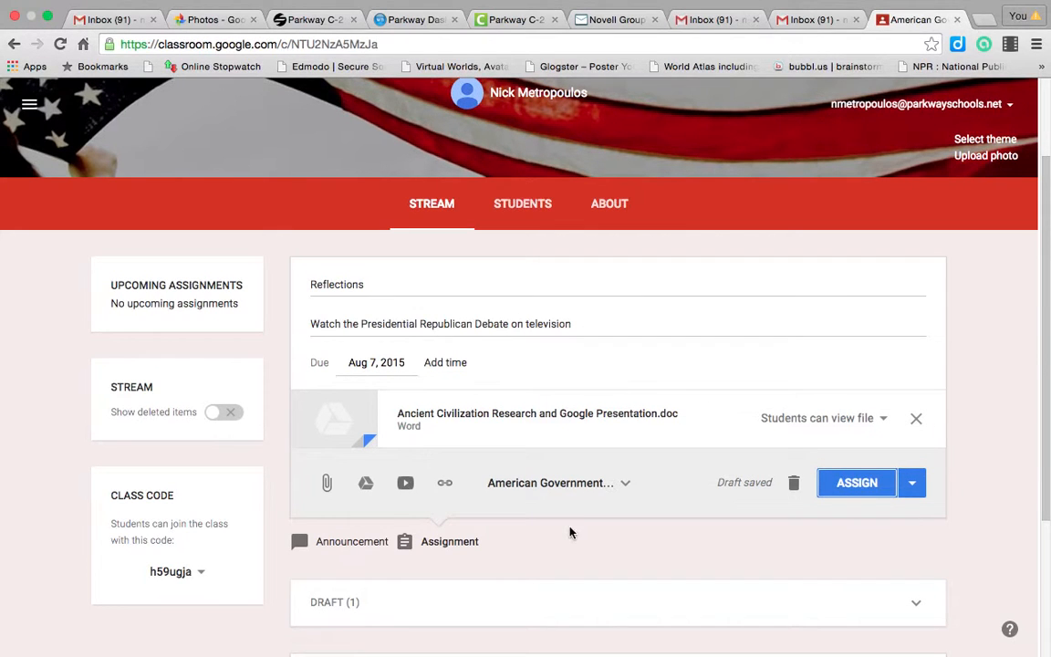
{"action": "mouse_move", "coordinate": [556, 434]}
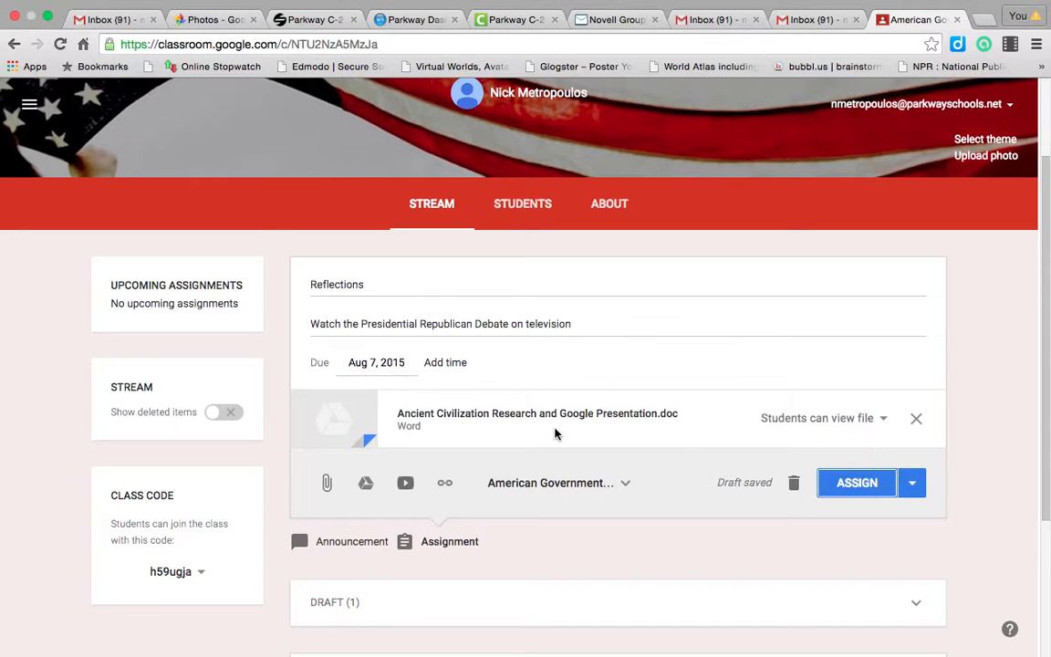
{"action": "mouse_move", "coordinate": [398, 419]}
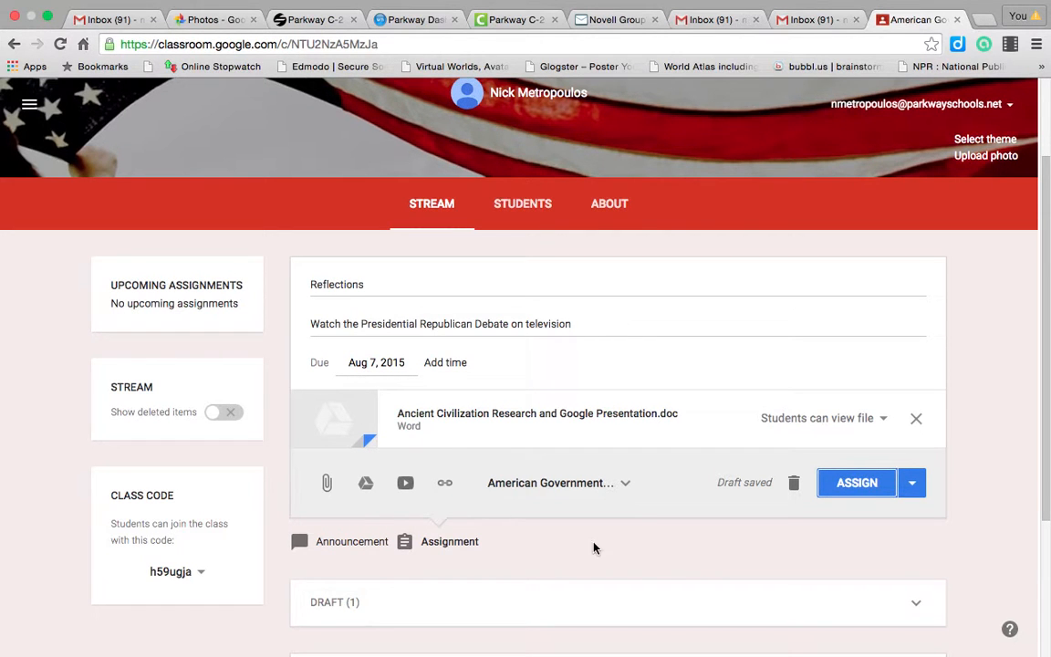
{"action": "mouse_move", "coordinate": [671, 456]}
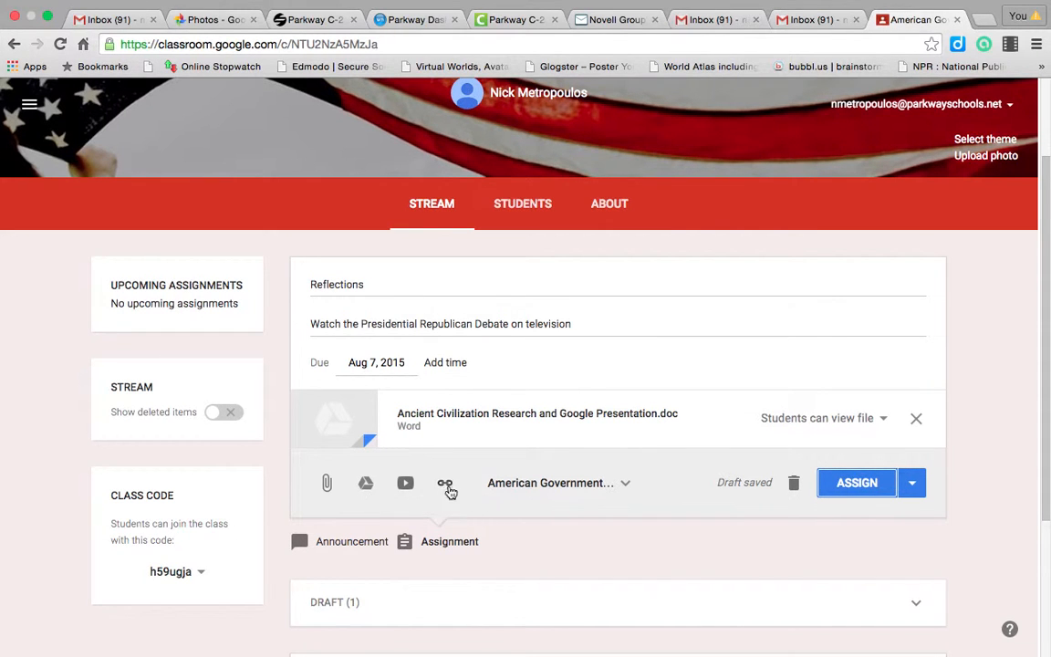
{"action": "left_click", "coordinate": [446, 482]}
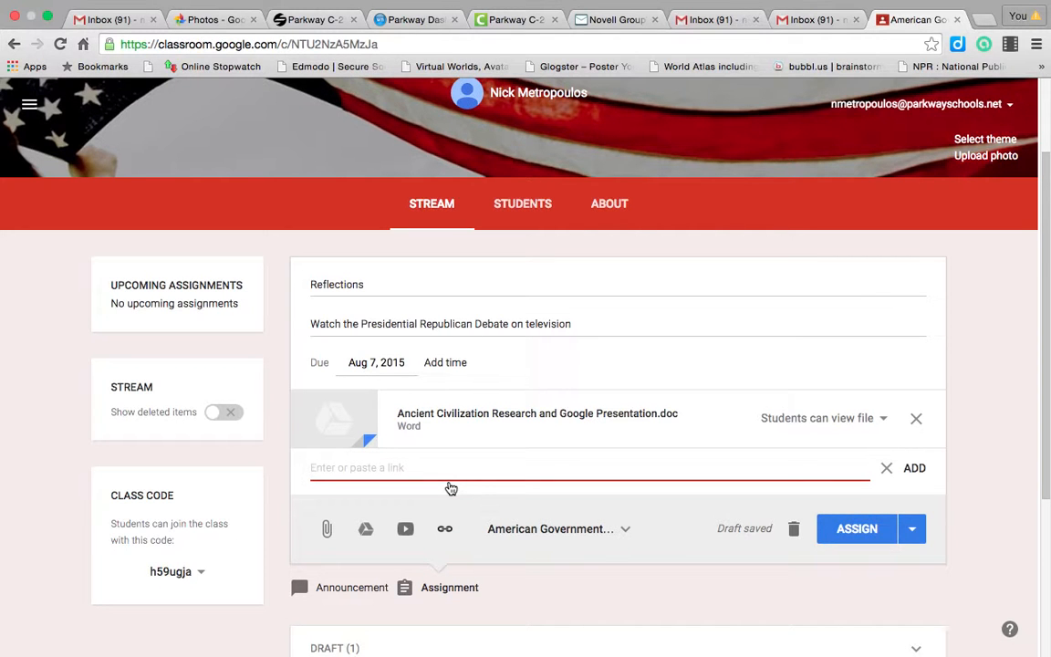
{"action": "type", "text": "www.bubb"}
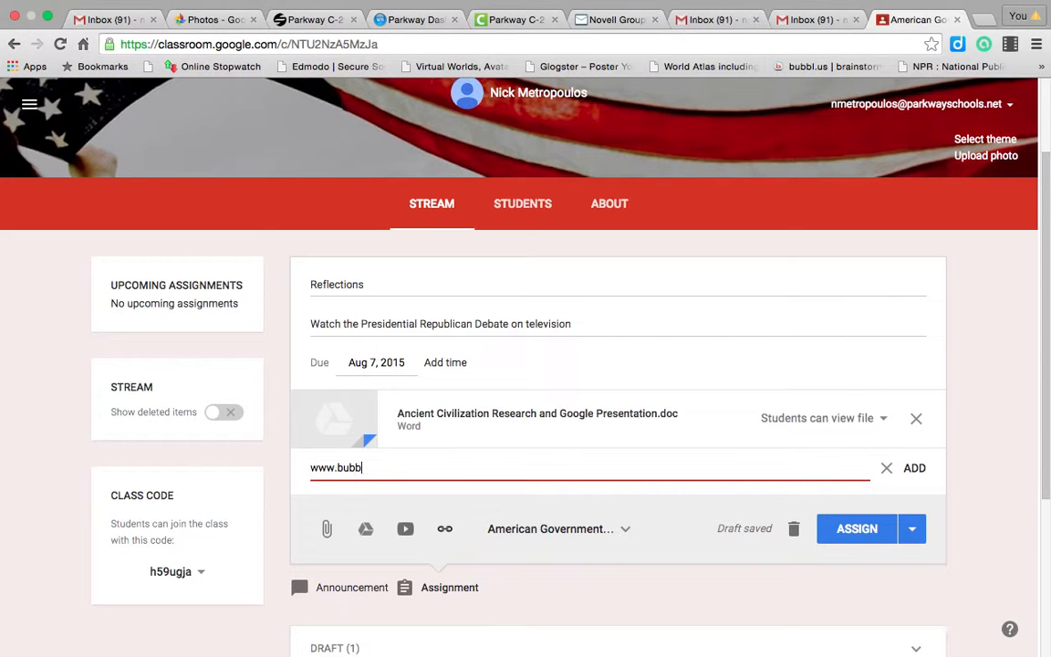
{"action": "type", "text": "l."}
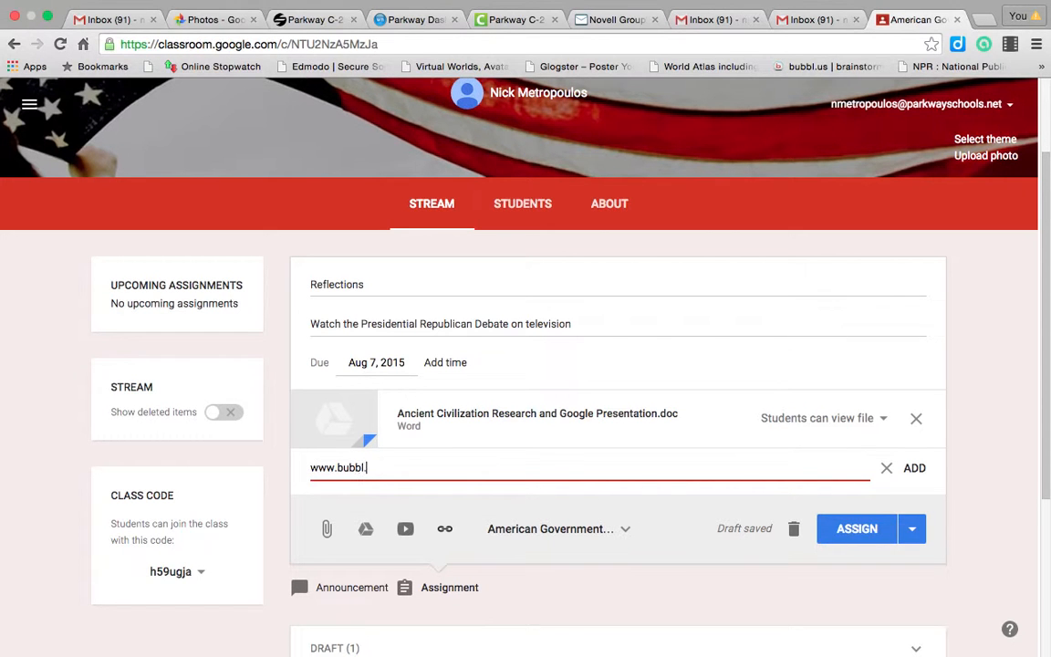
{"action": "left_click", "coordinate": [913, 467]}
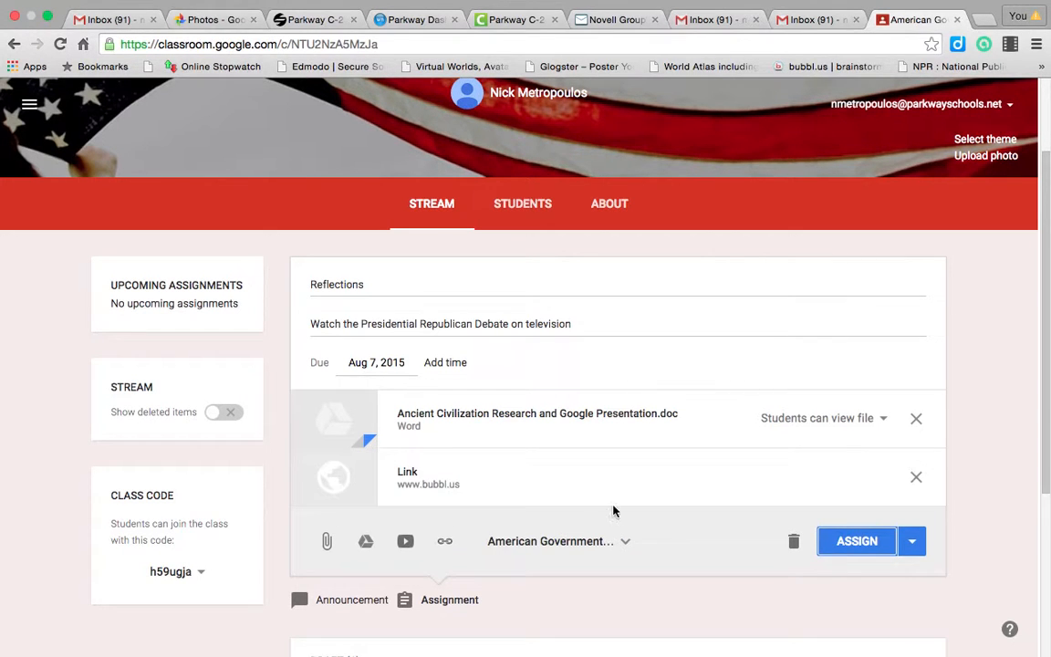
Assign the Reflections assignment so it posts to the class stream.
{"action": "left_click", "coordinate": [855, 540]}
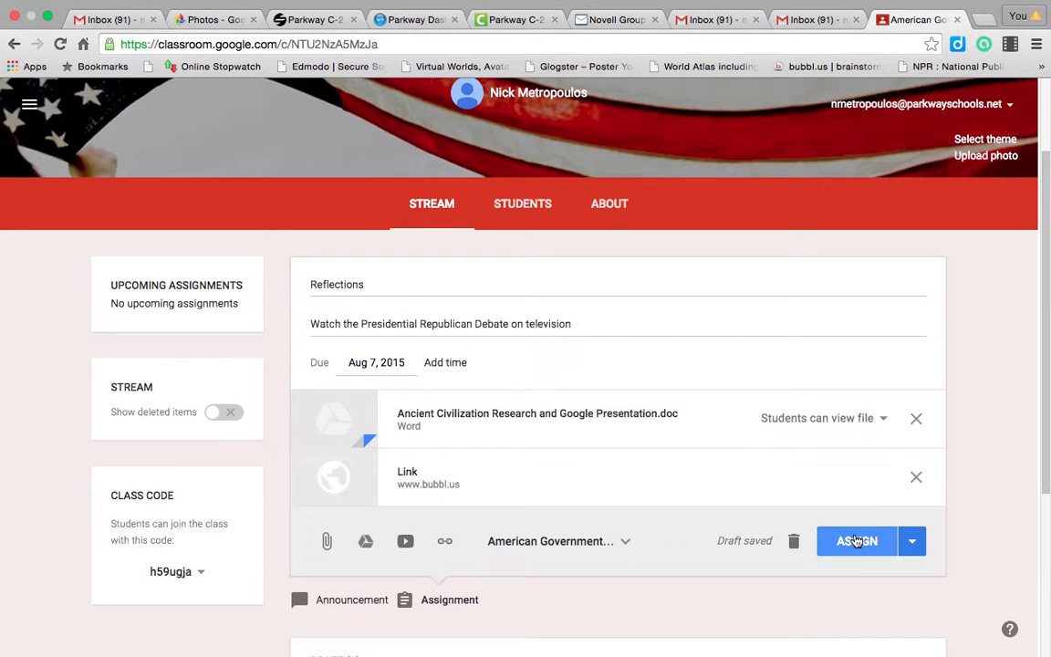
{"action": "left_click", "coordinate": [856, 540]}
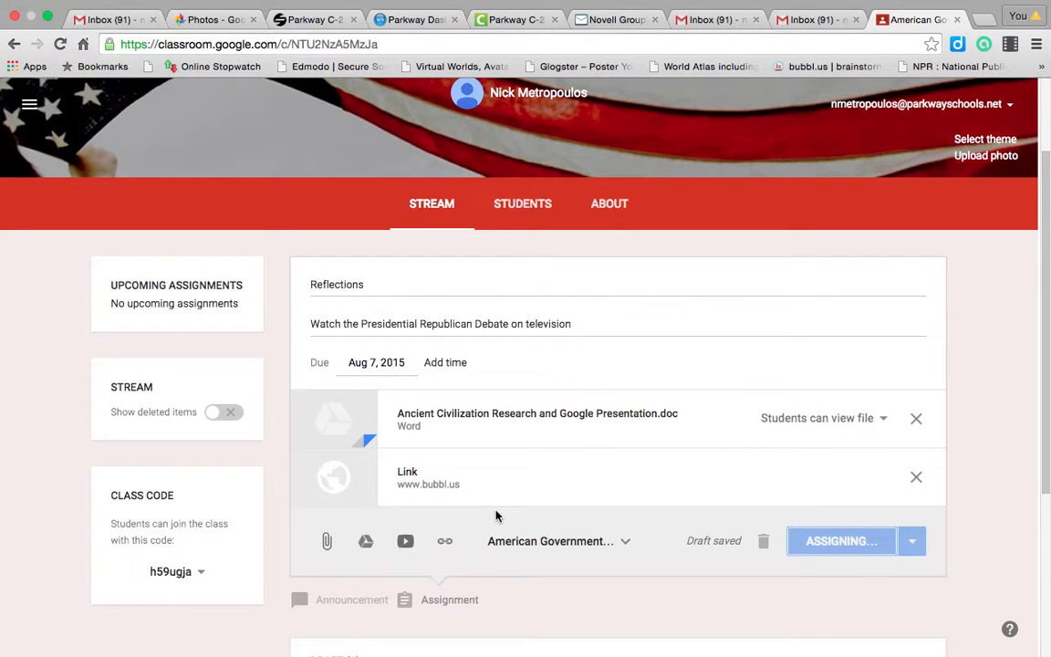
{"action": "left_click", "coordinate": [839, 540]}
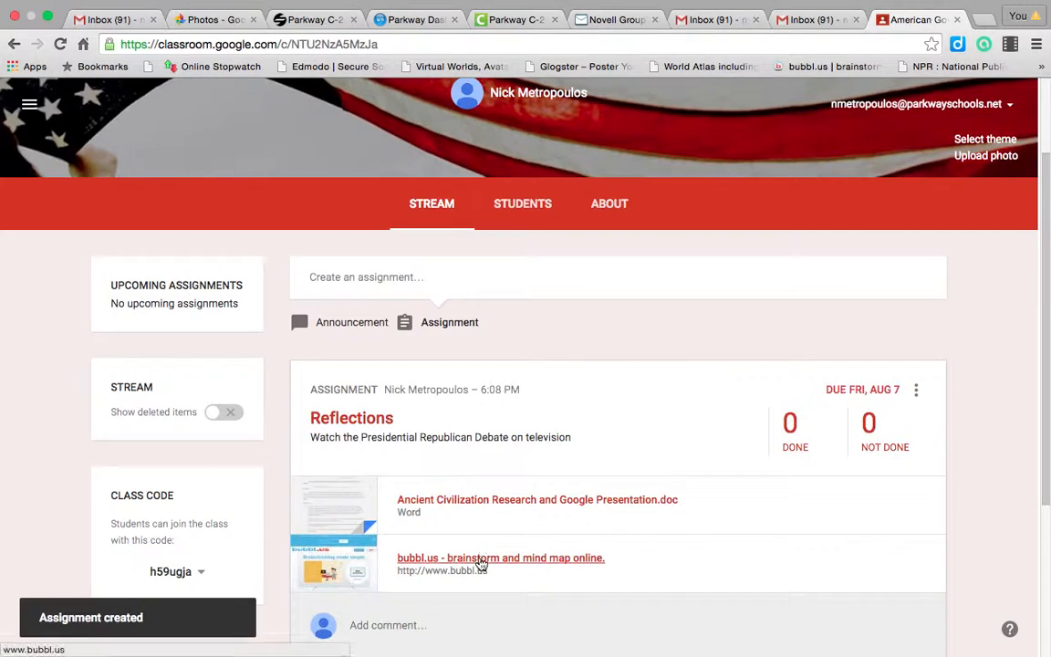
Bring up the three-dot options menu on the posted Reflections assignment card.
{"action": "left_click", "coordinate": [500, 558]}
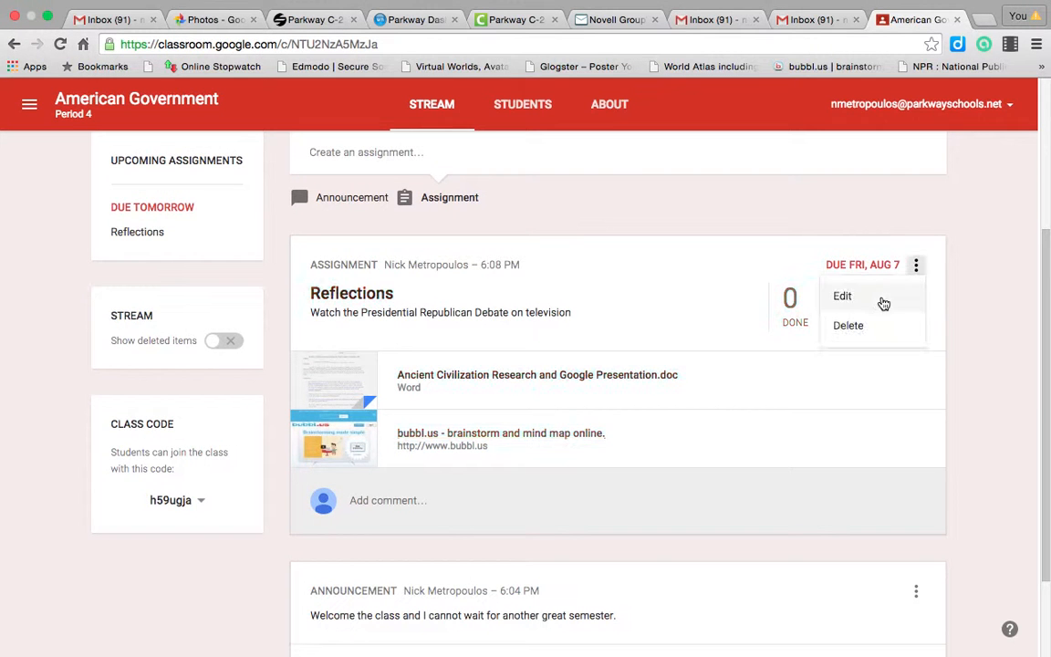
Edit the posted Reflections assignment and bring up the YouTube video insertion dialog.
{"action": "left_click", "coordinate": [841, 295]}
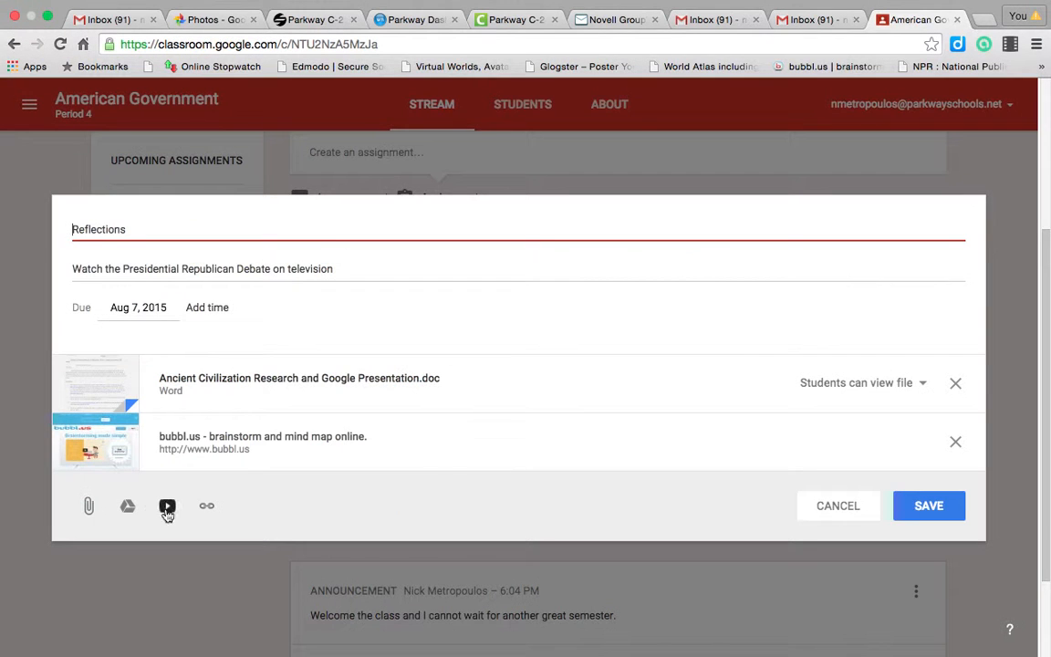
{"action": "left_click", "coordinate": [168, 505]}
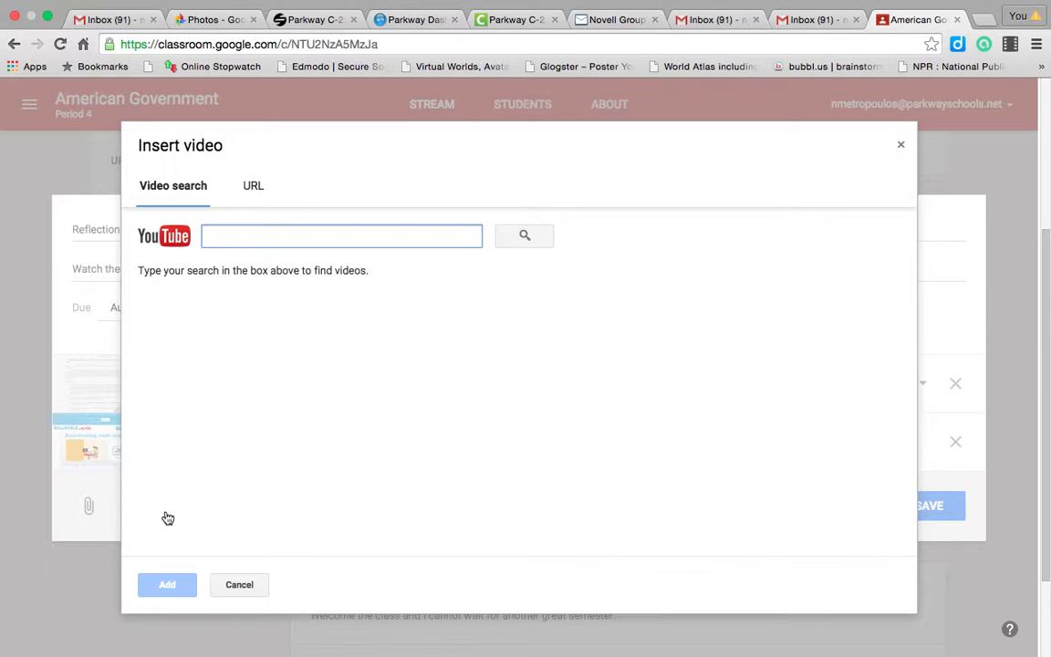
Place the cursor in the YouTube video search box without entering a search term.
{"action": "left_click", "coordinate": [341, 236]}
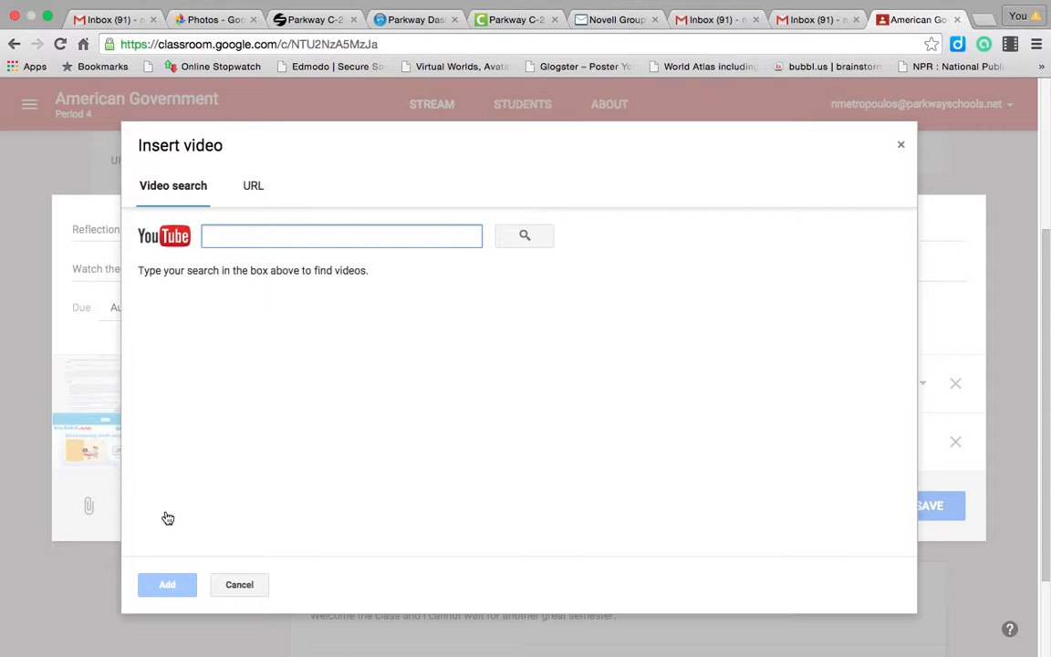
{"action": "left_click", "coordinate": [342, 235]}
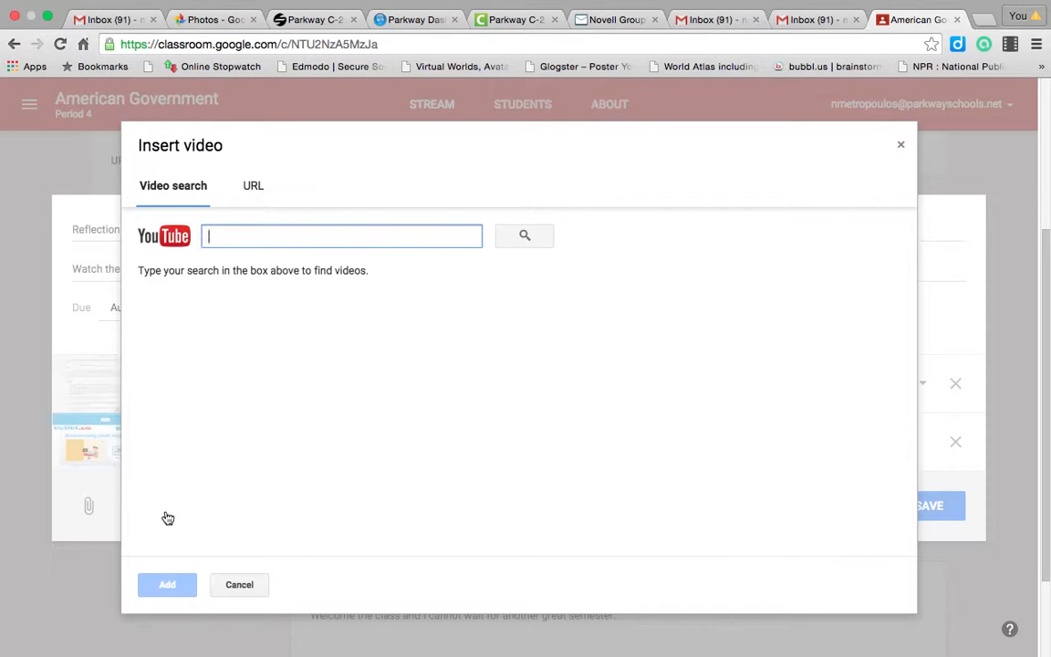
{"action": "mouse_move", "coordinate": [574, 365]}
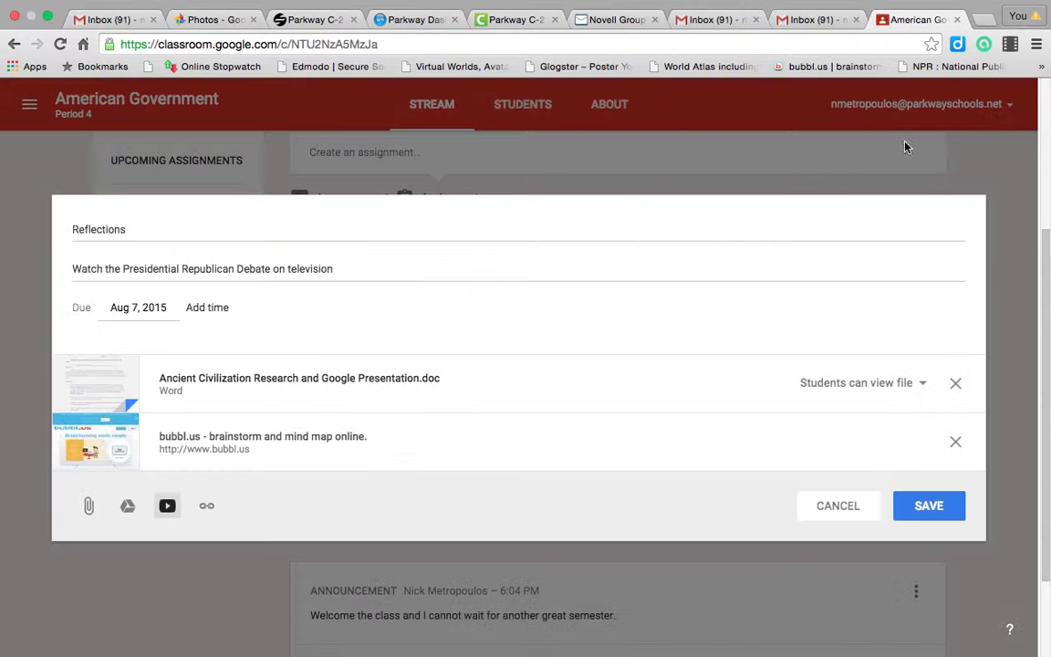
{"action": "mouse_move", "coordinate": [854, 208]}
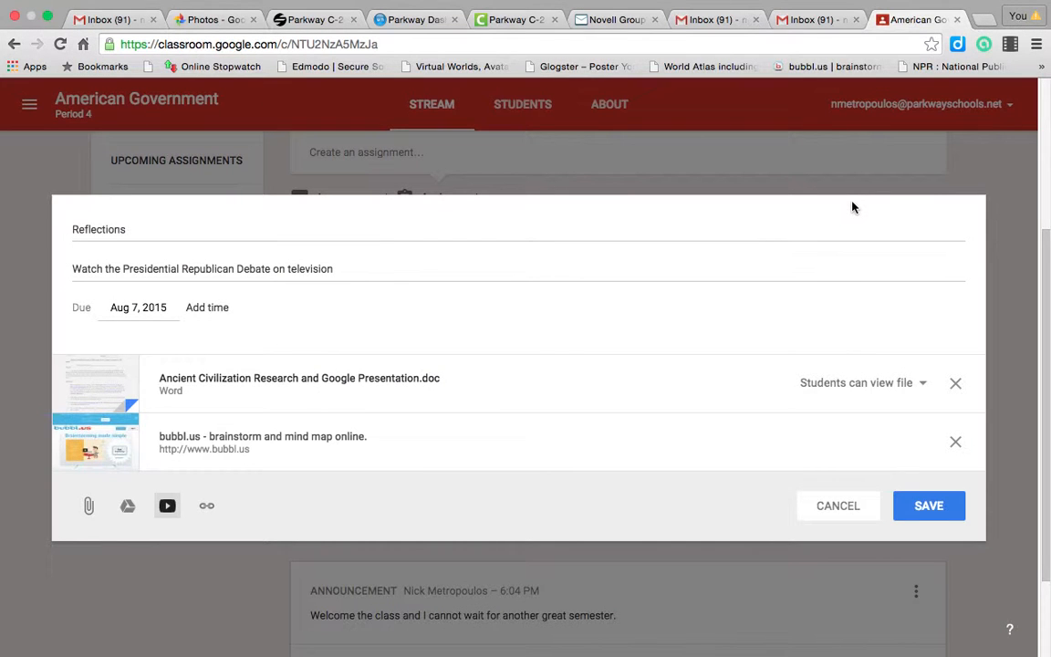
{"action": "mouse_move", "coordinate": [817, 476]}
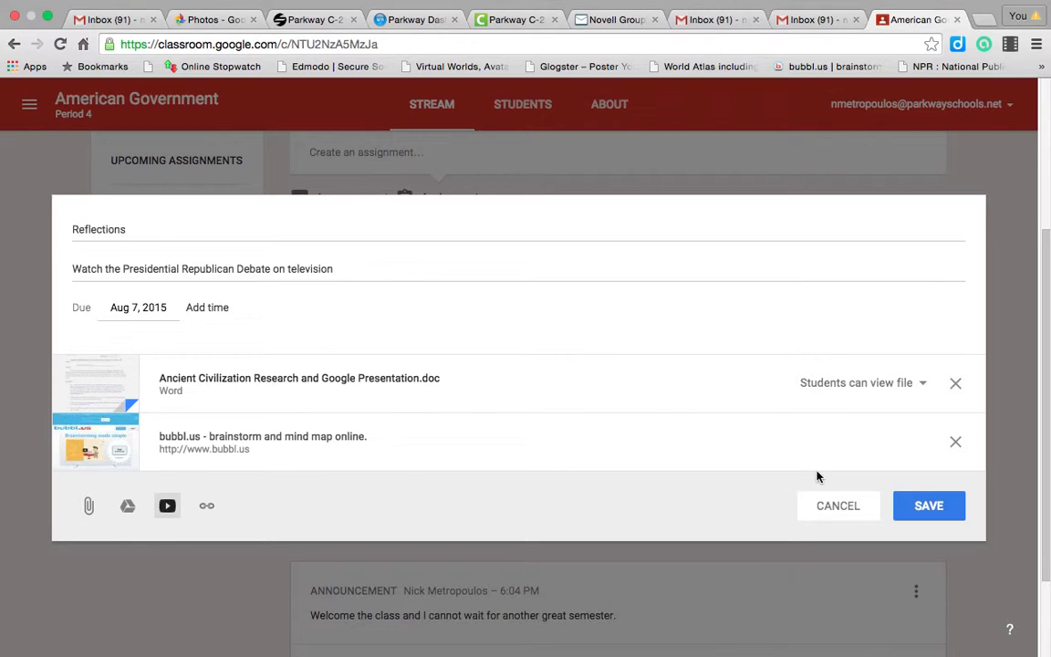
Cancel the assignment edit and return to the class stream showing Reflections unchanged.
{"action": "left_click", "coordinate": [927, 505]}
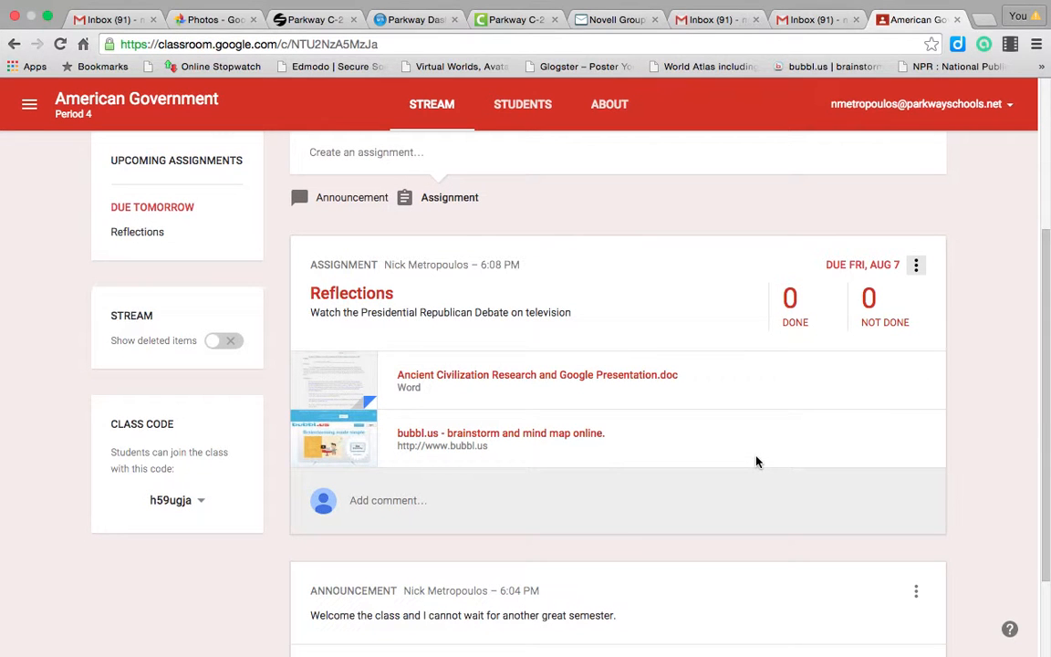
{"action": "mouse_move", "coordinate": [894, 317]}
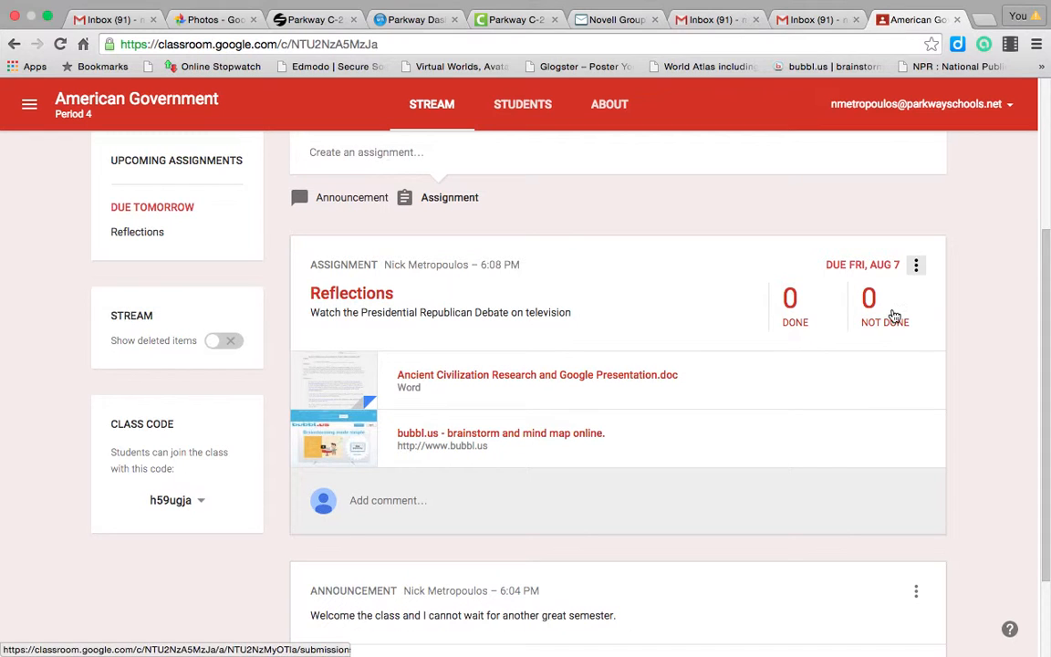
{"action": "scroll", "scroll_direction": "down", "scroll_amount": 3}
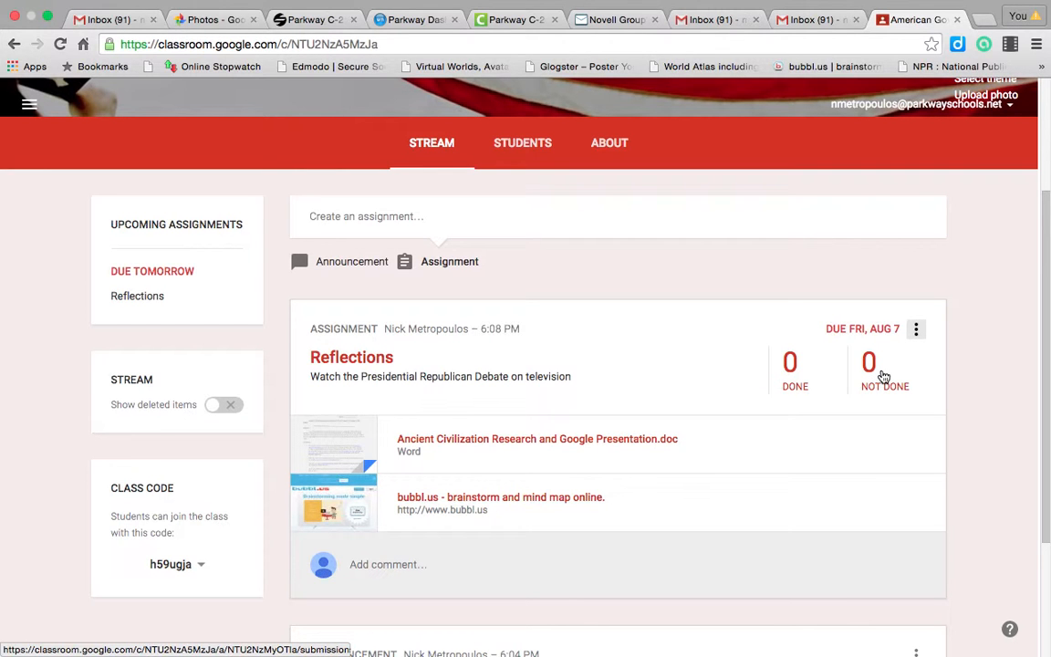
{"action": "mouse_move", "coordinate": [270, 609]}
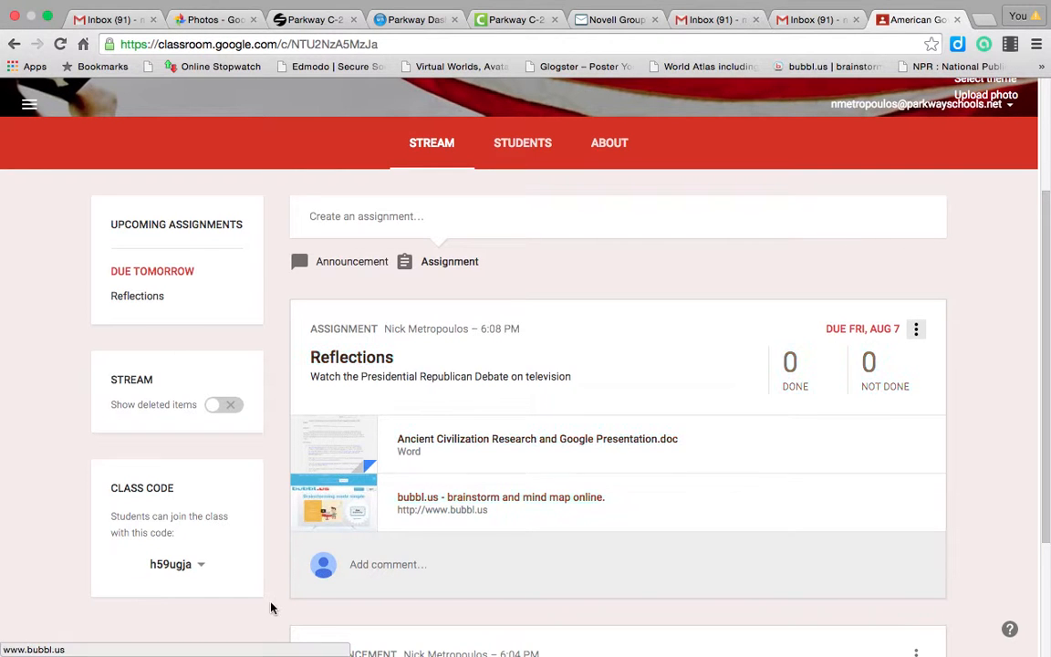
{"action": "mouse_move", "coordinate": [124, 591]}
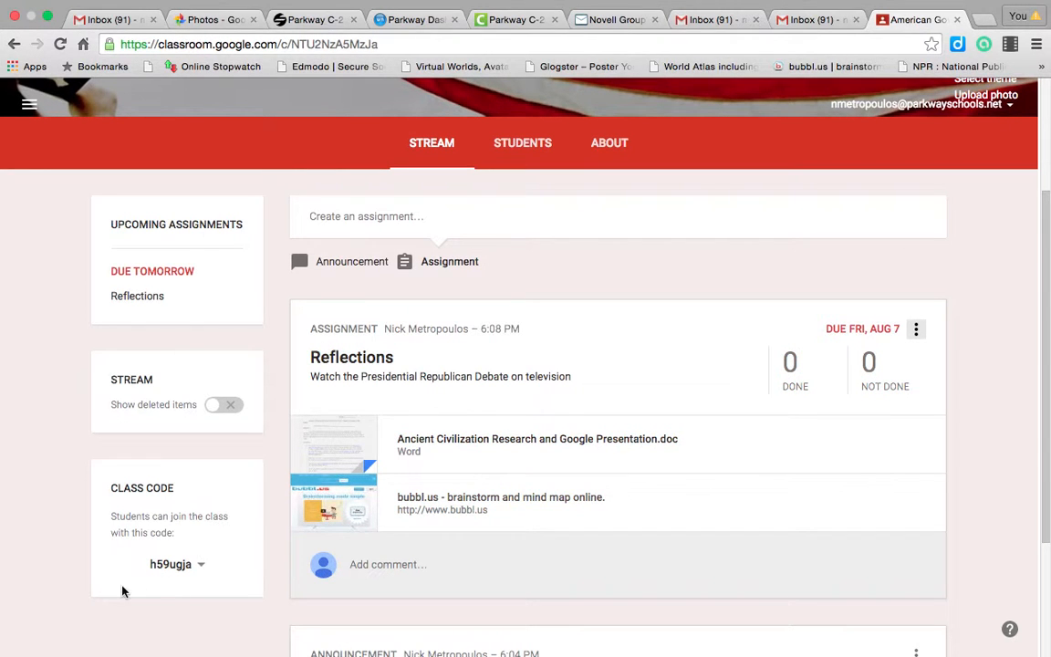
{"action": "mouse_move", "coordinate": [176, 575]}
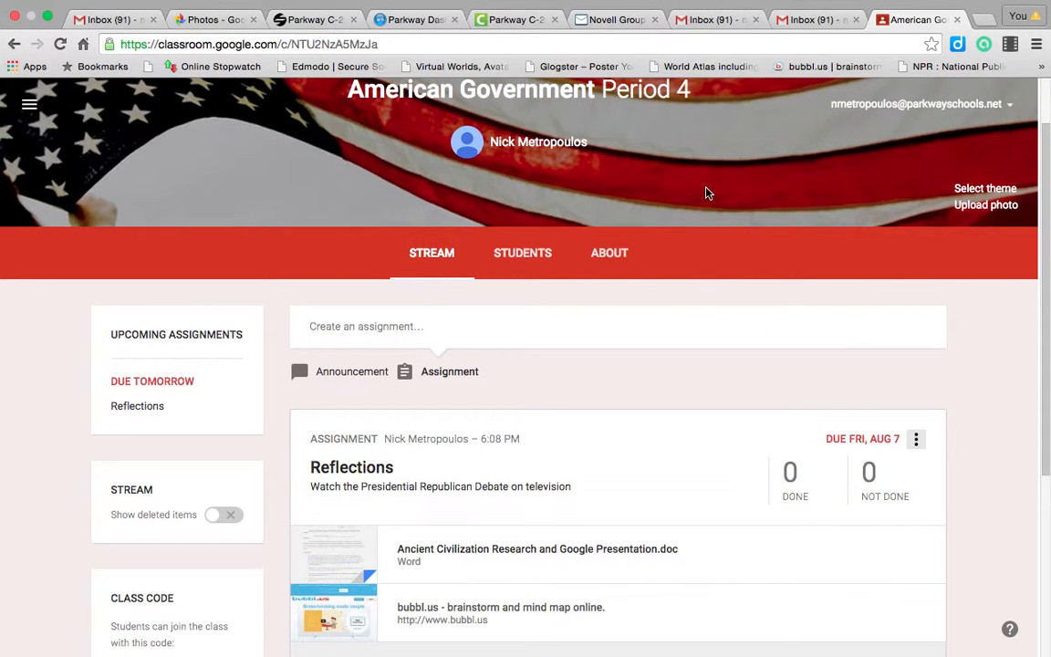
{"action": "scroll", "scroll_direction": "down", "scroll_amount": 3}
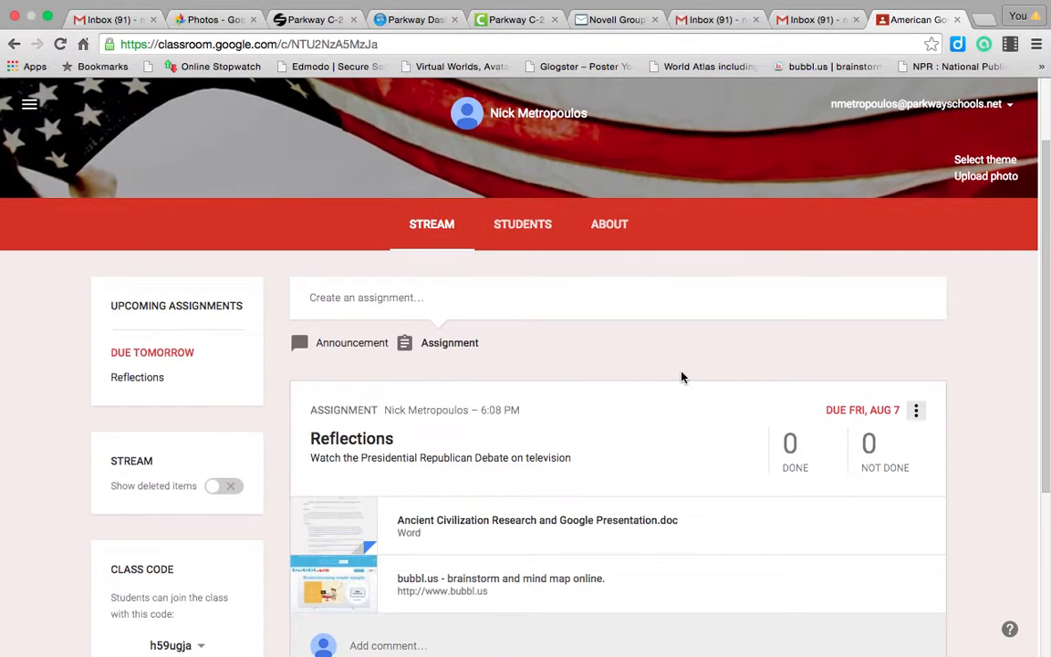
{"action": "scroll", "scroll_direction": "down", "scroll_amount": 3}
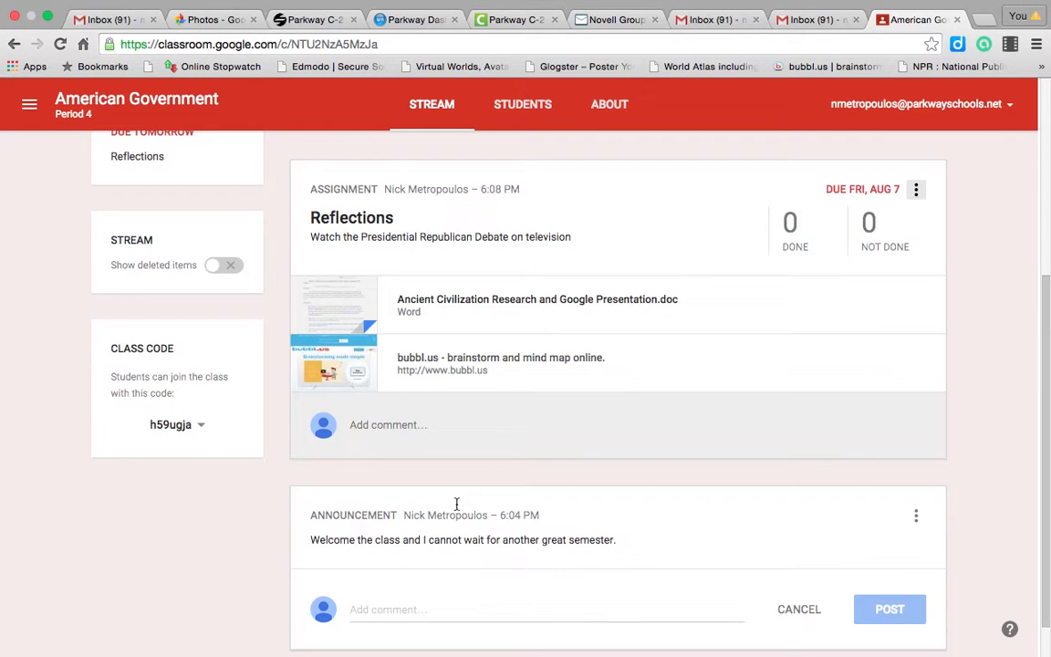
{"action": "mouse_move", "coordinate": [459, 503]}
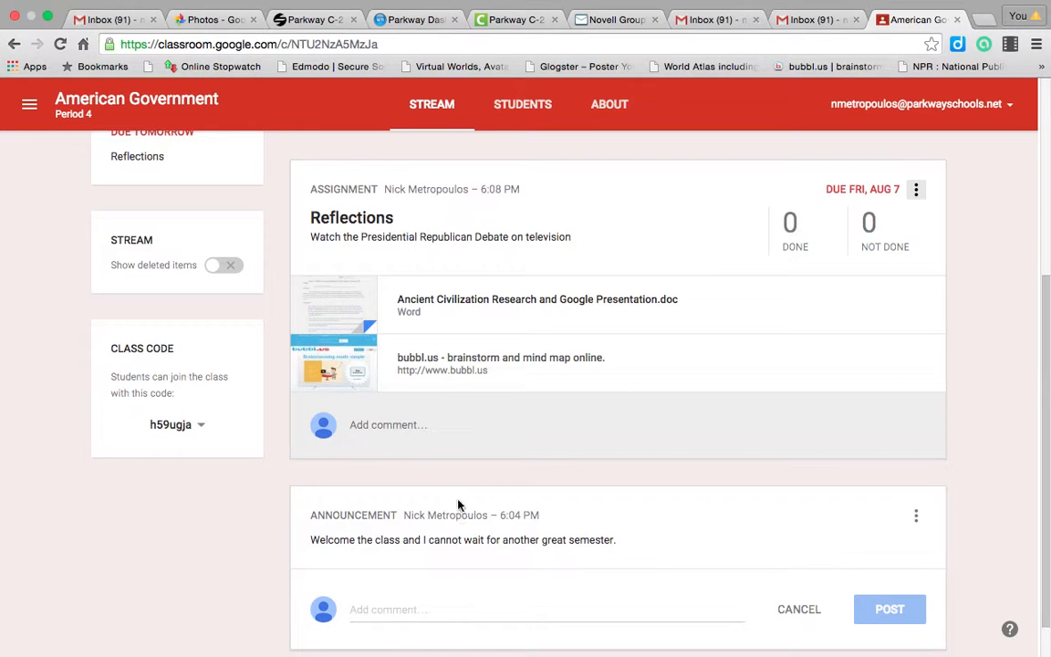